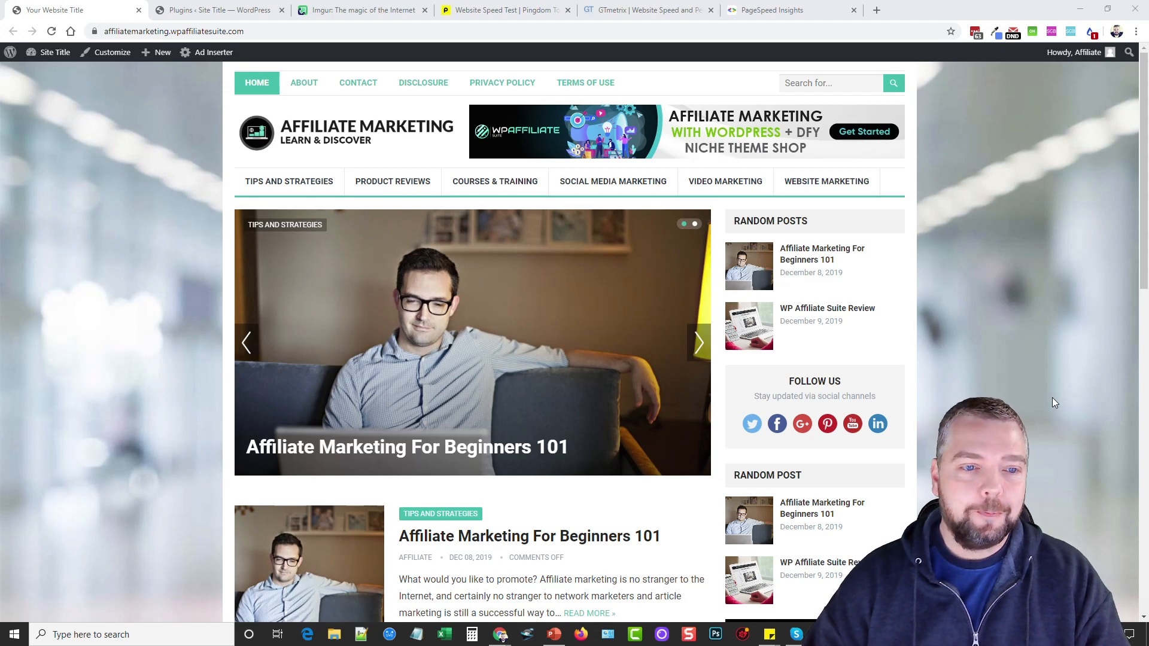
mouse_move(802, 353)
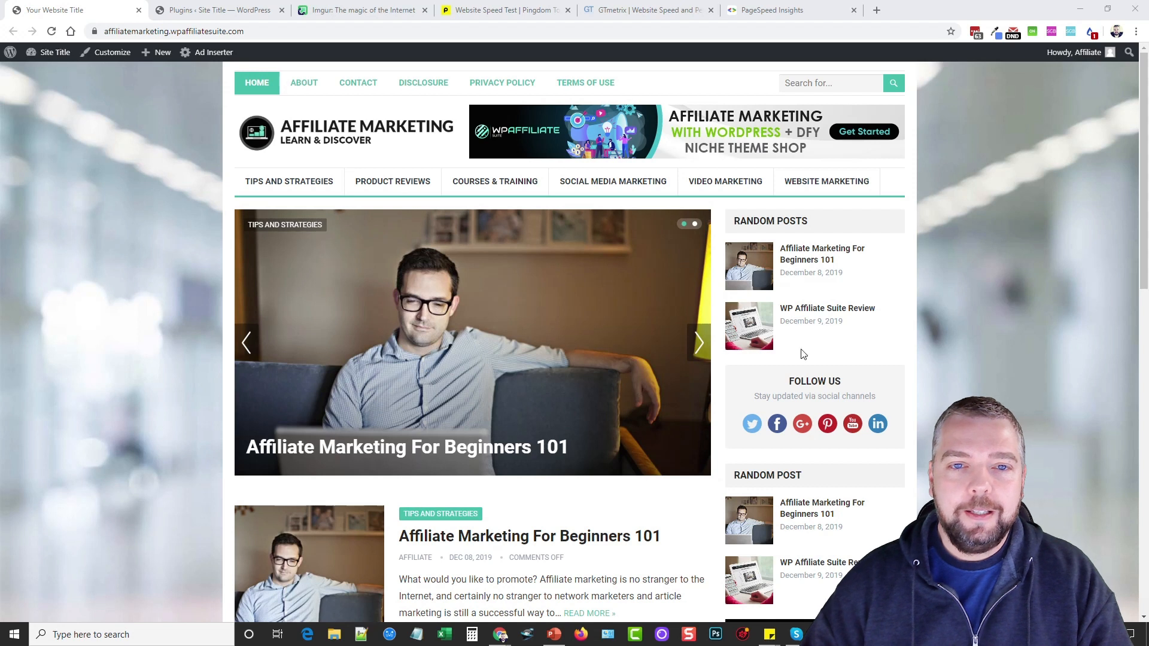
mouse_move(163, 228)
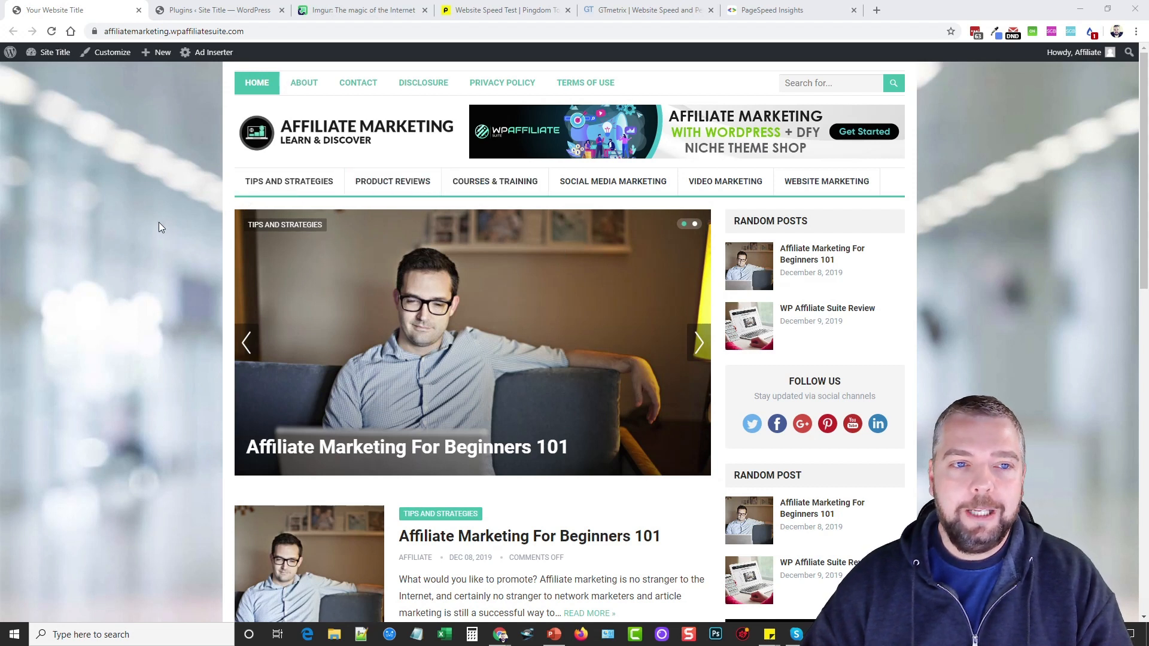
mouse_move(179, 277)
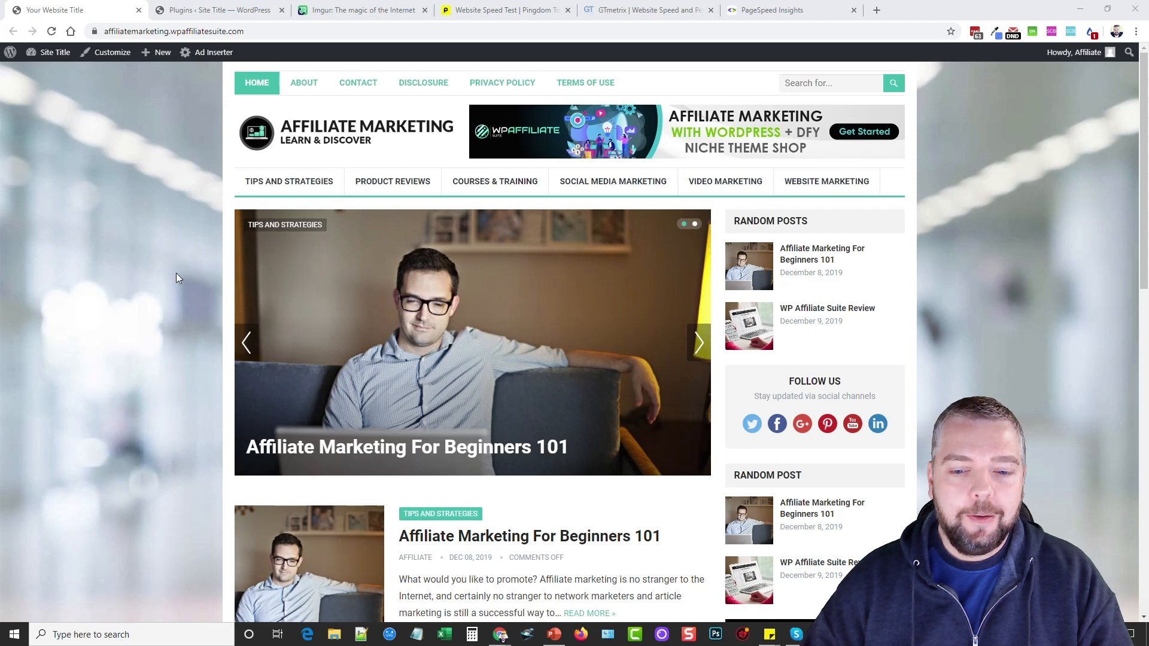
Select the affiliate marketing site's homepage URL in the address bar.
left_click(172, 30)
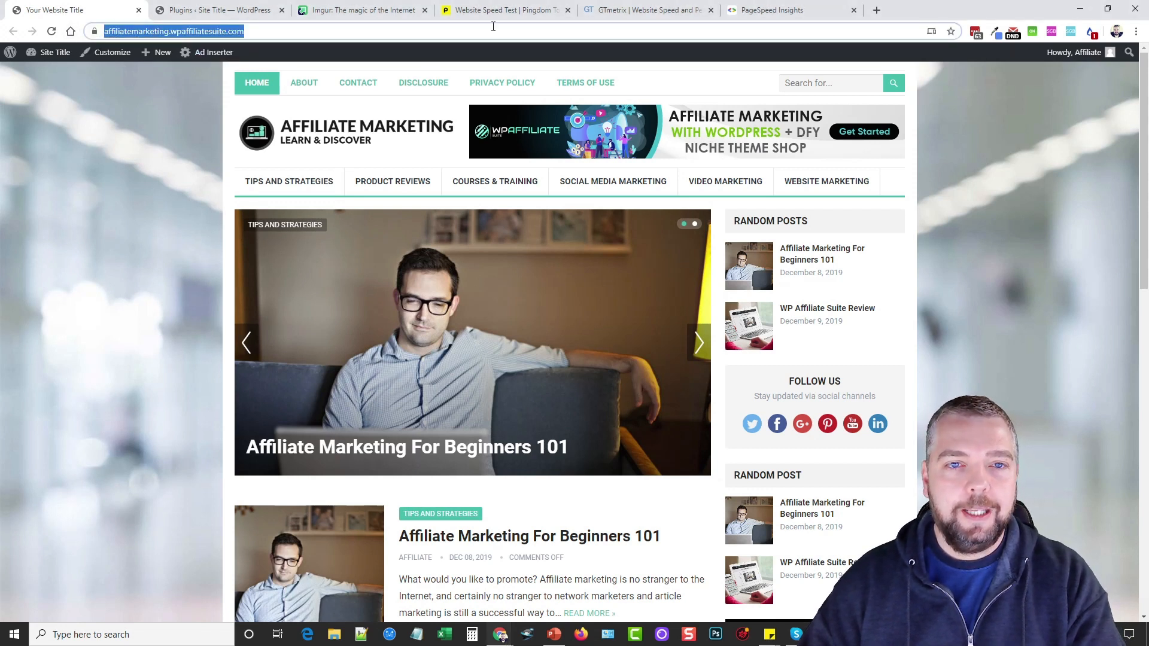
left_click(645, 10)
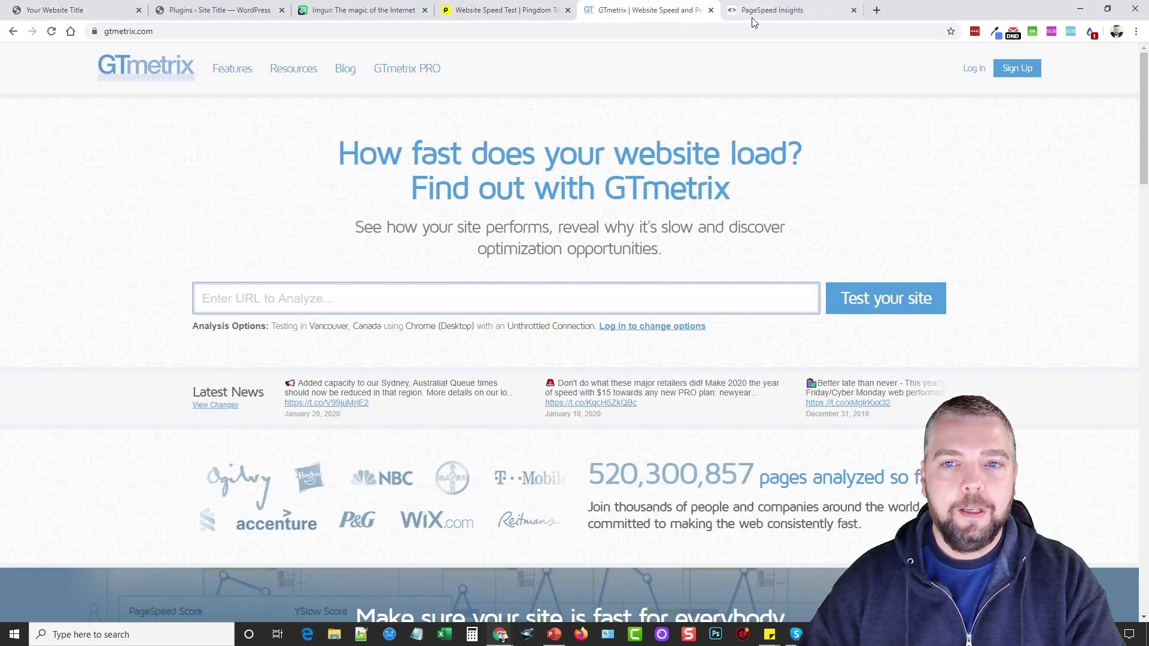
left_click(787, 10)
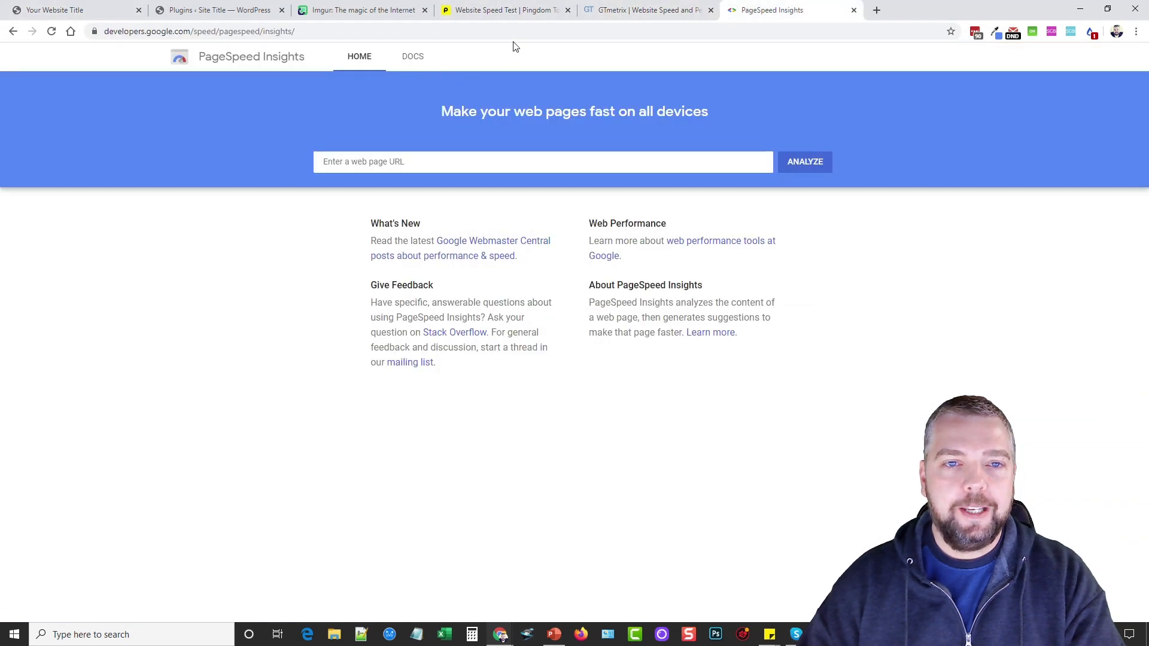
left_click(504, 9)
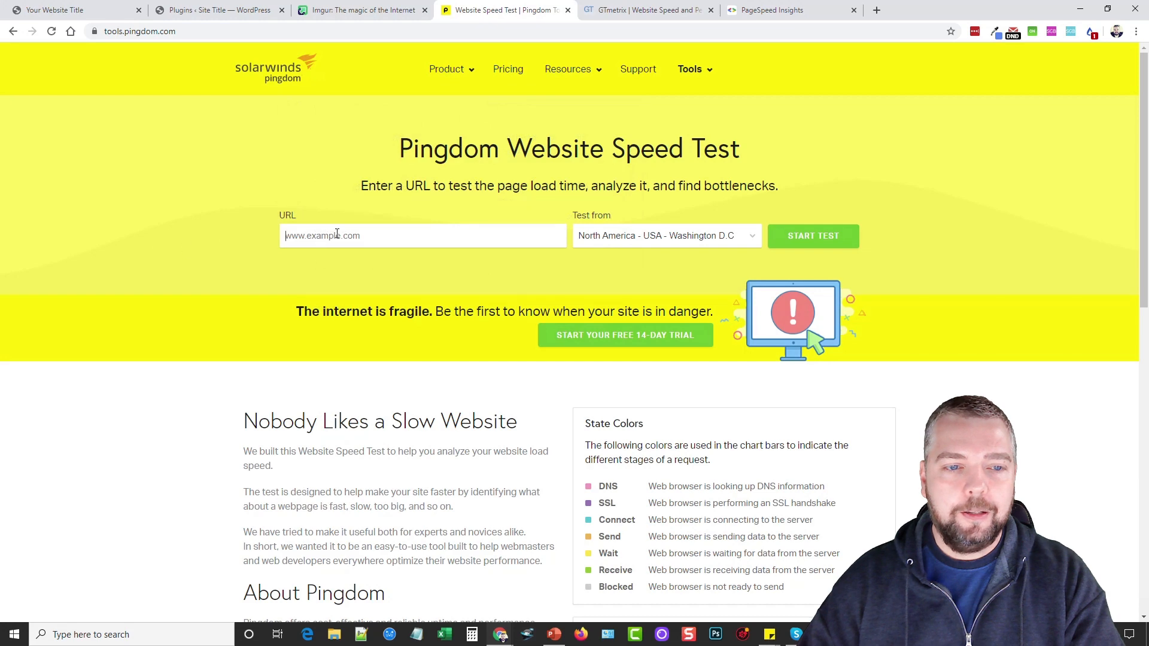
type("https://affiliatemarketing.wpaffiliatesuite.com/")
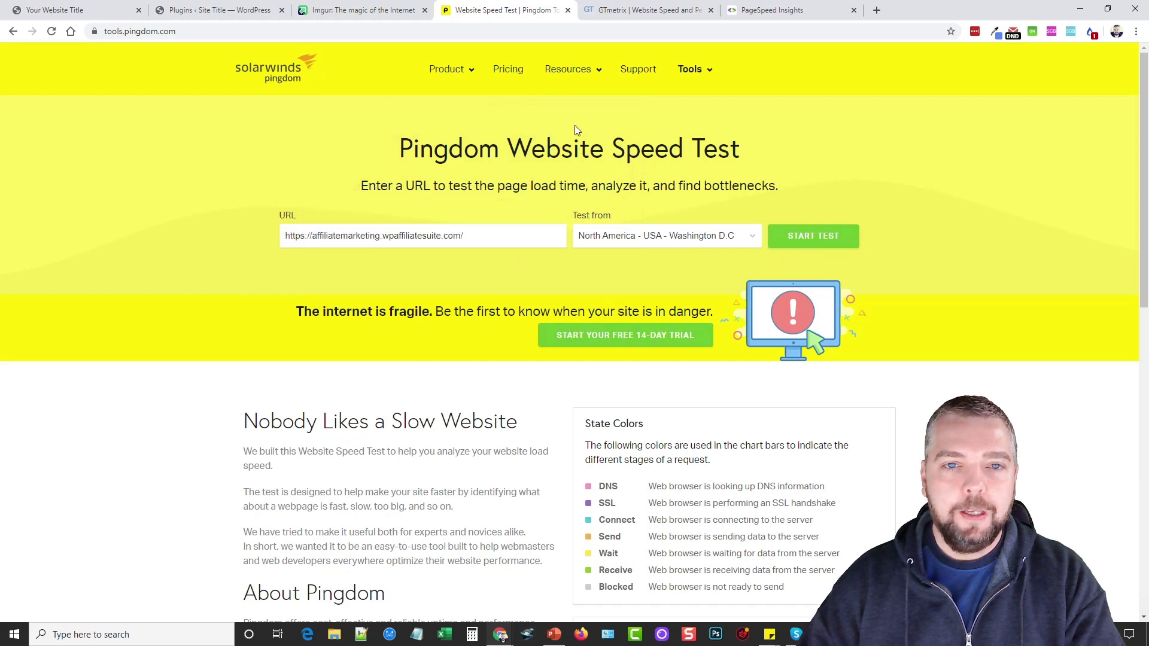
left_click(647, 9)
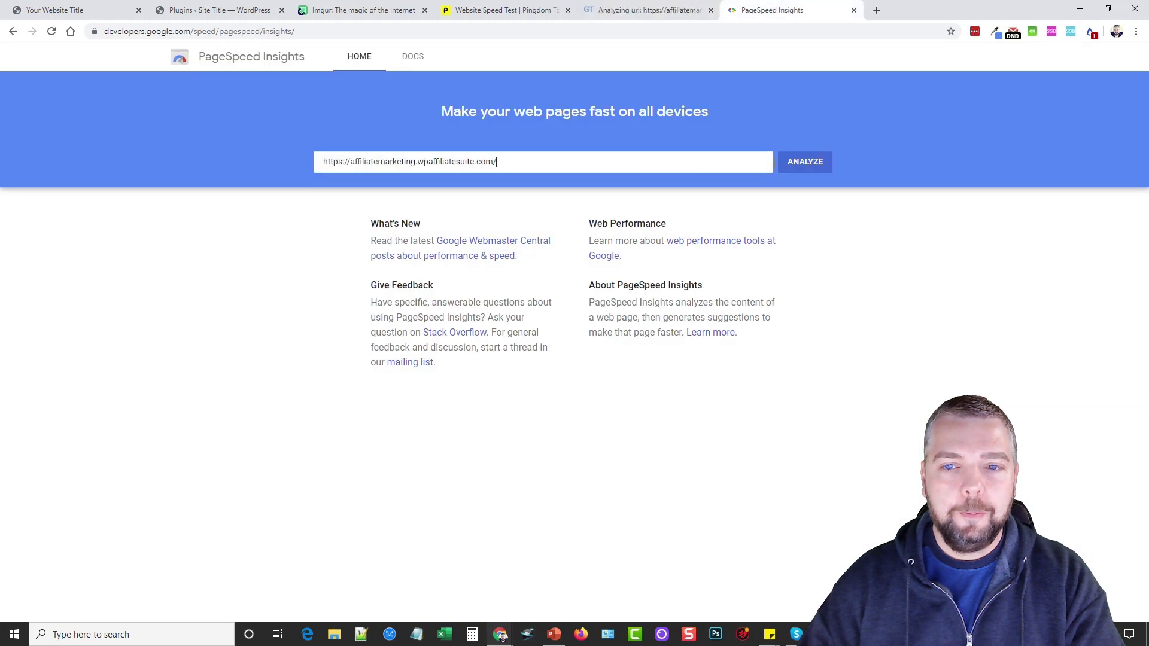
left_click(803, 161)
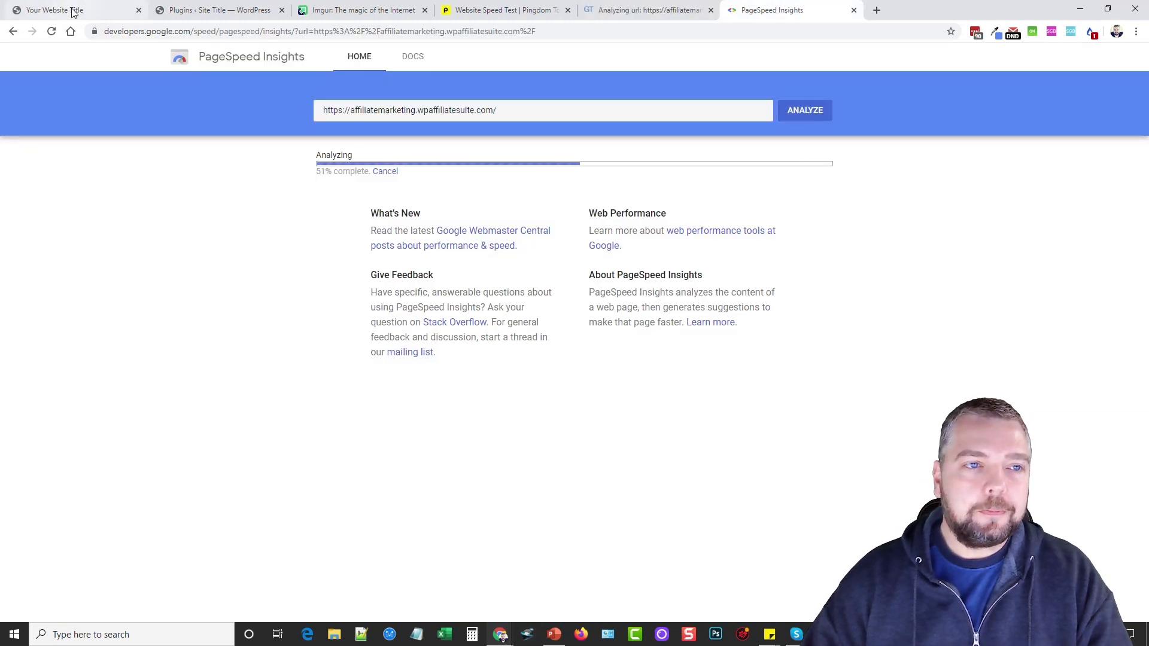
Go back to the 'Your Website Title' homepage tab.
left_click(51, 10)
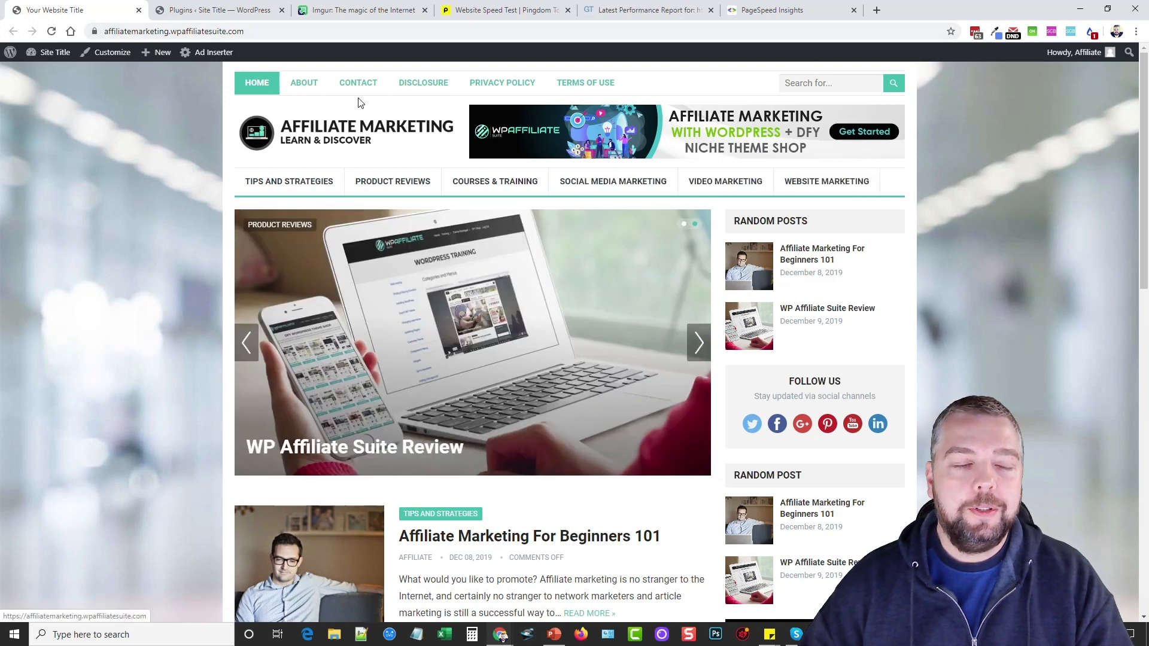
mouse_move(156, 156)
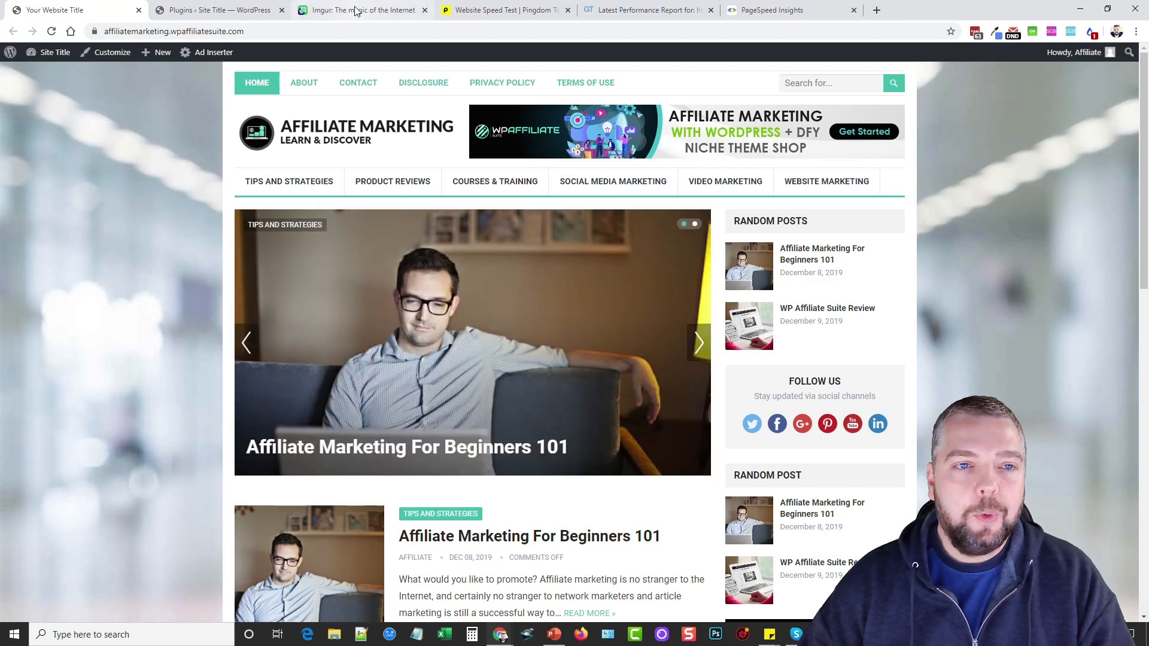
Upload pc.jpg, the photo of a woman shopping on a laptop, to Imgur.
left_click(363, 10)
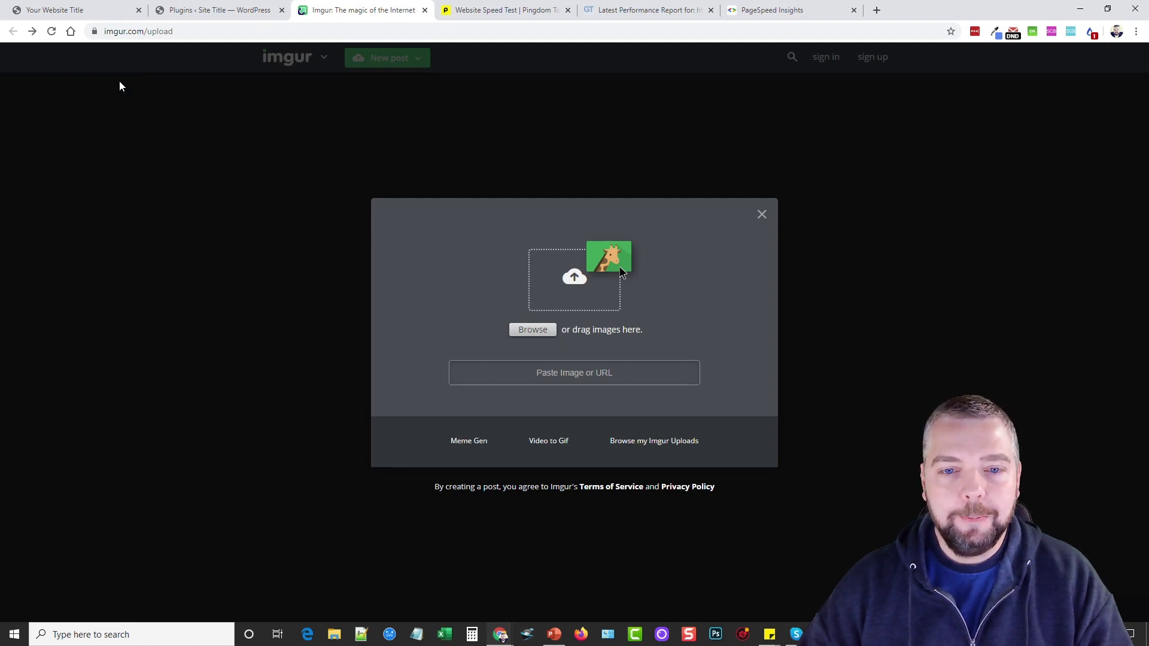
mouse_move(532, 330)
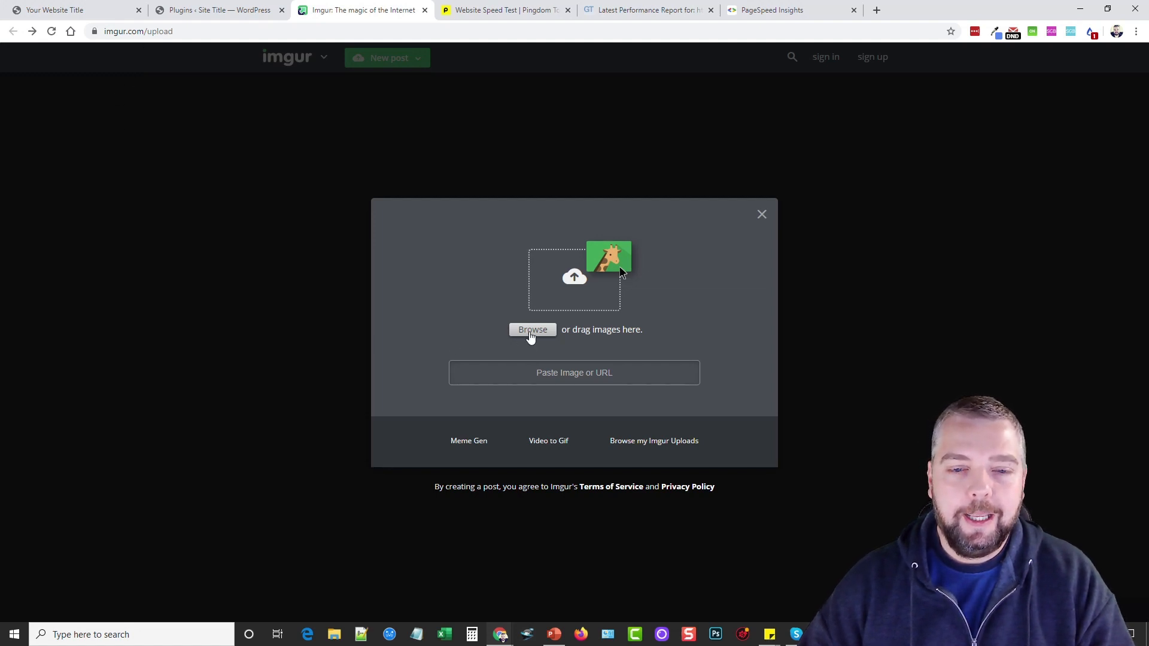
left_click(532, 329)
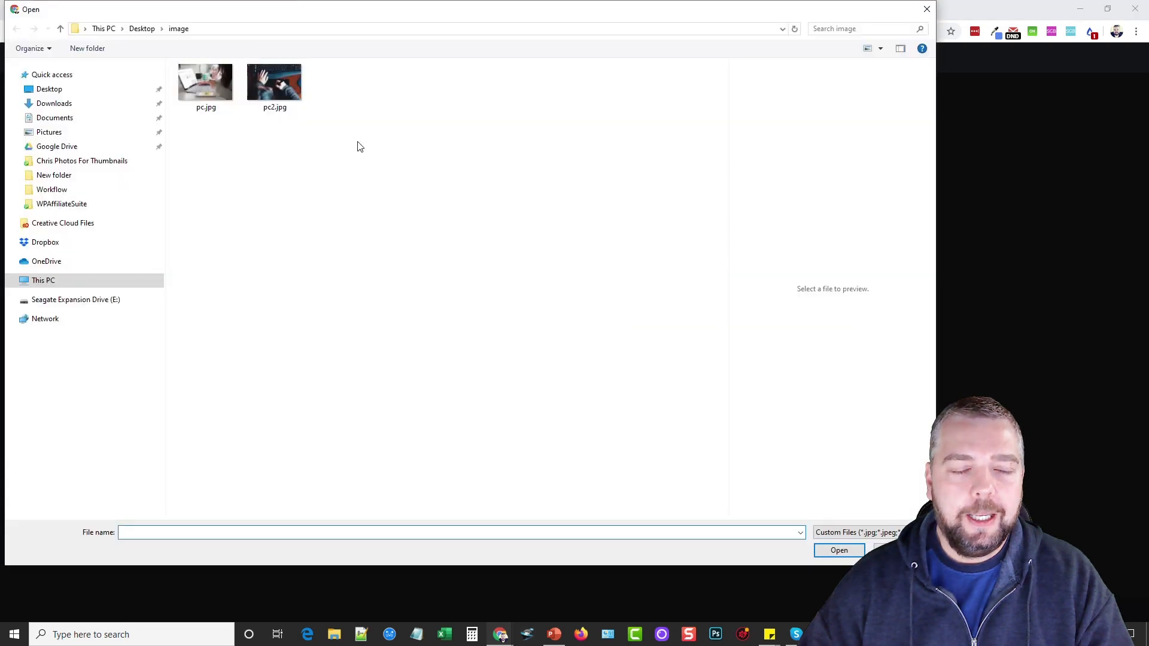
left_click(205, 81)
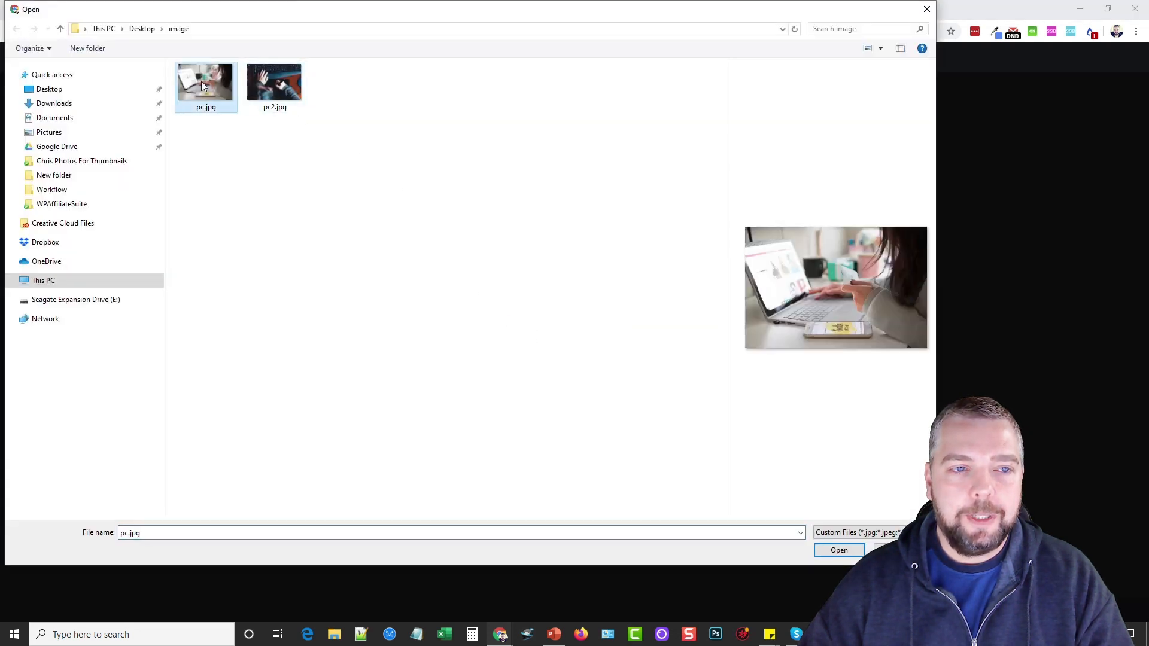
left_click(838, 550)
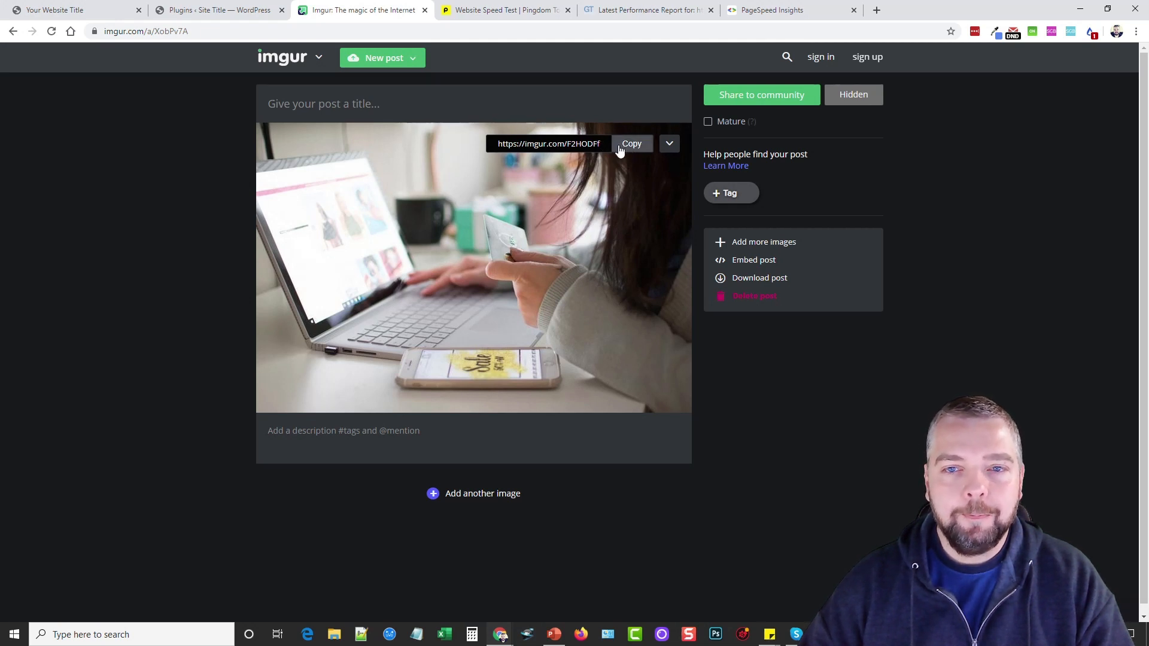
left_click(630, 143)
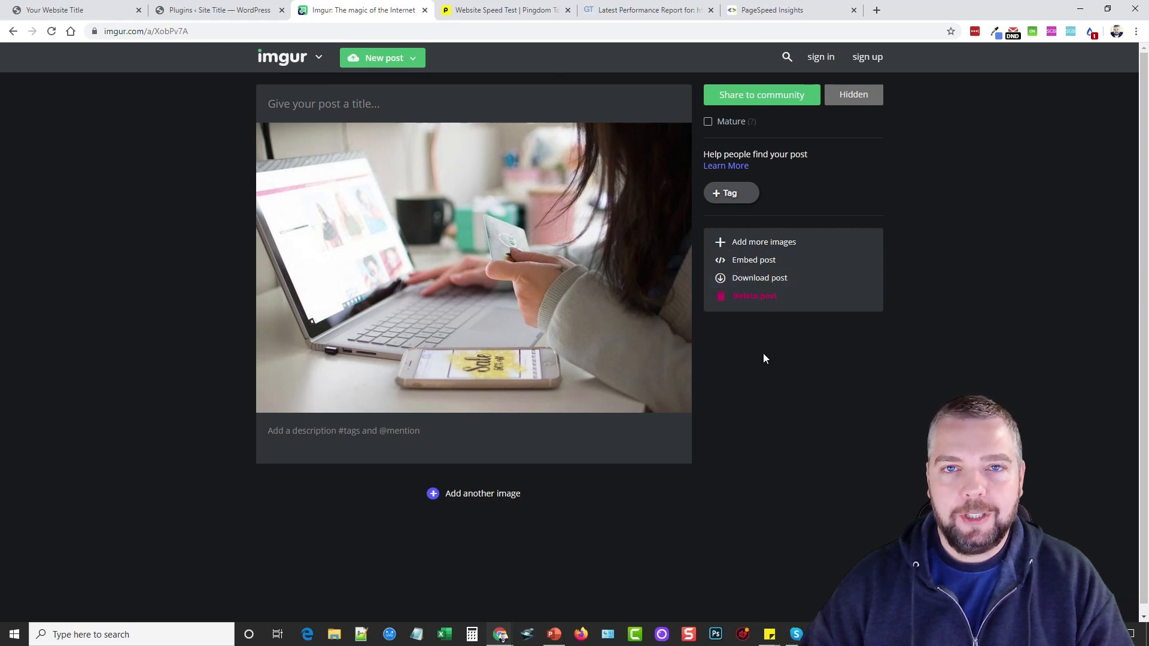
mouse_move(754, 374)
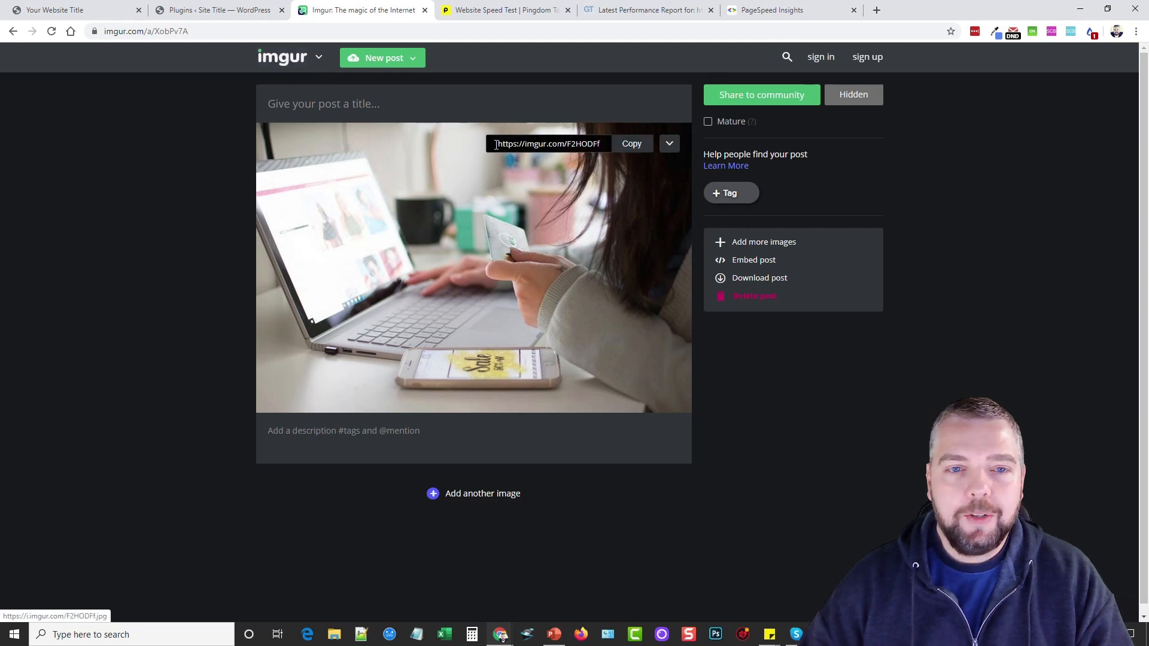
mouse_move(513, 263)
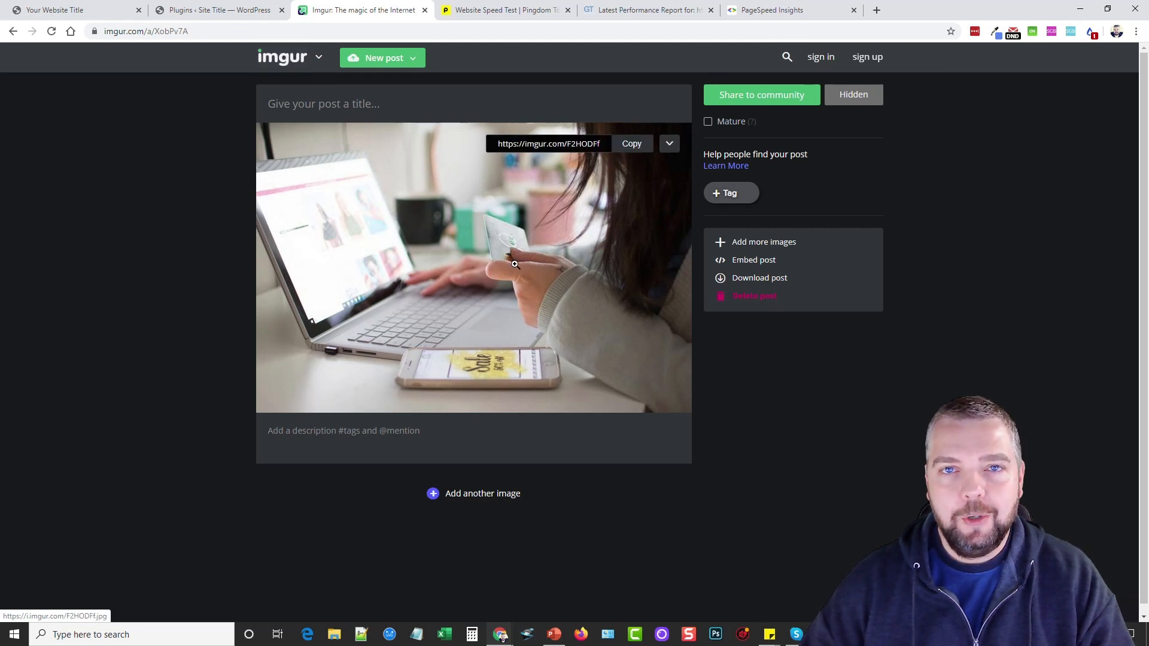
mouse_move(570, 240)
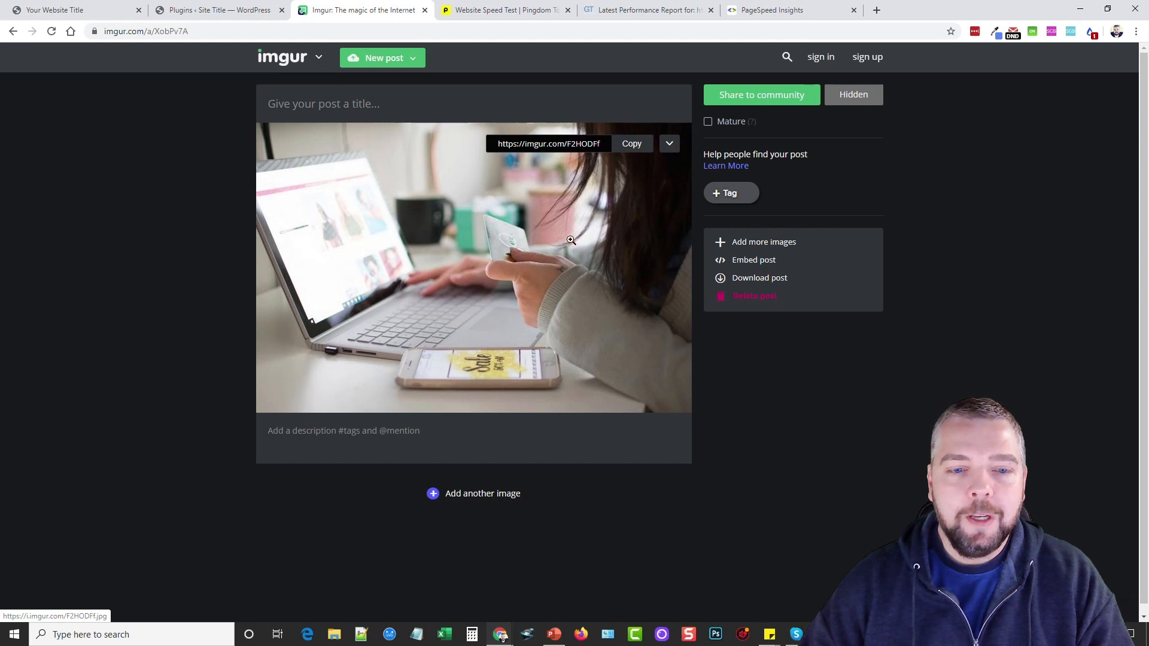
mouse_move(494, 270)
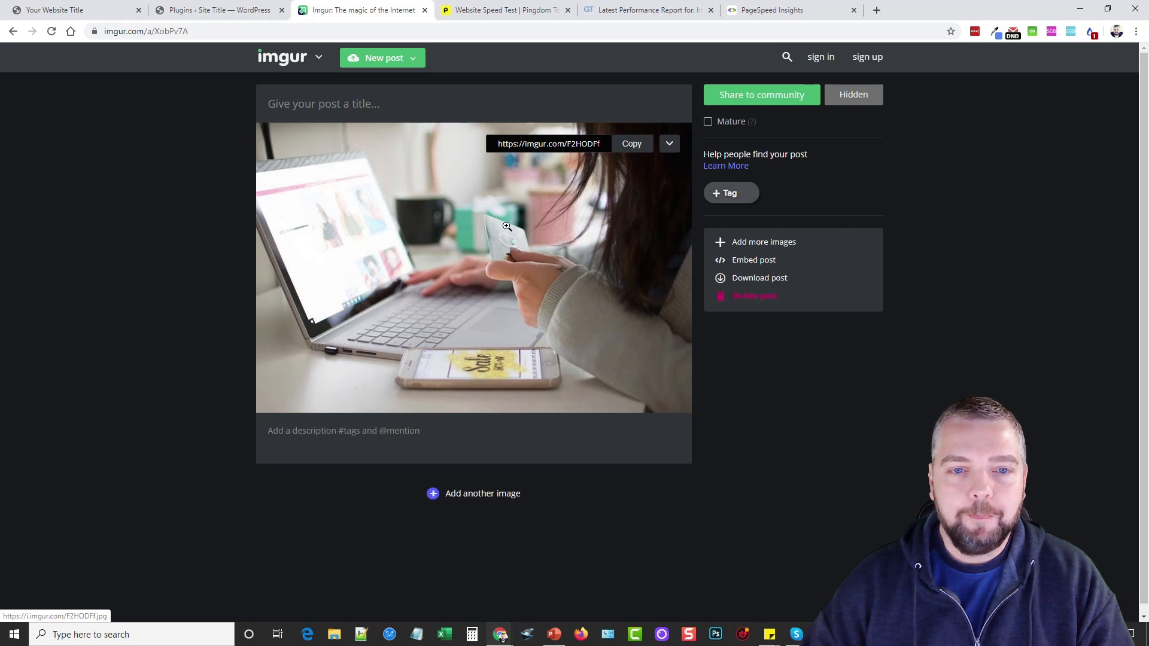
Open the uploaded laptop photo alone in a new tab and select its direct URL.
left_click(505, 225)
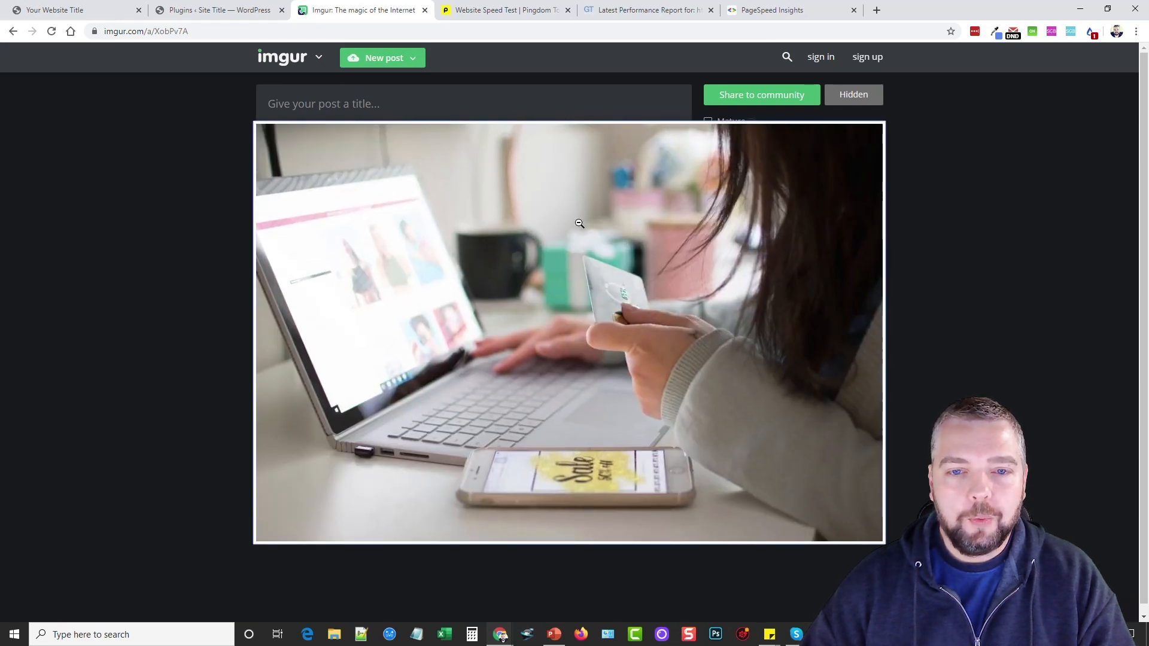
right_click(579, 223)
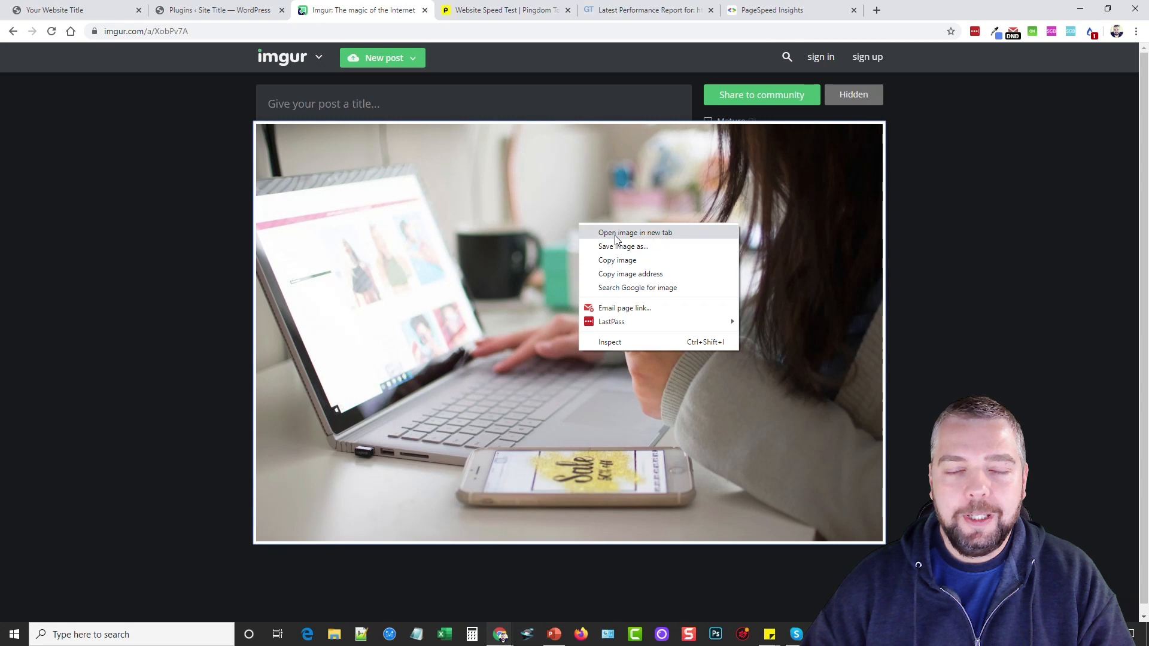
left_click(635, 233)
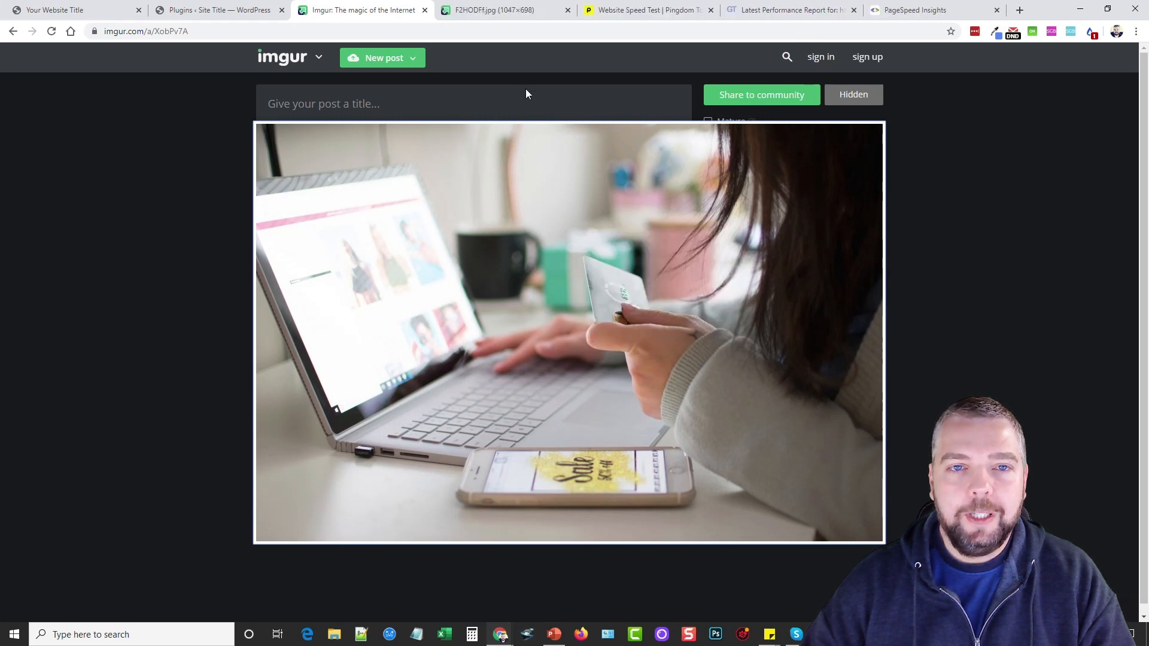
left_click(504, 9)
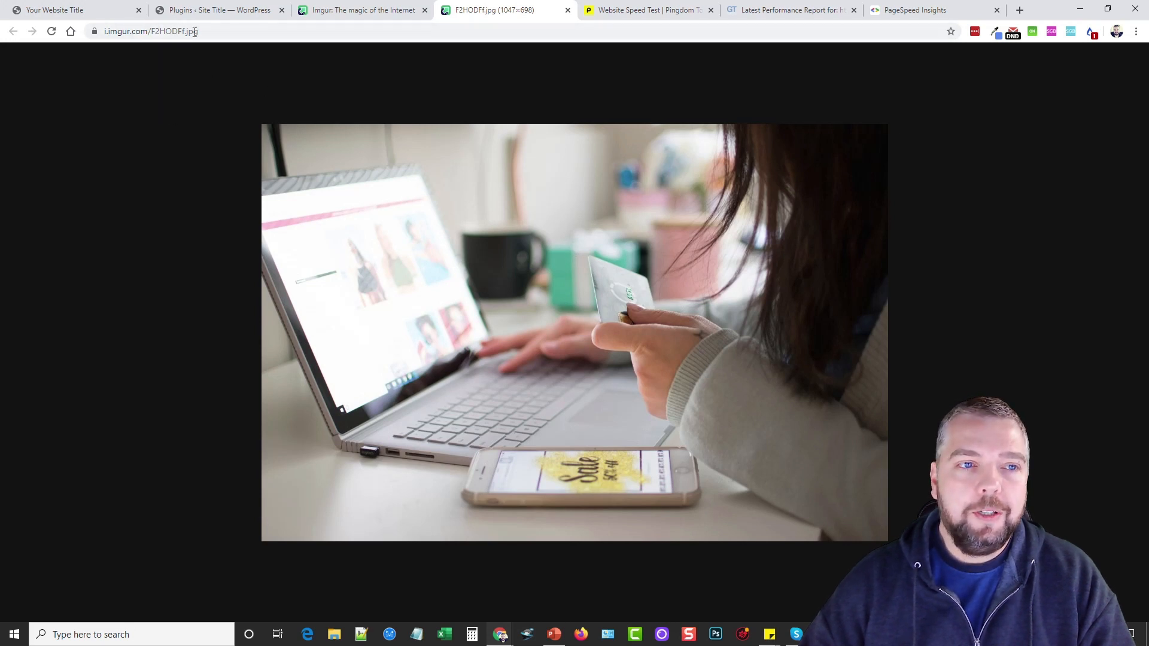
left_click(151, 31)
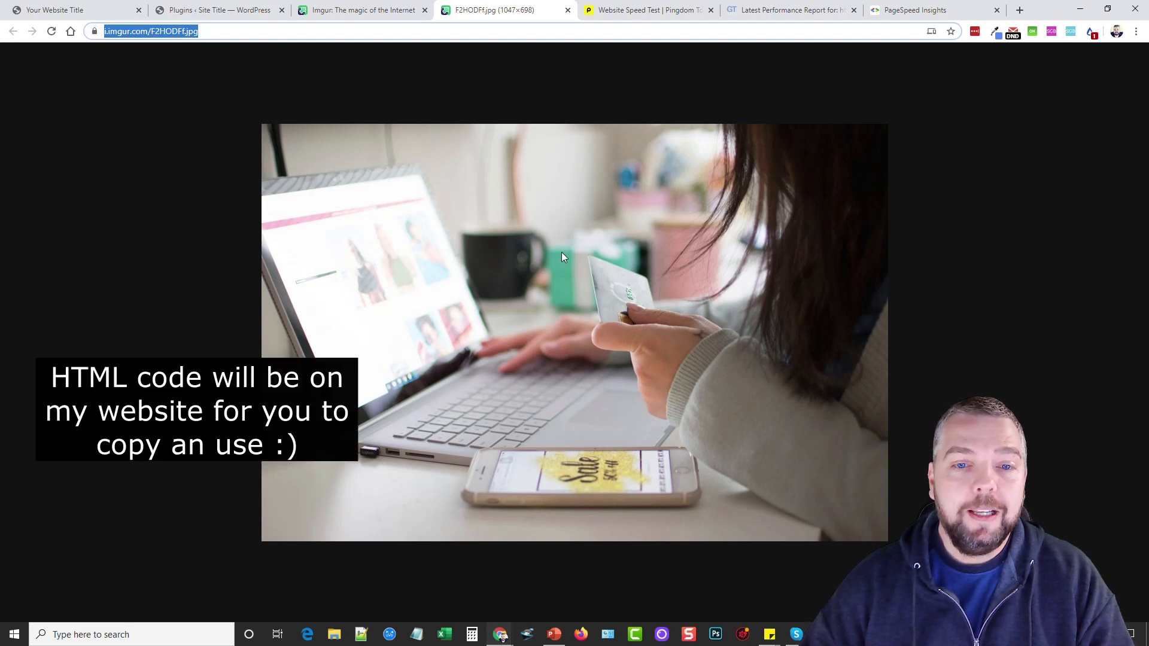
mouse_move(592, 258)
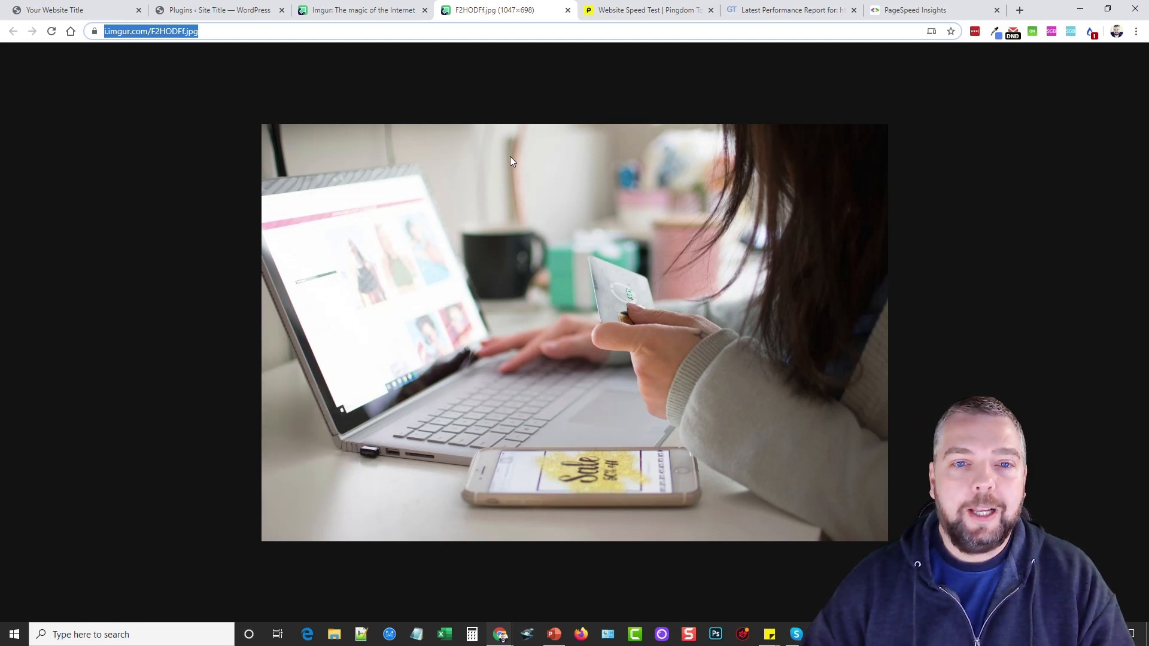
mouse_move(526, 139)
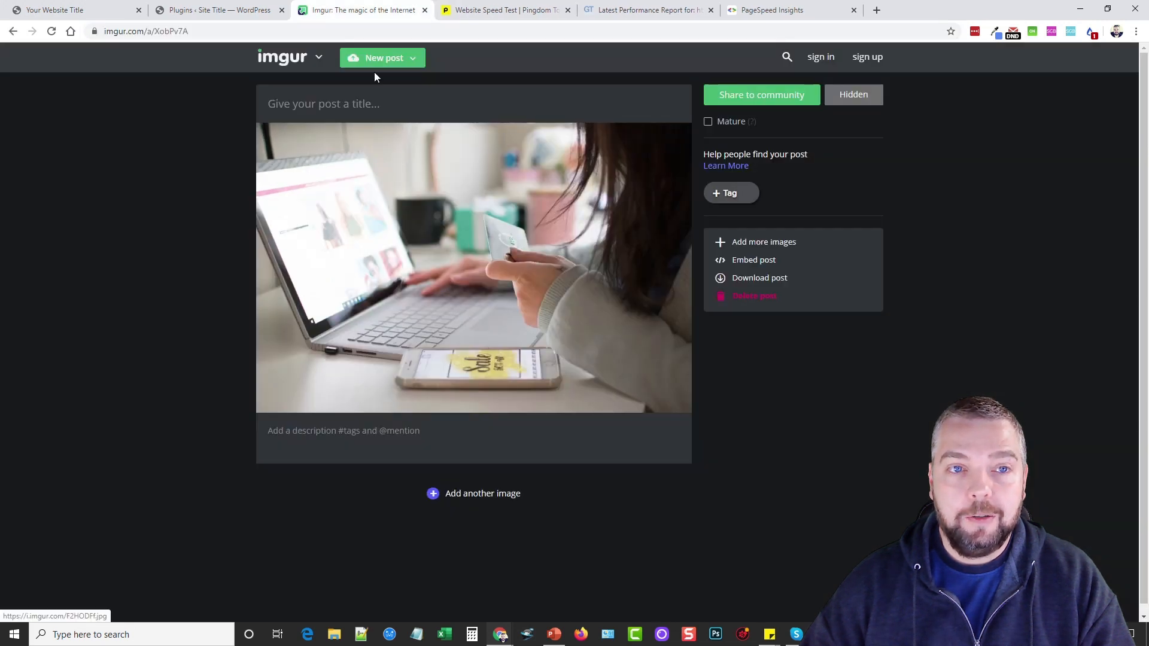
left_click(359, 10)
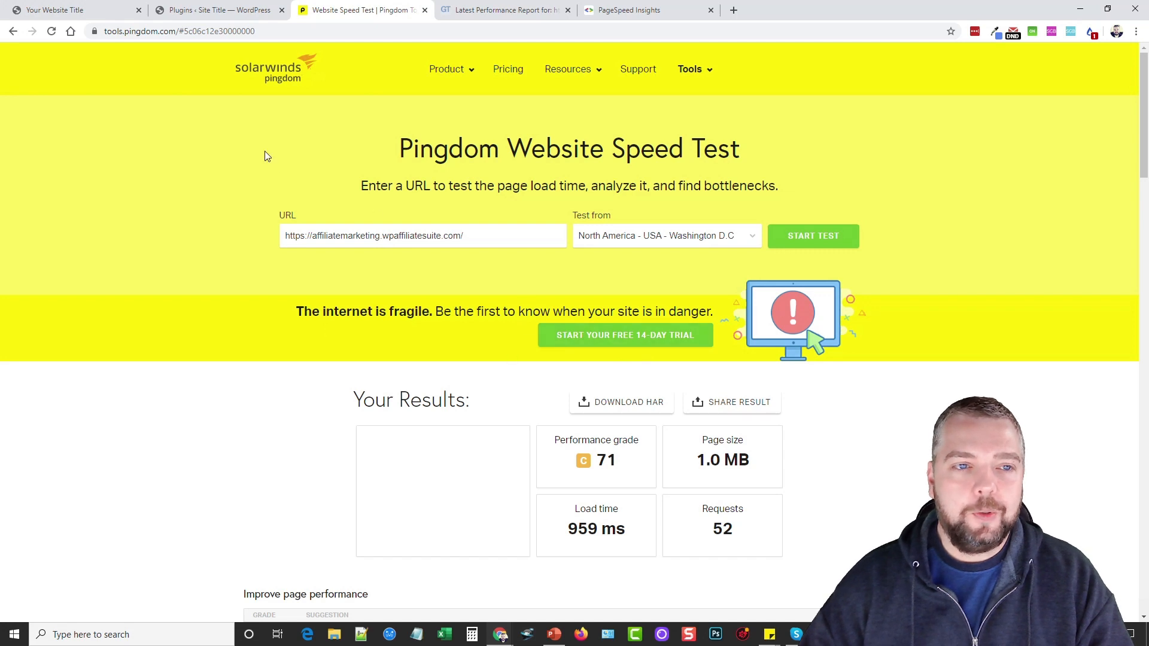
mouse_move(326, 203)
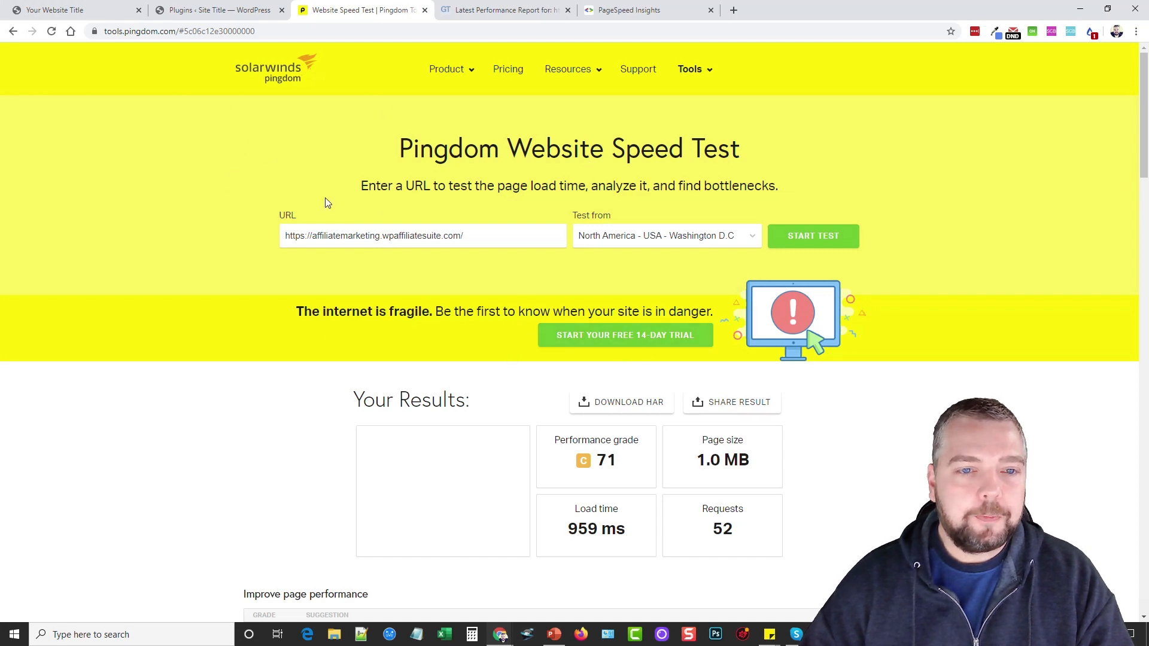
scroll("down", 3)
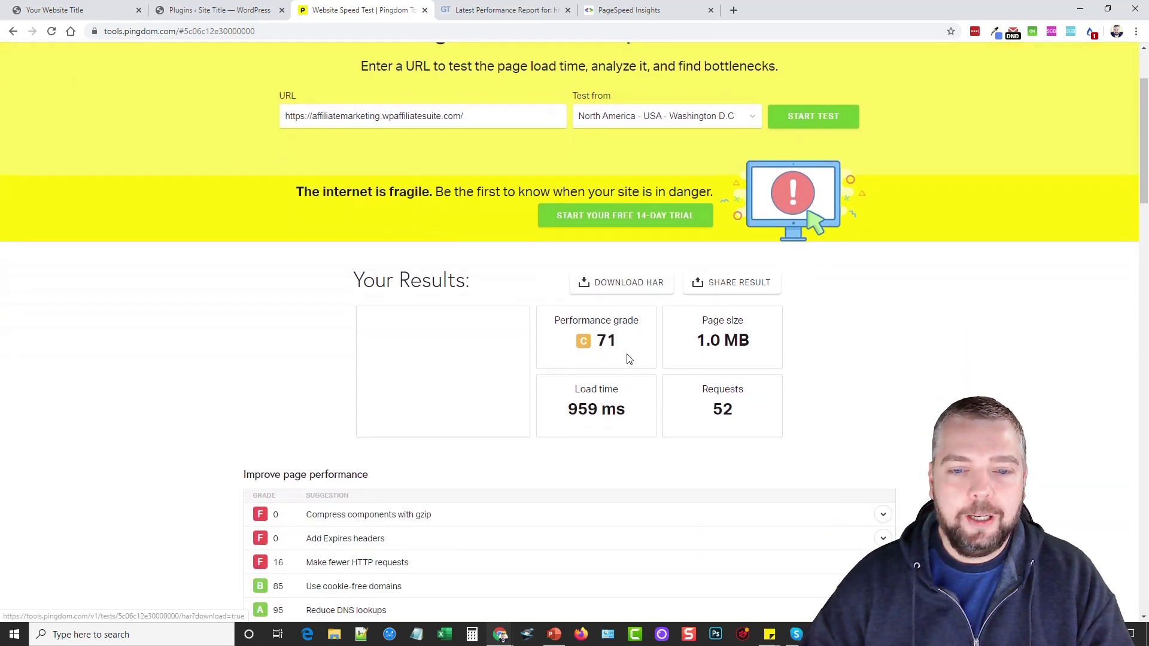
scroll("down", 3)
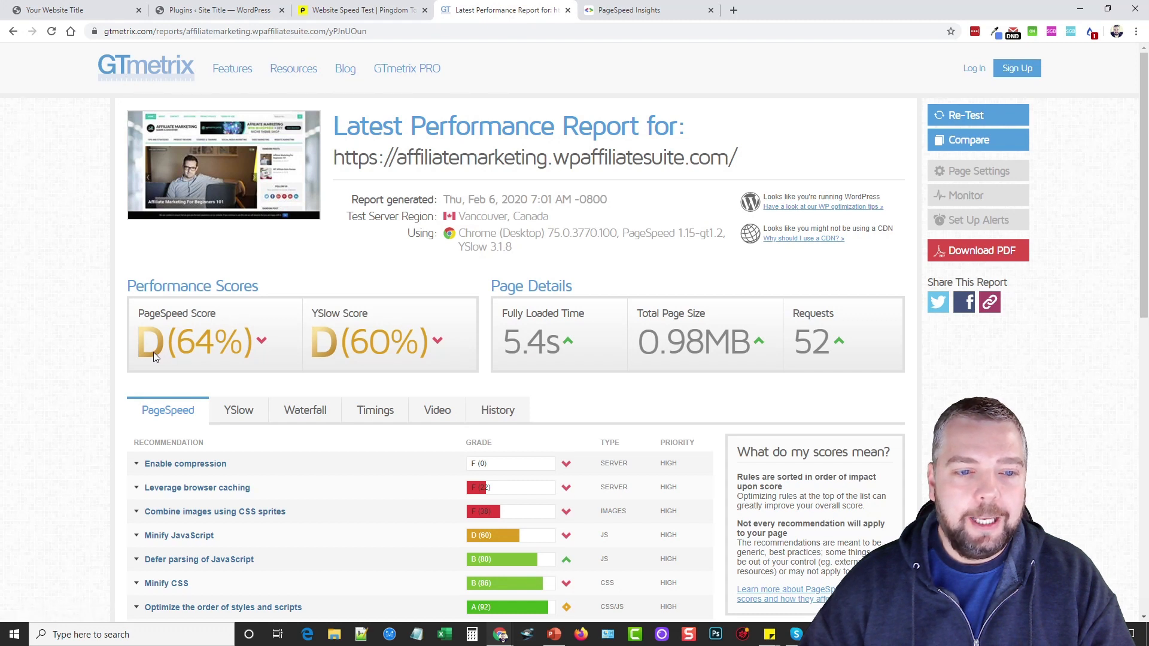
scroll("down", 3)
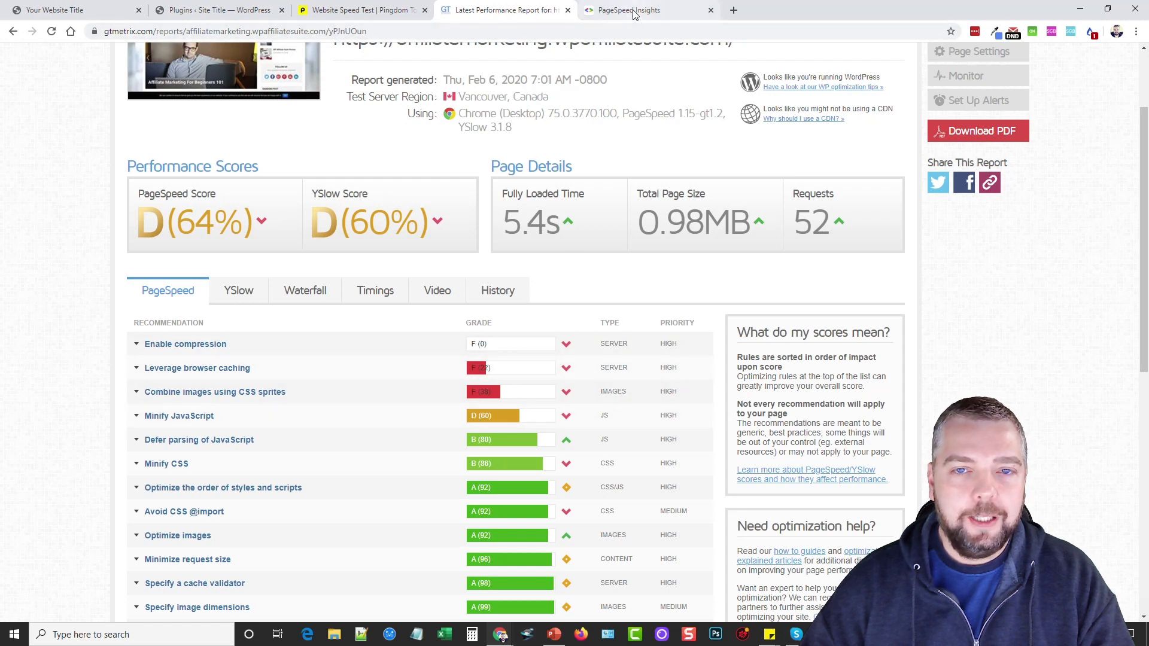
left_click(627, 9)
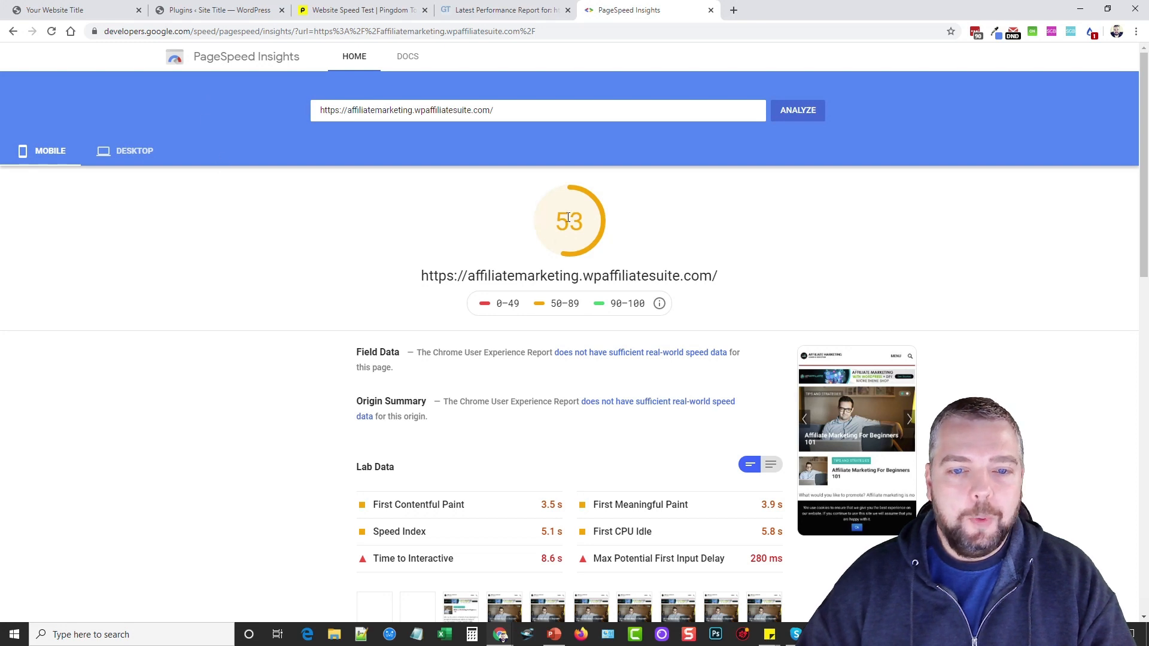
left_click(134, 150)
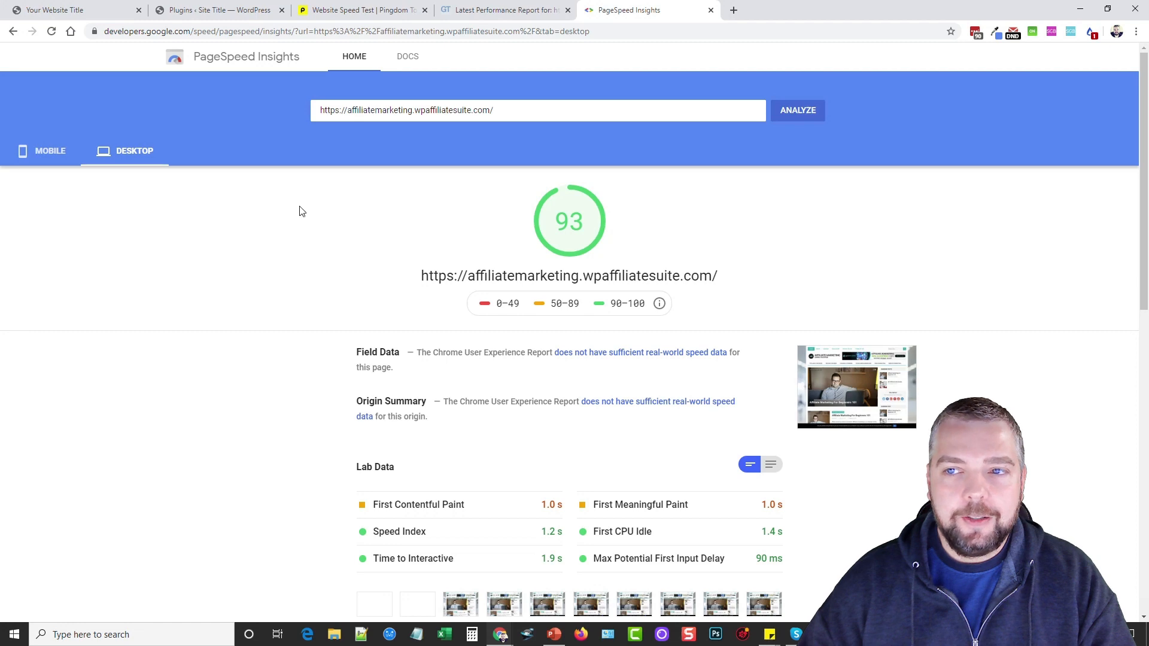
left_click(49, 151)
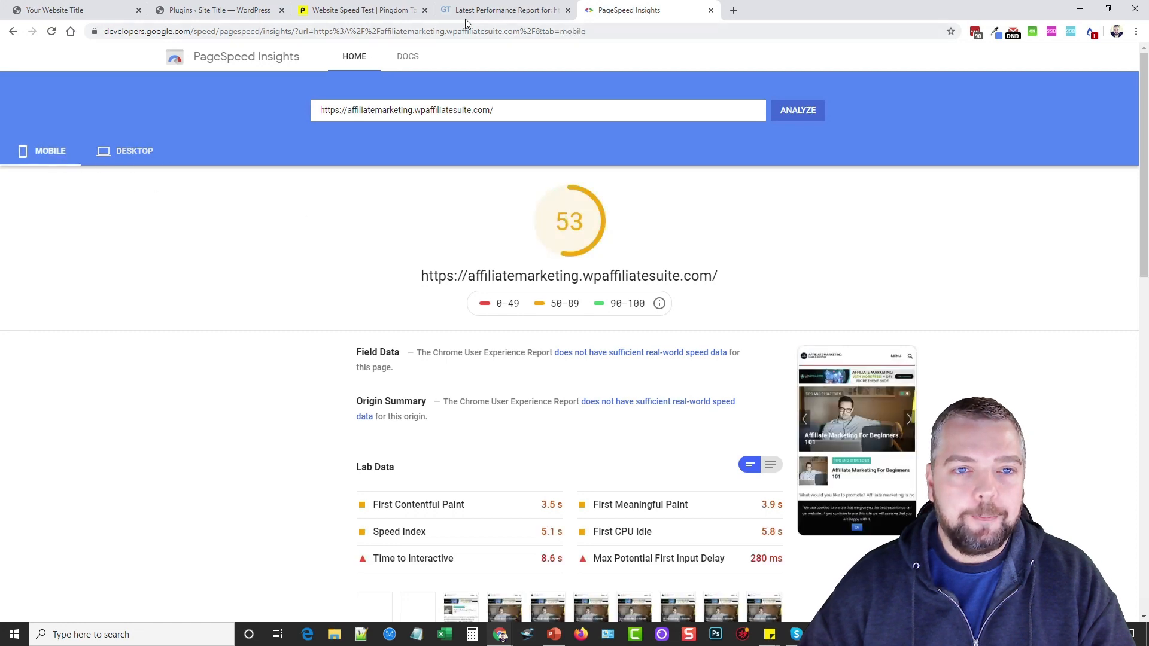
left_click(360, 9)
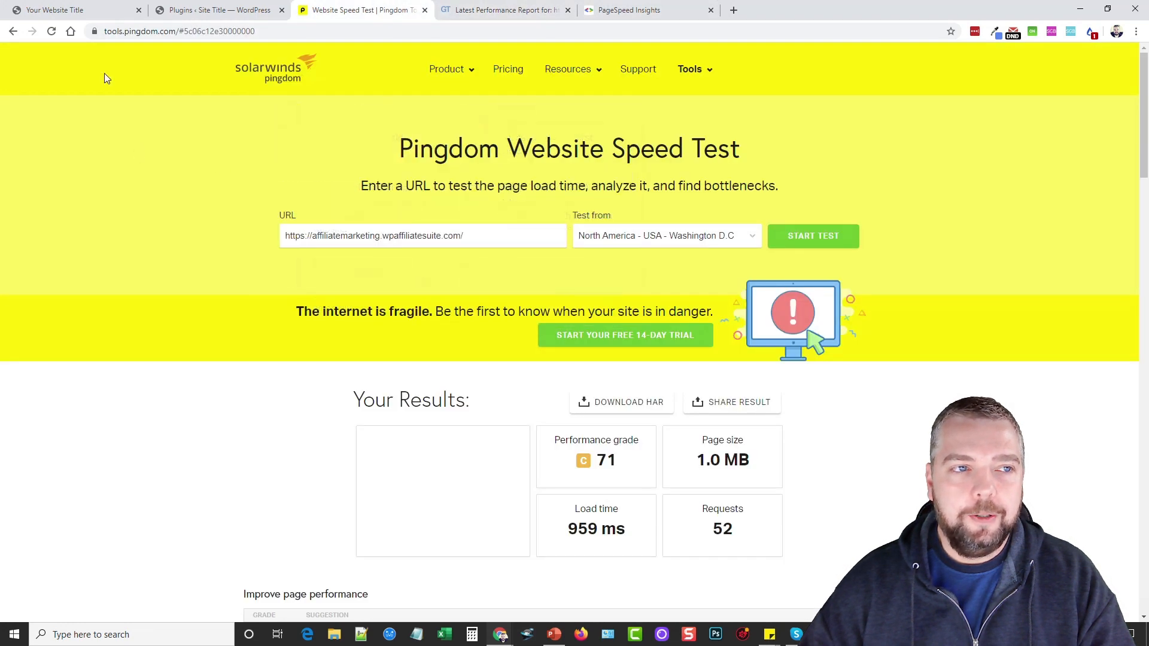
Search Add Plugins for 'cache' to list plugins like W3 Total Cache.
left_click(218, 9)
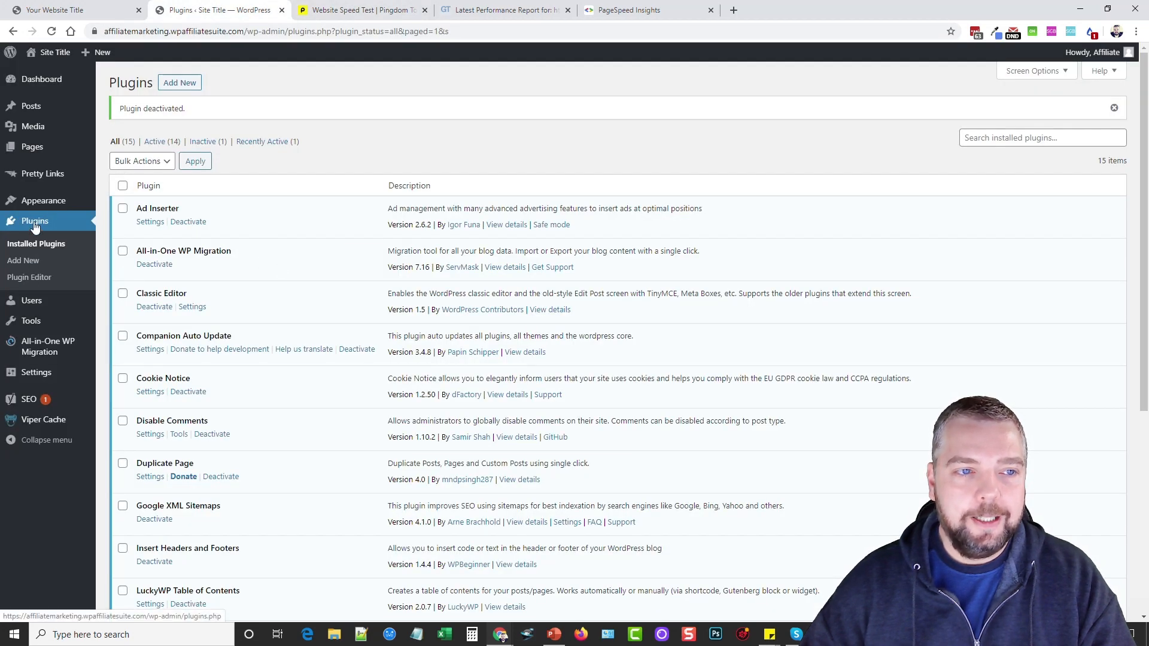
left_click(179, 82)
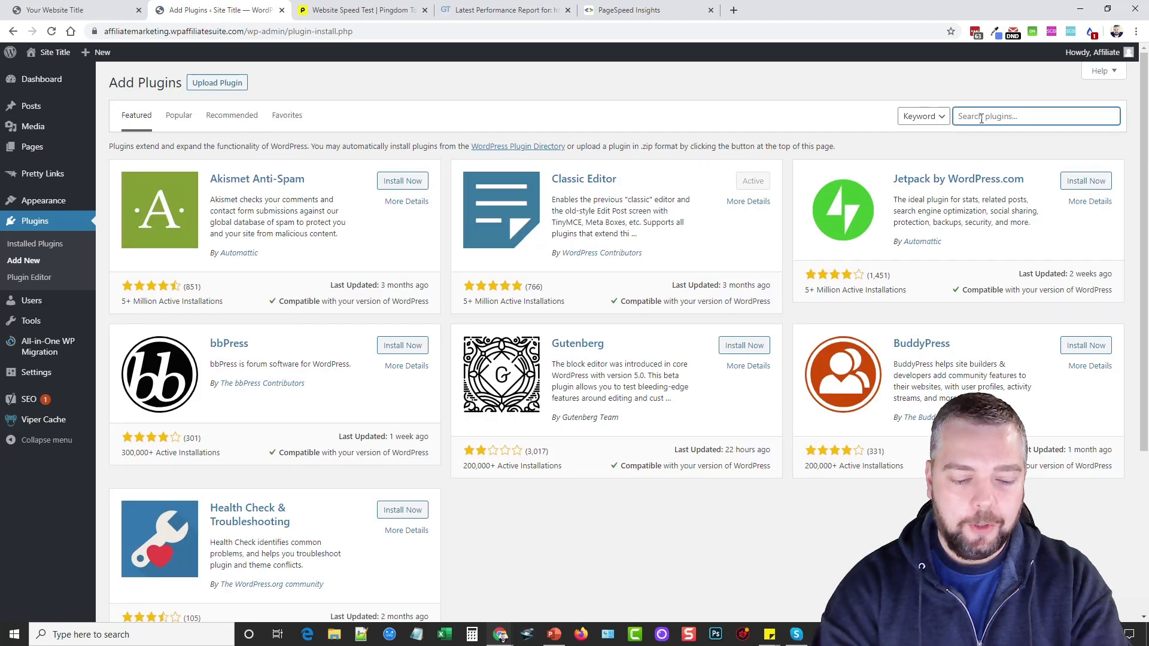
type("cache")
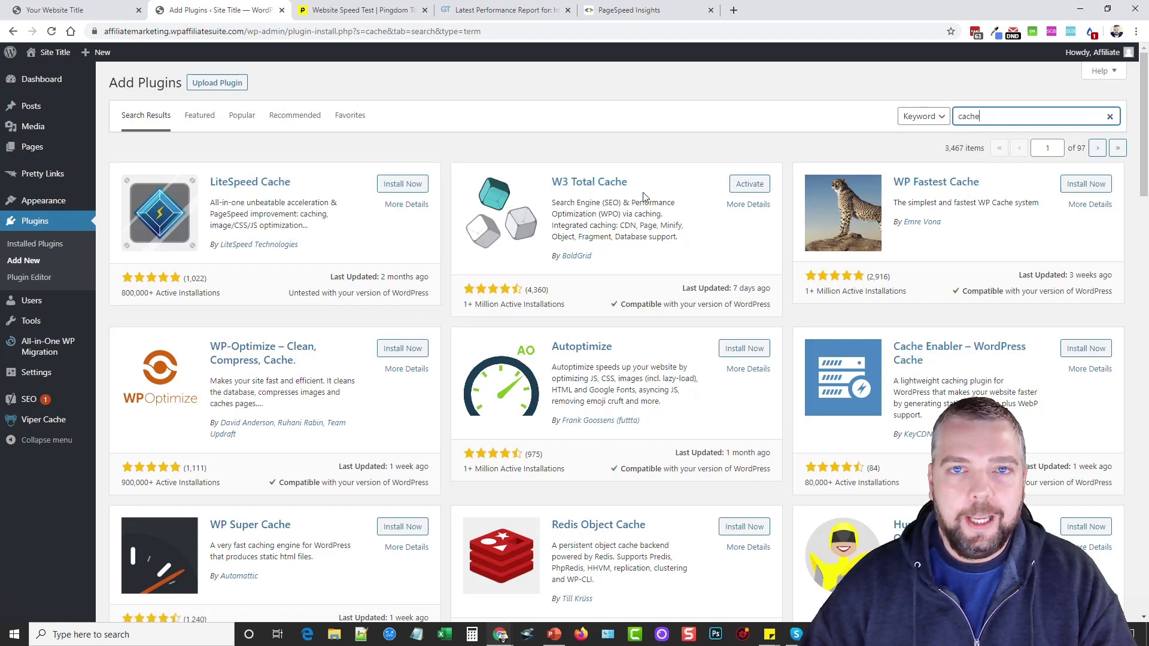
mouse_move(406, 259)
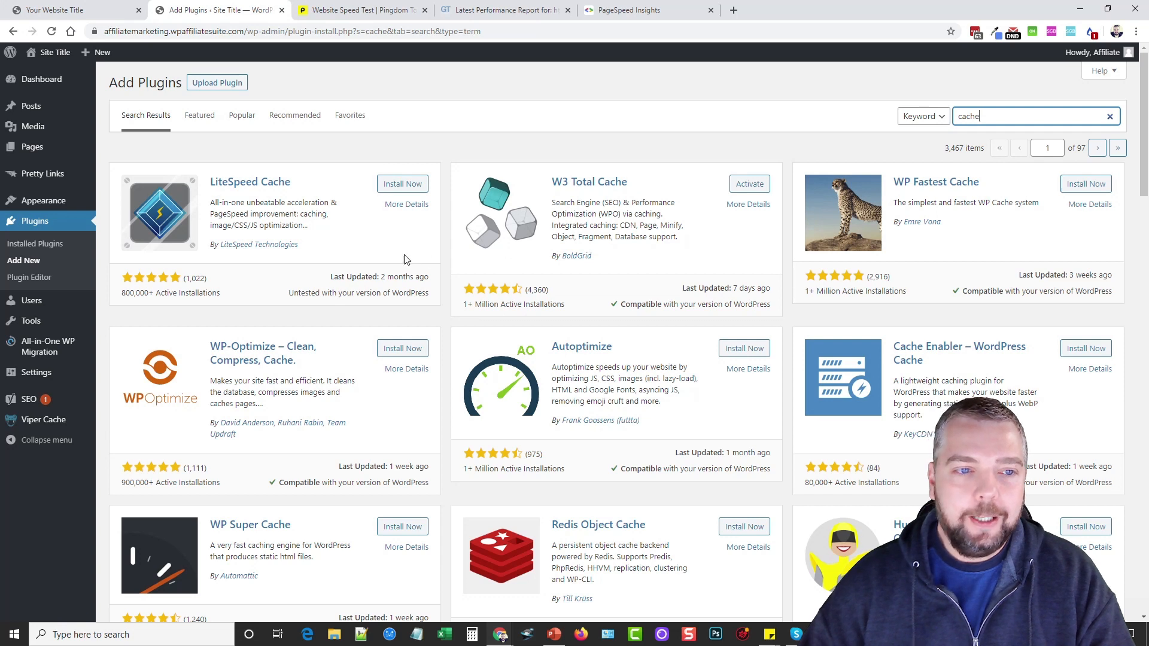
mouse_move(588, 182)
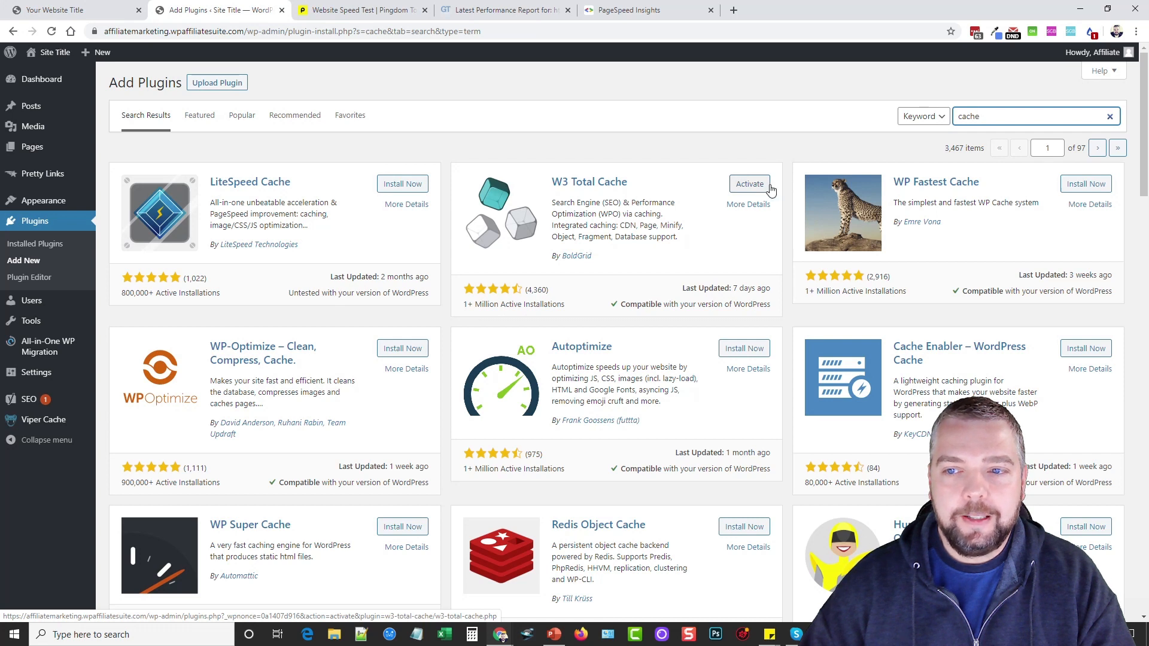
mouse_move(608, 183)
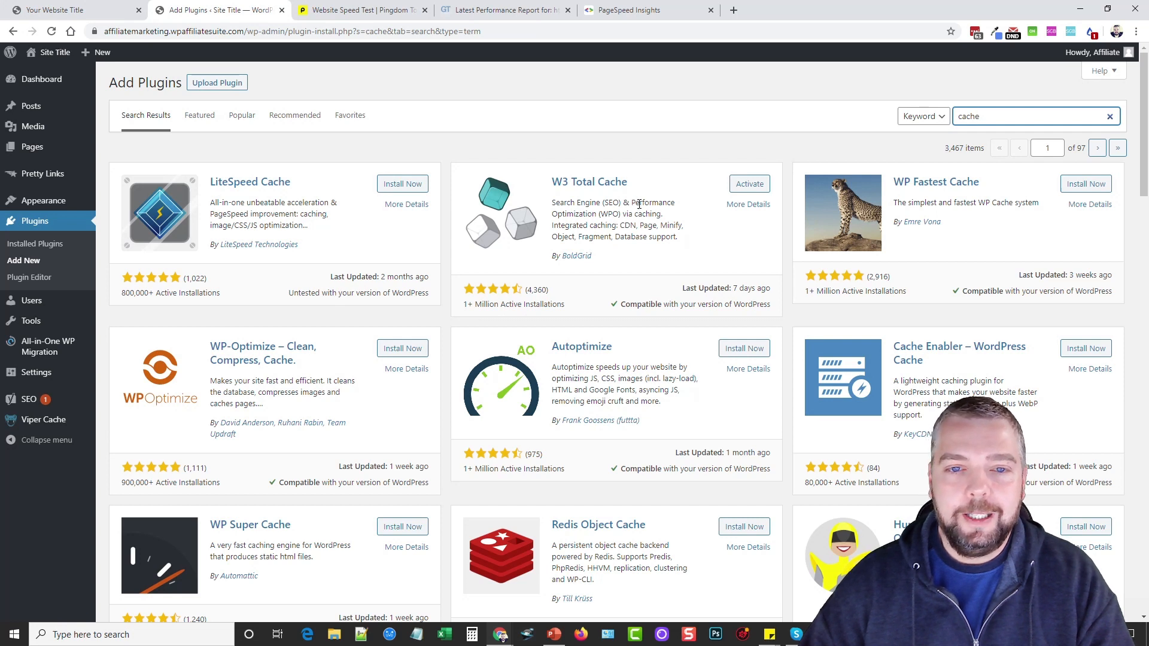
mouse_move(588, 182)
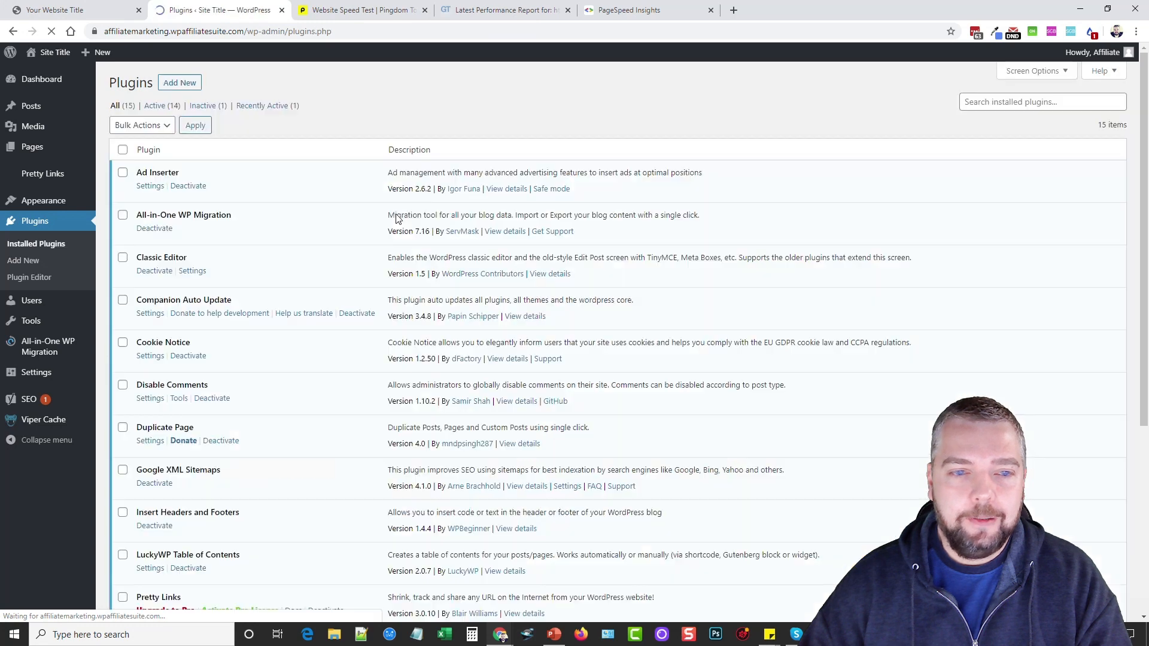
Activate W3 Total Cache, then revisit the Dashboard and the Installed Plugins list.
scroll("down", 3)
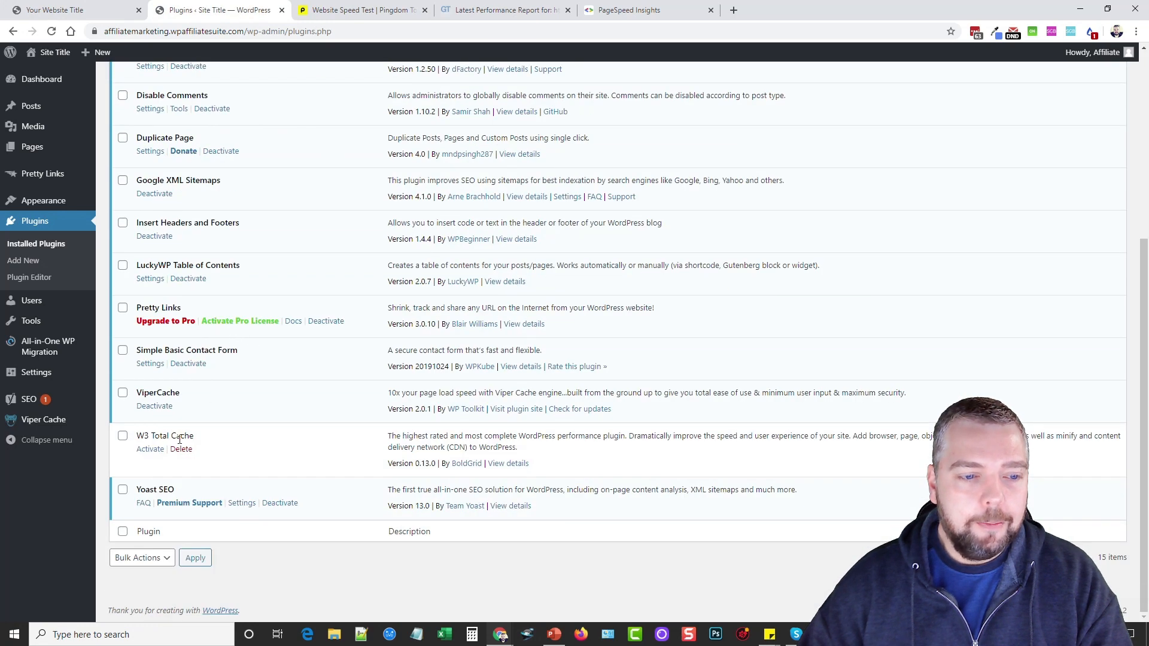
left_click(150, 450)
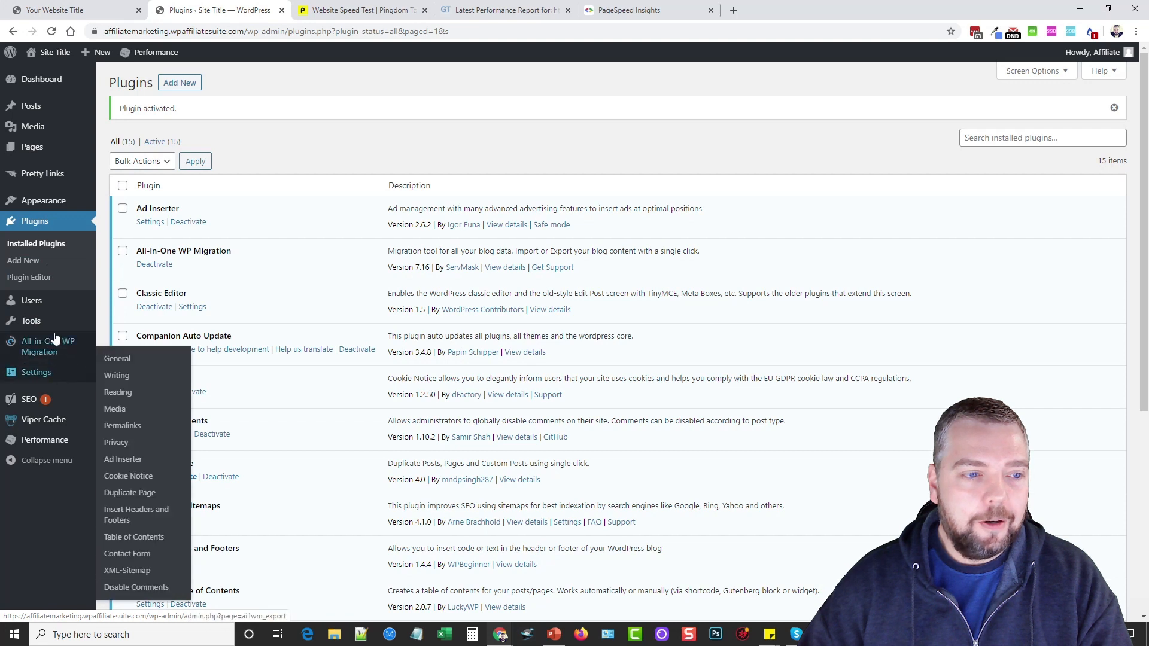
mouse_move(203, 231)
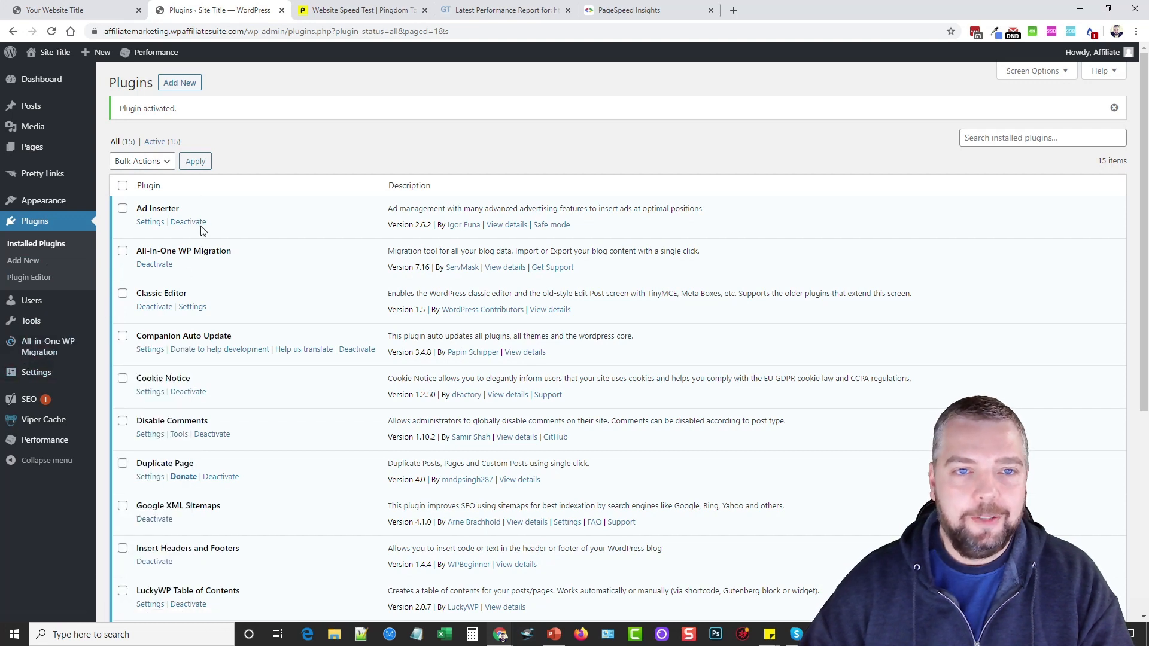
left_click(41, 79)
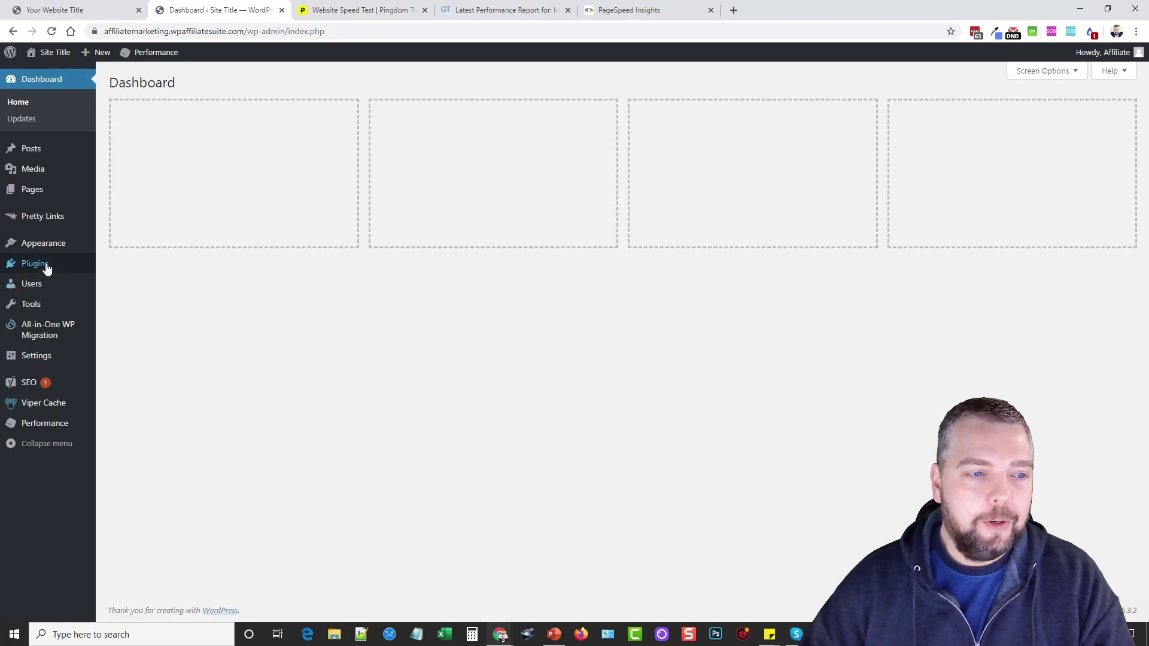
left_click(34, 263)
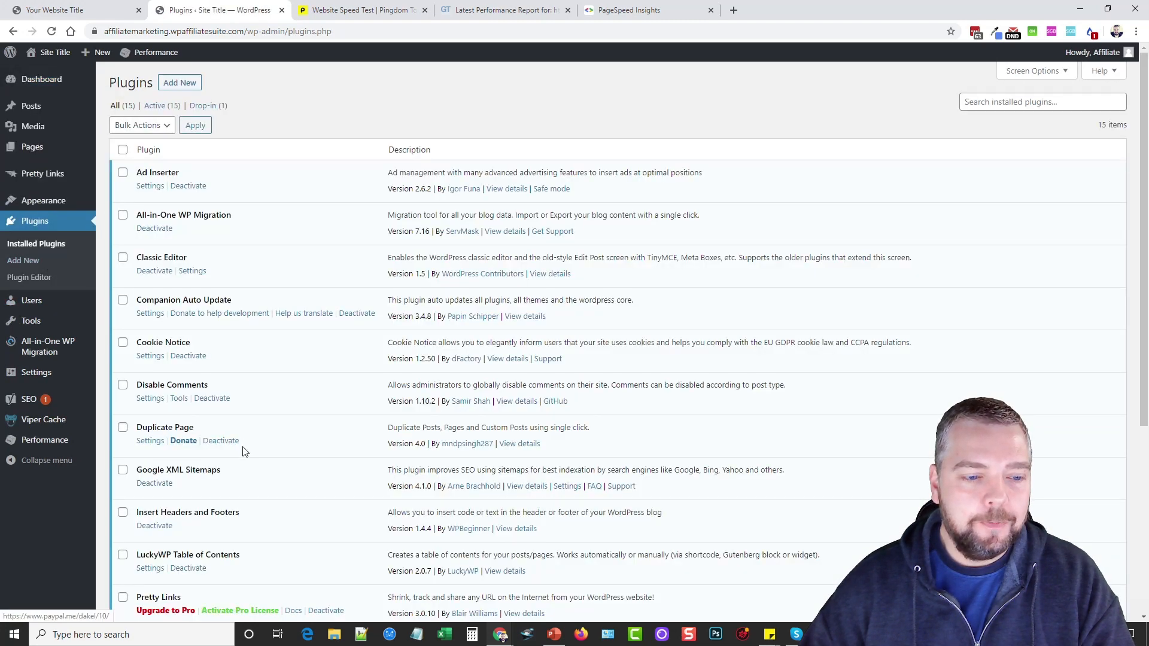
scroll("down", 3)
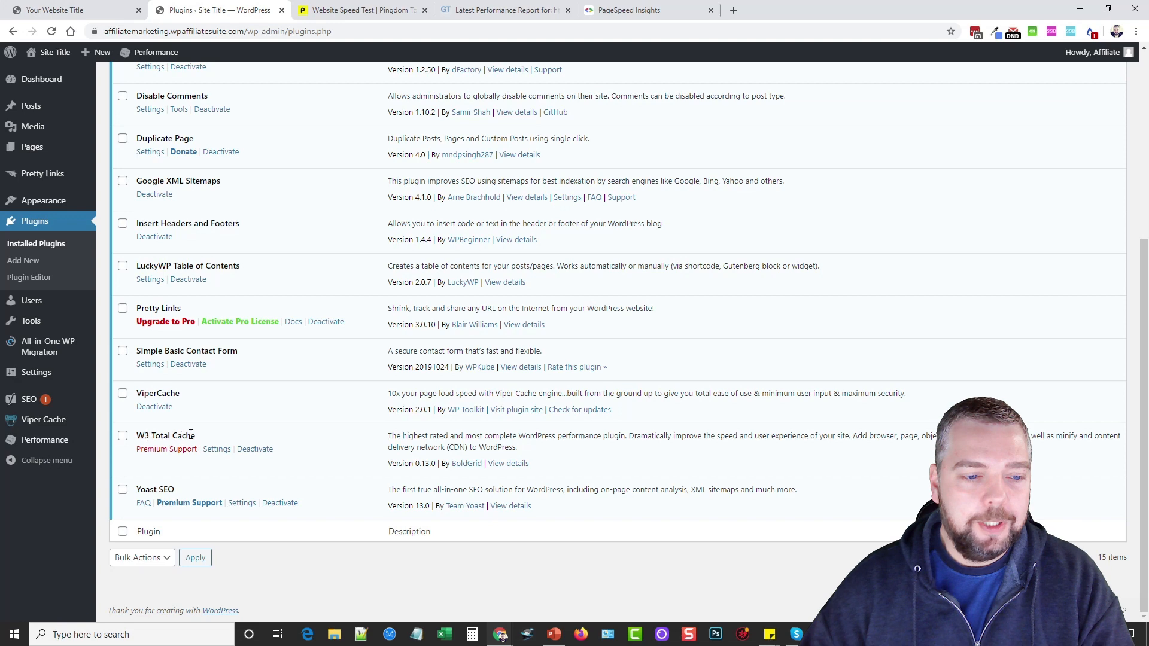
Open W3 Total Cache General Settings and review the page cache methods.
left_click(216, 448)
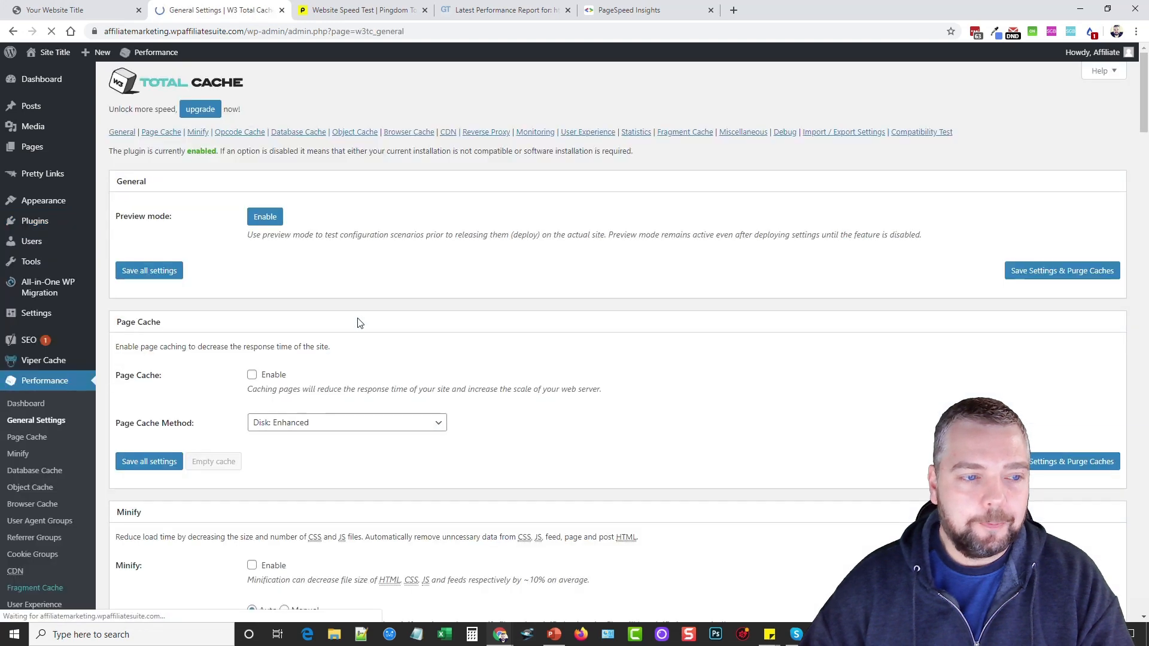
scroll("down", 3)
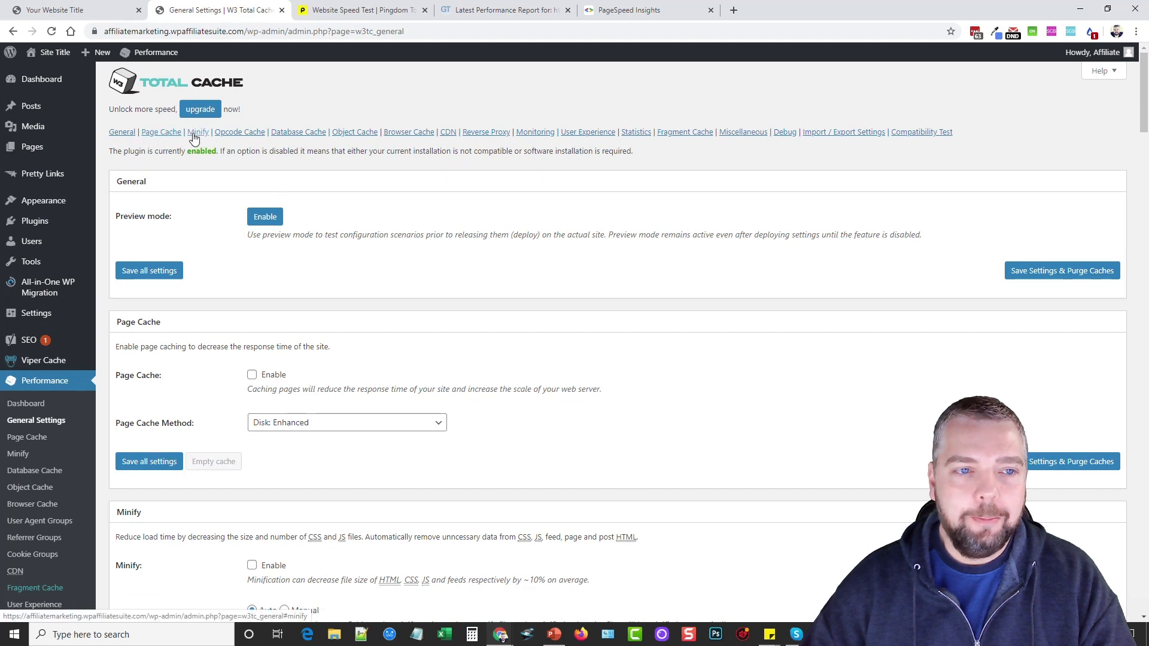
mouse_move(355, 132)
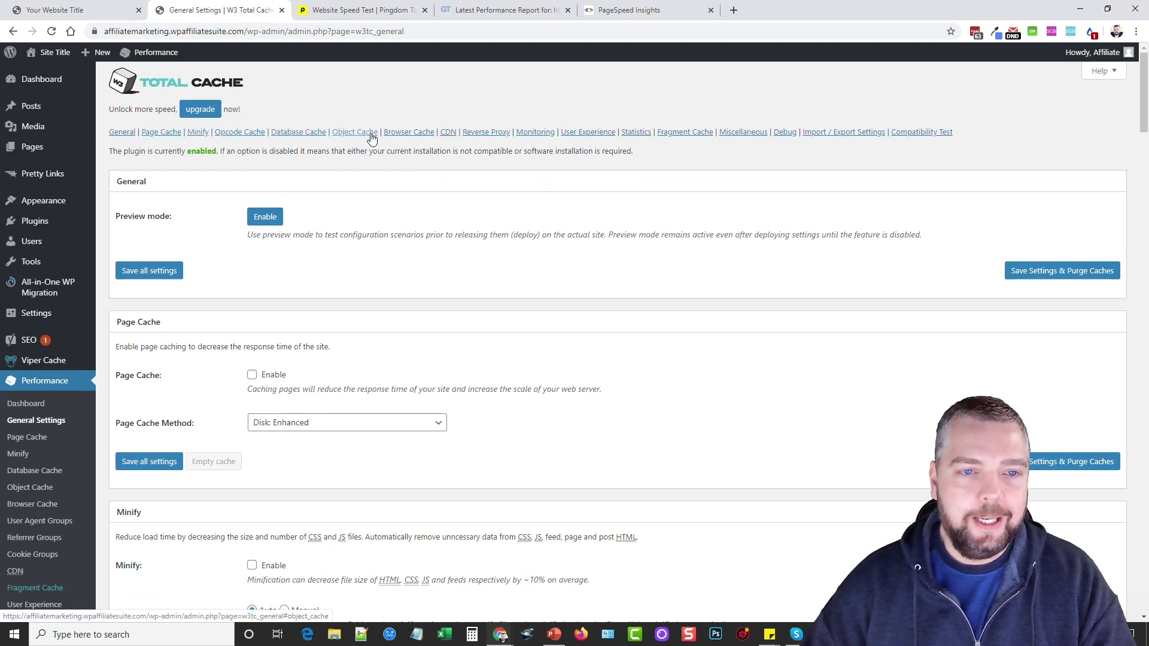
mouse_move(395, 298)
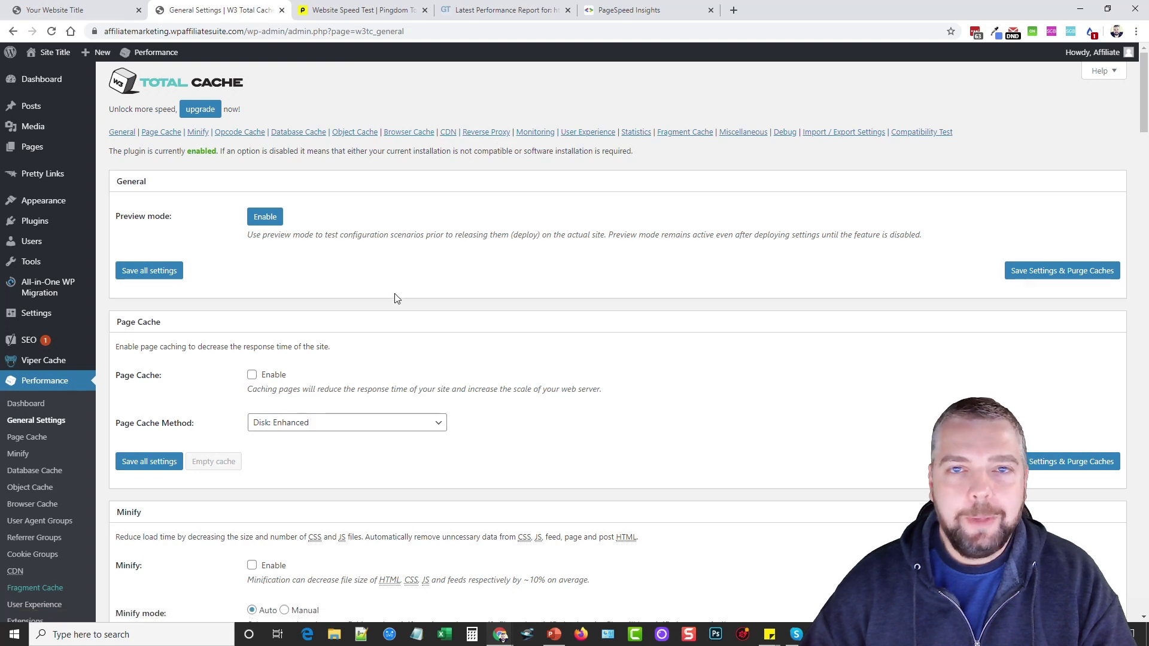
scroll("down", 3)
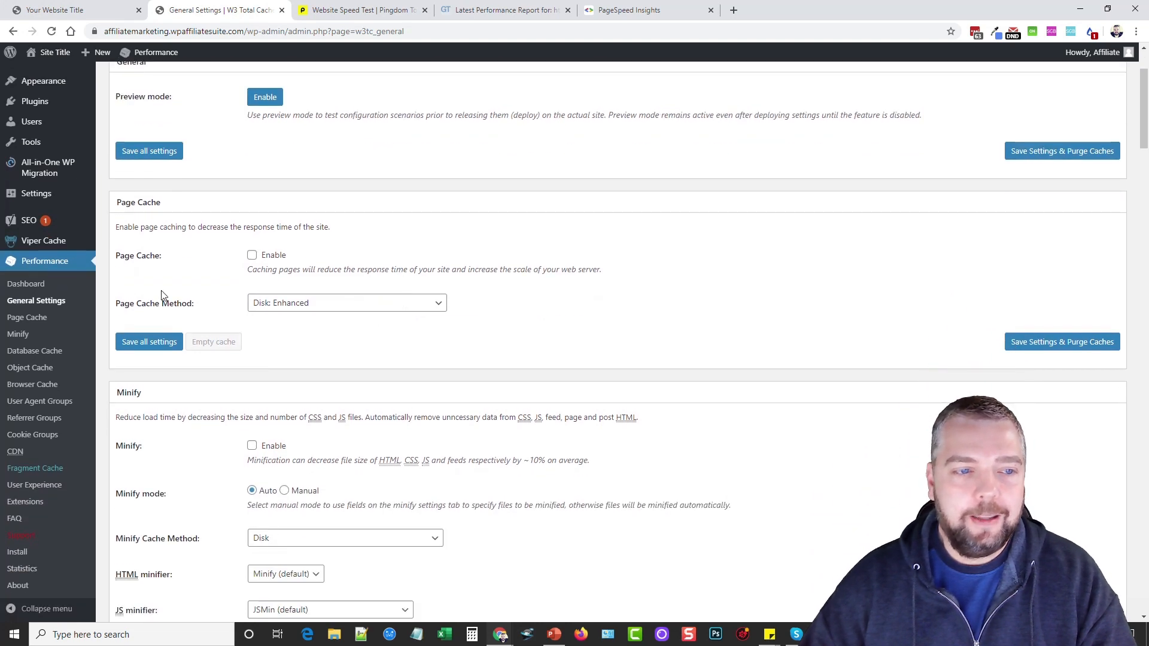
left_click(346, 302)
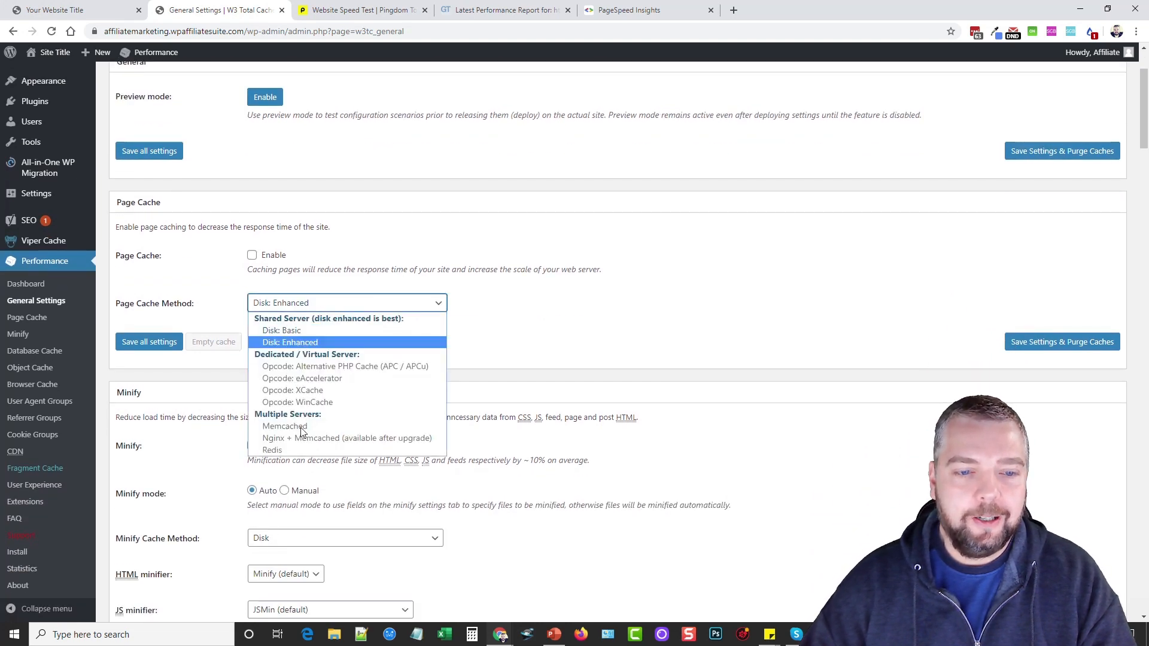
scroll("down", 3)
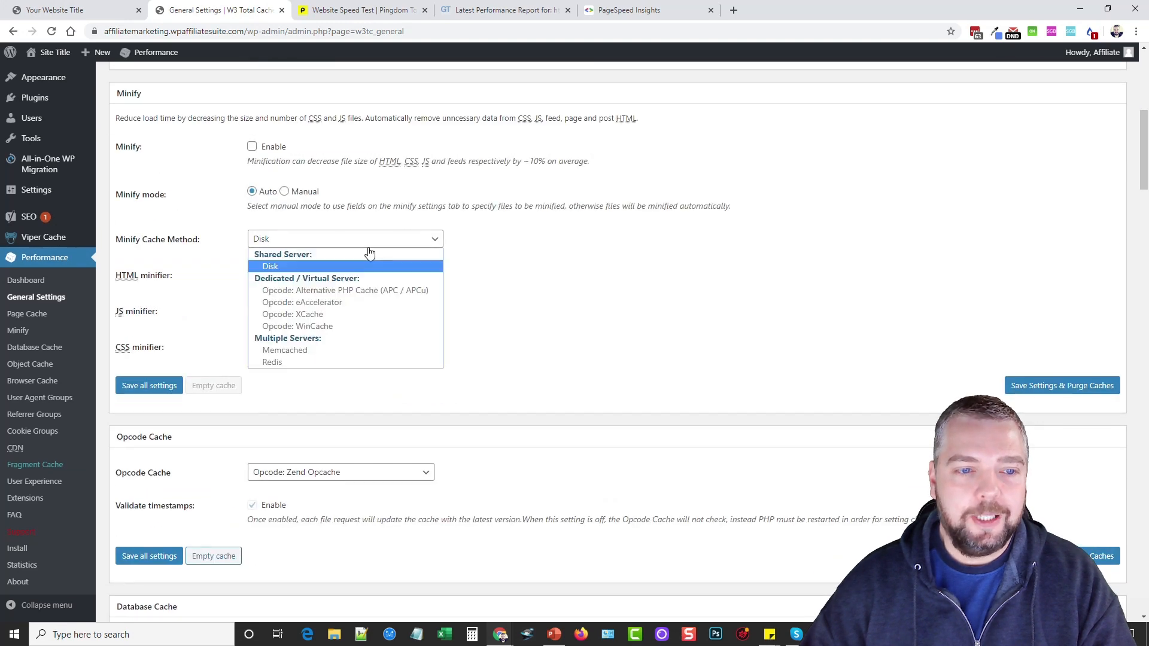
View the W3 Total Cache Pro upgrade offer and close it.
scroll("down", 3)
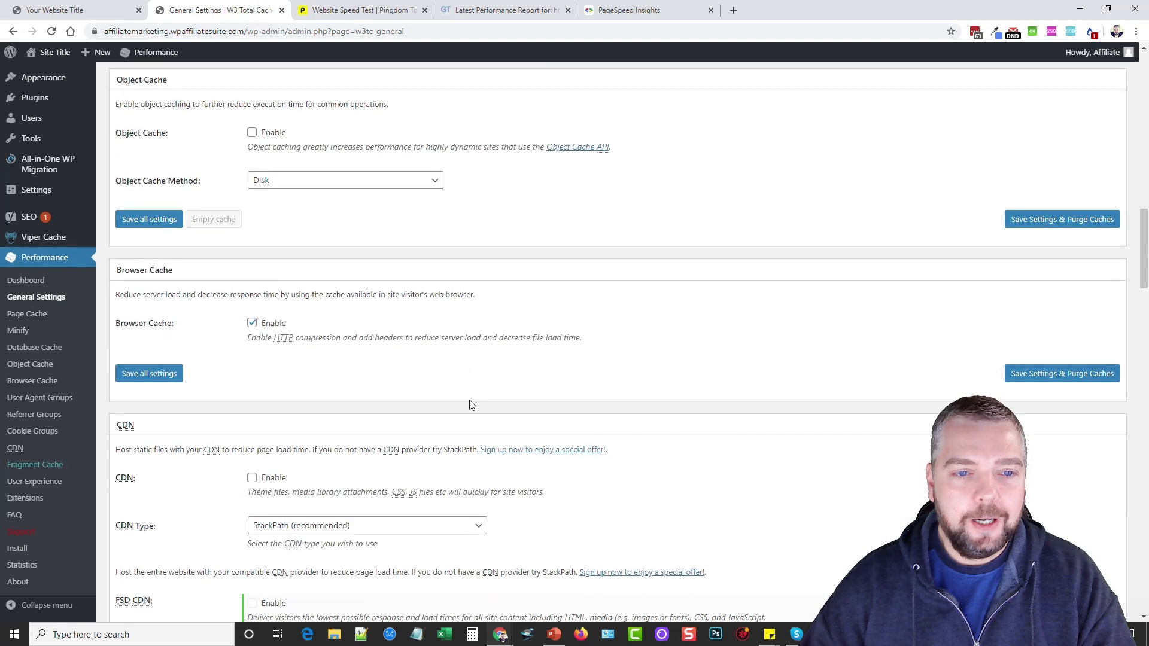
scroll("down", 3)
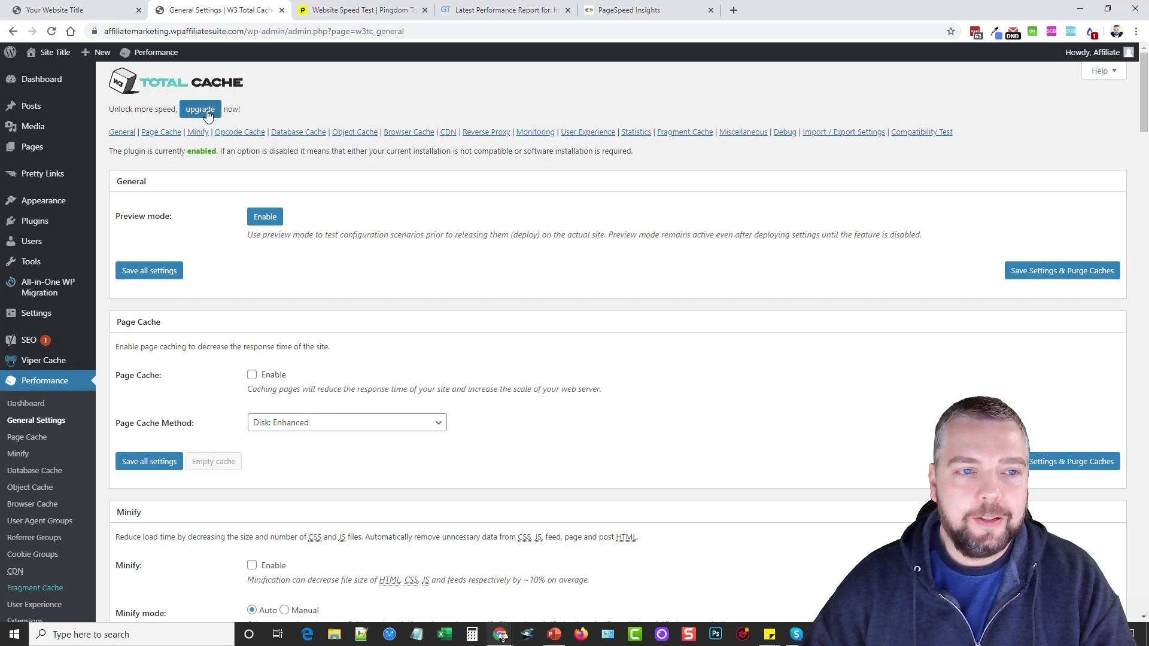
left_click(200, 109)
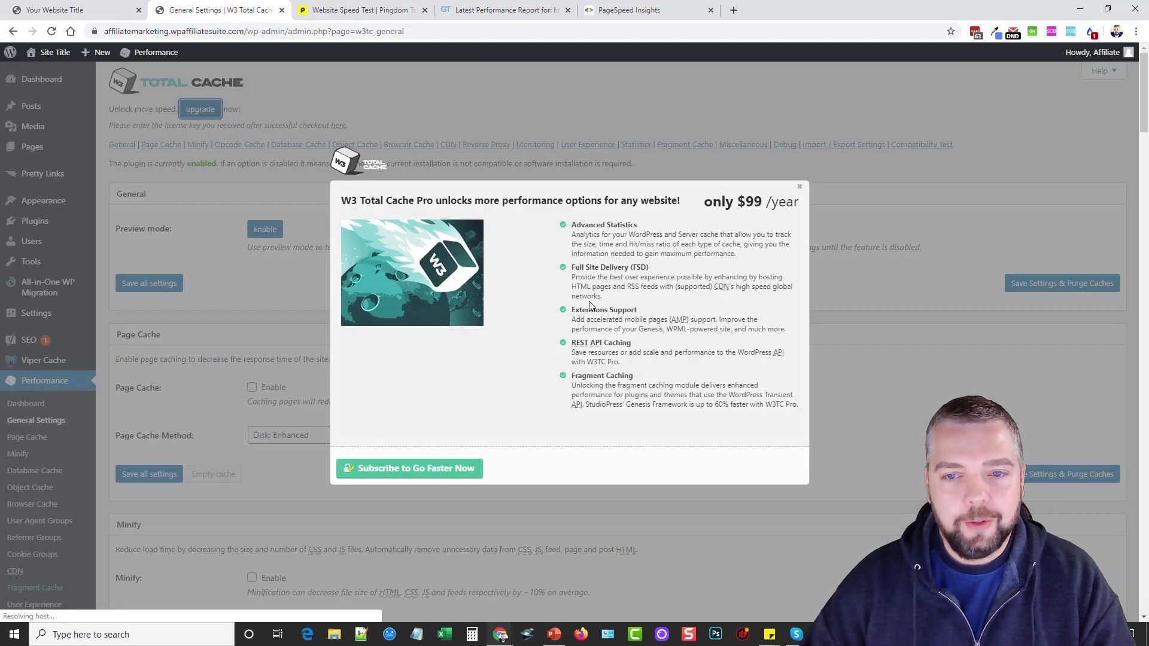
mouse_move(818, 202)
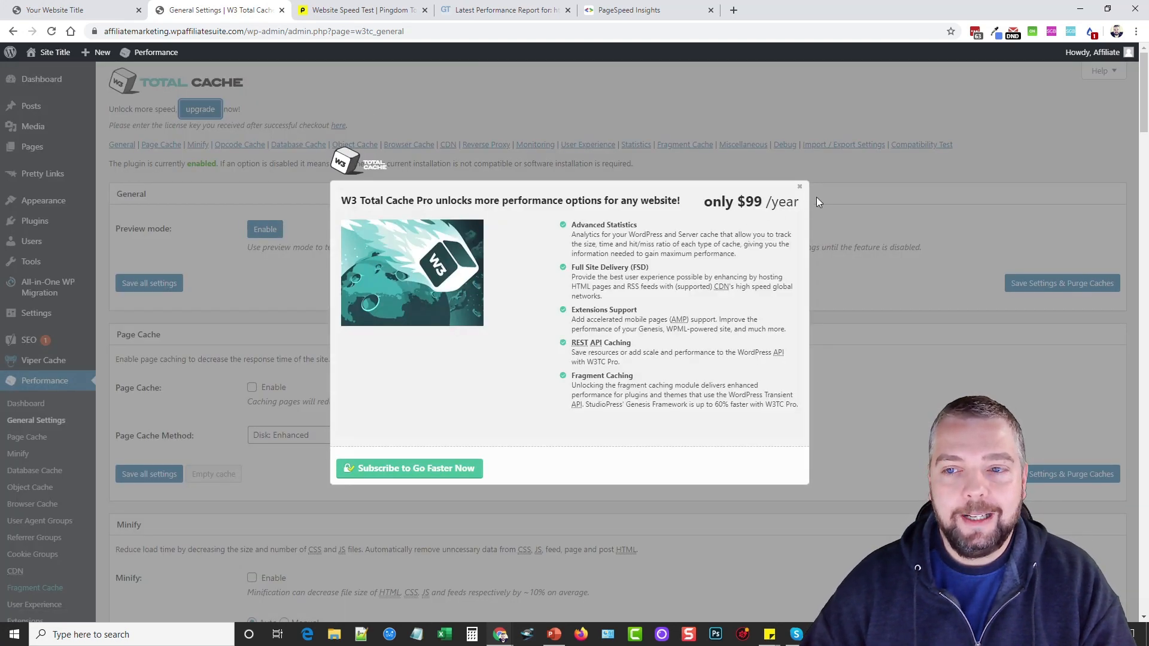
left_click(799, 186)
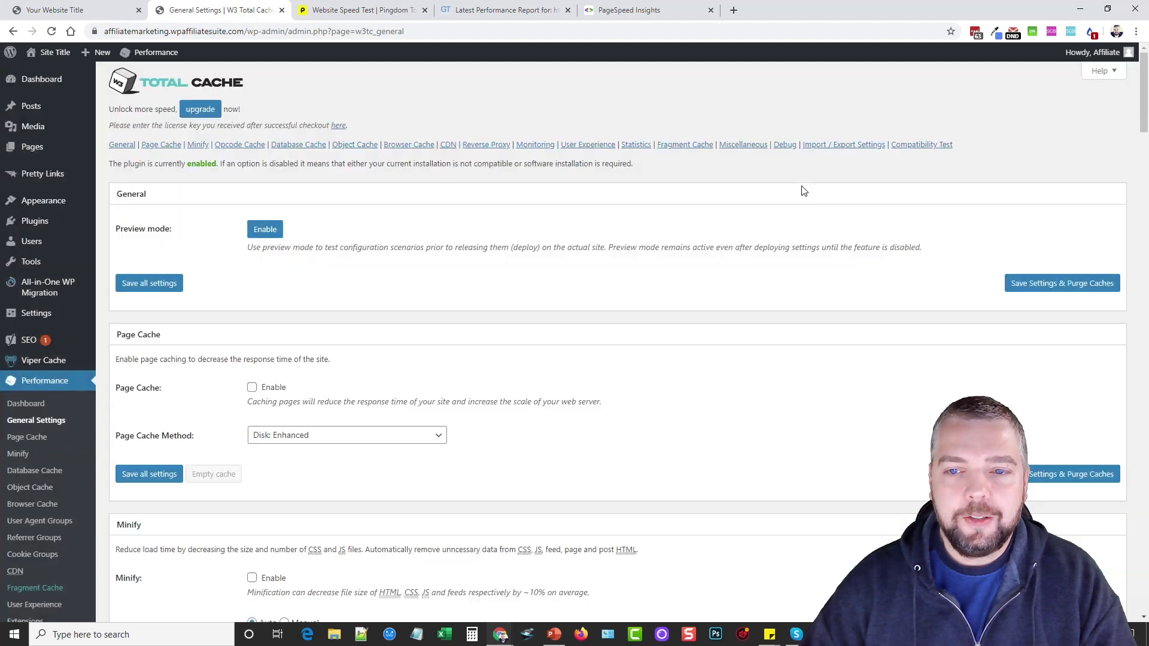
mouse_move(527, 316)
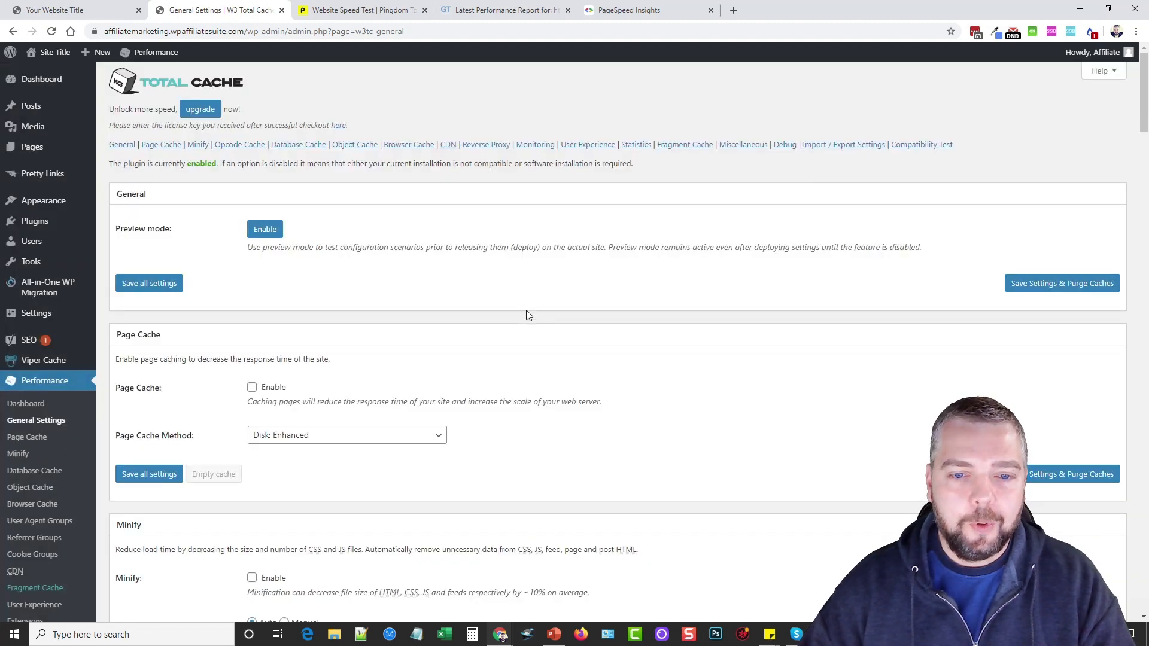
mouse_move(421, 355)
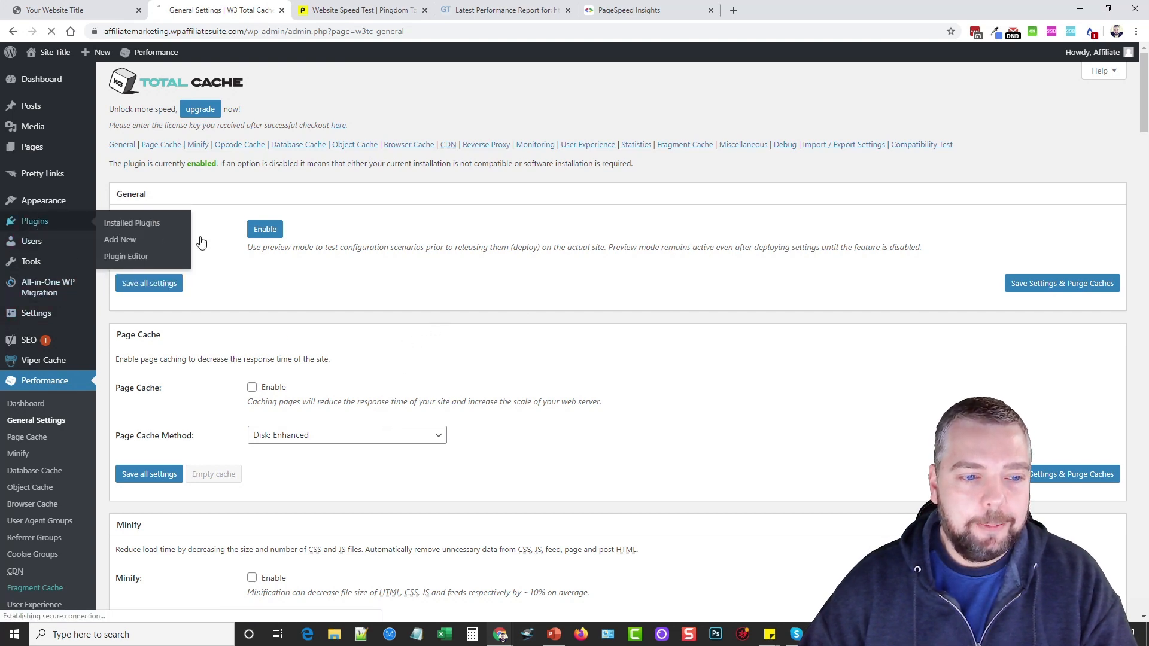
Deactivate W3 Total Cache from the Installed Plugins list.
left_click(132, 222)
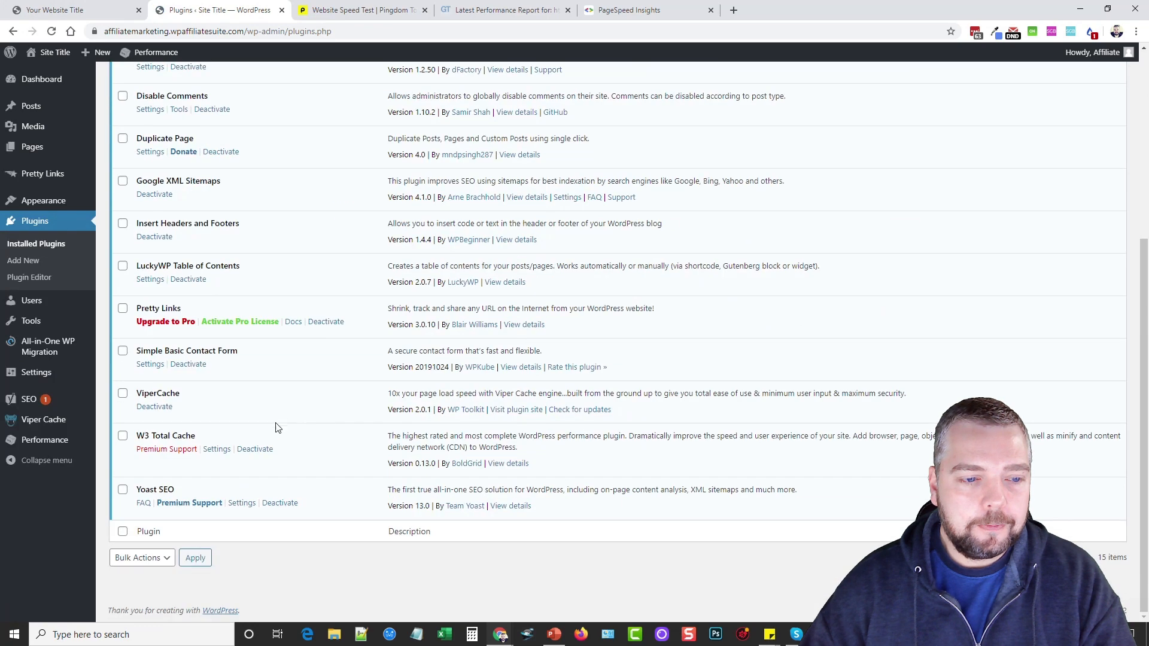
left_click(255, 449)
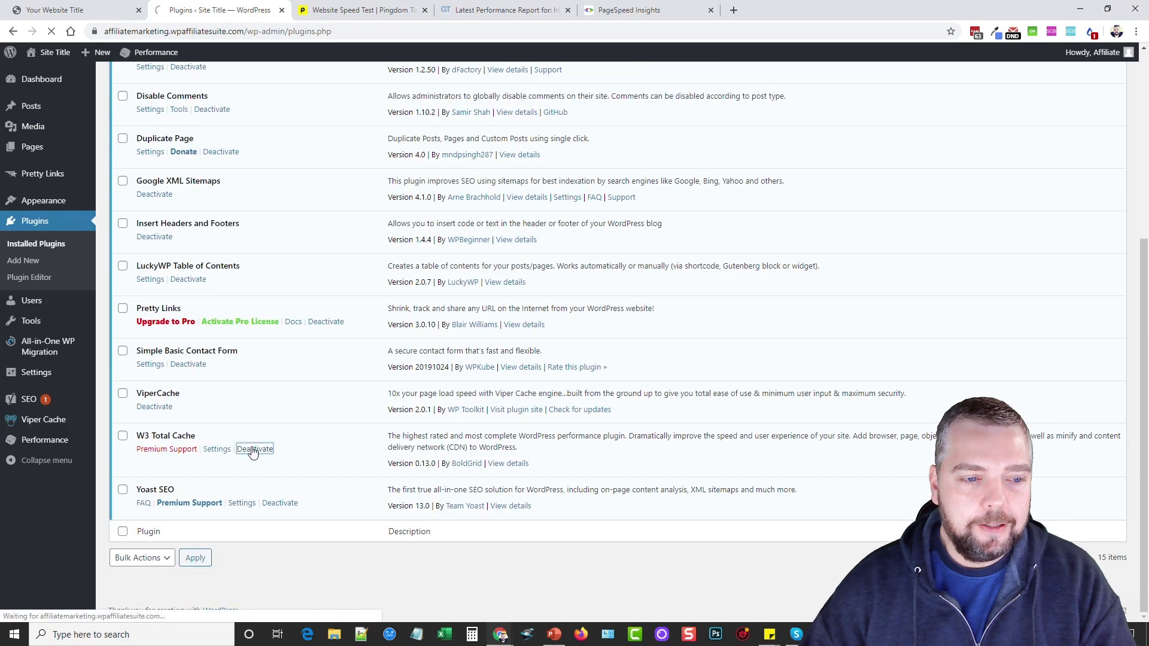
left_click(254, 450)
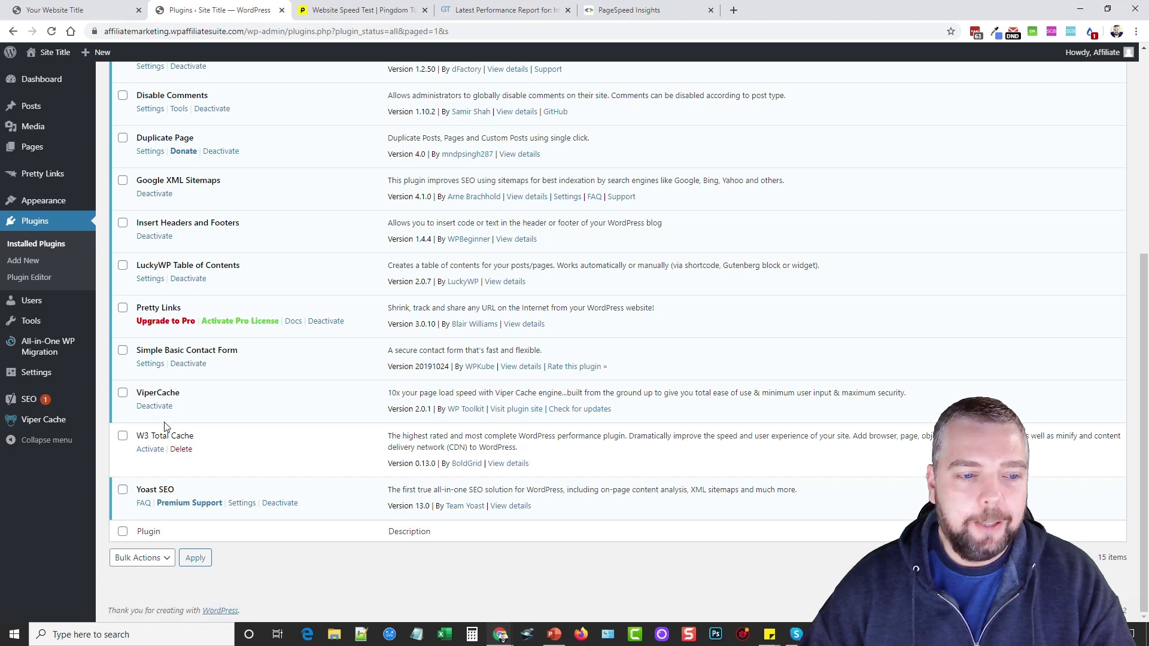
mouse_move(170, 393)
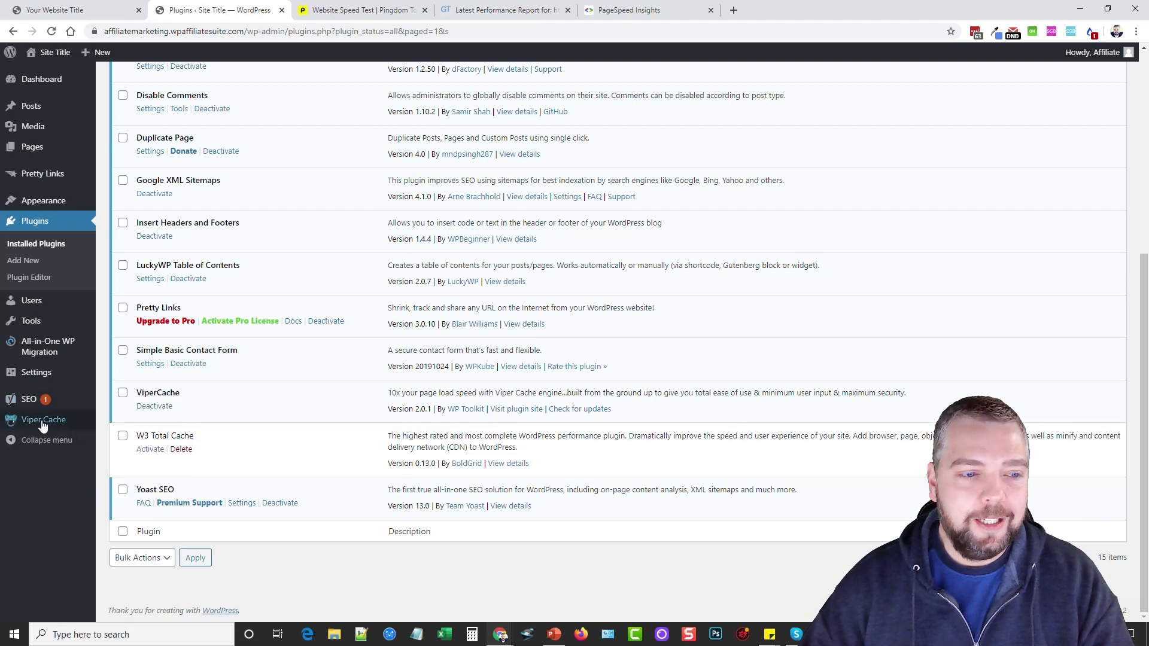
Switch Enable Viper Cache to ON, save changes, and return to Pingdom.
left_click(42, 419)
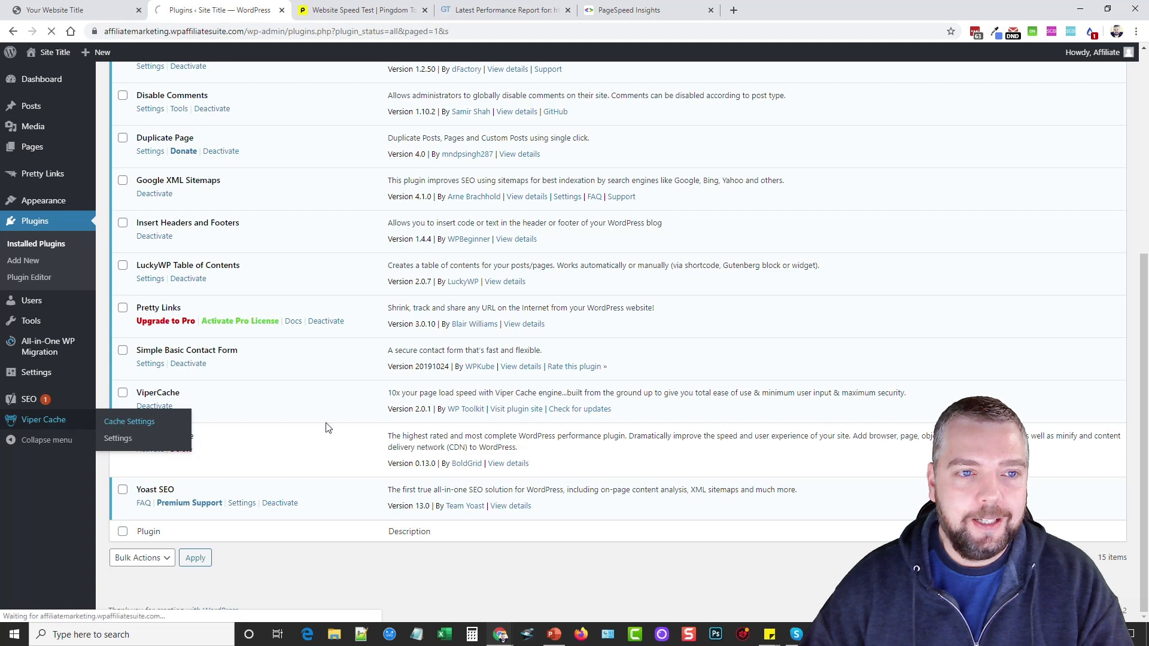
left_click(129, 421)
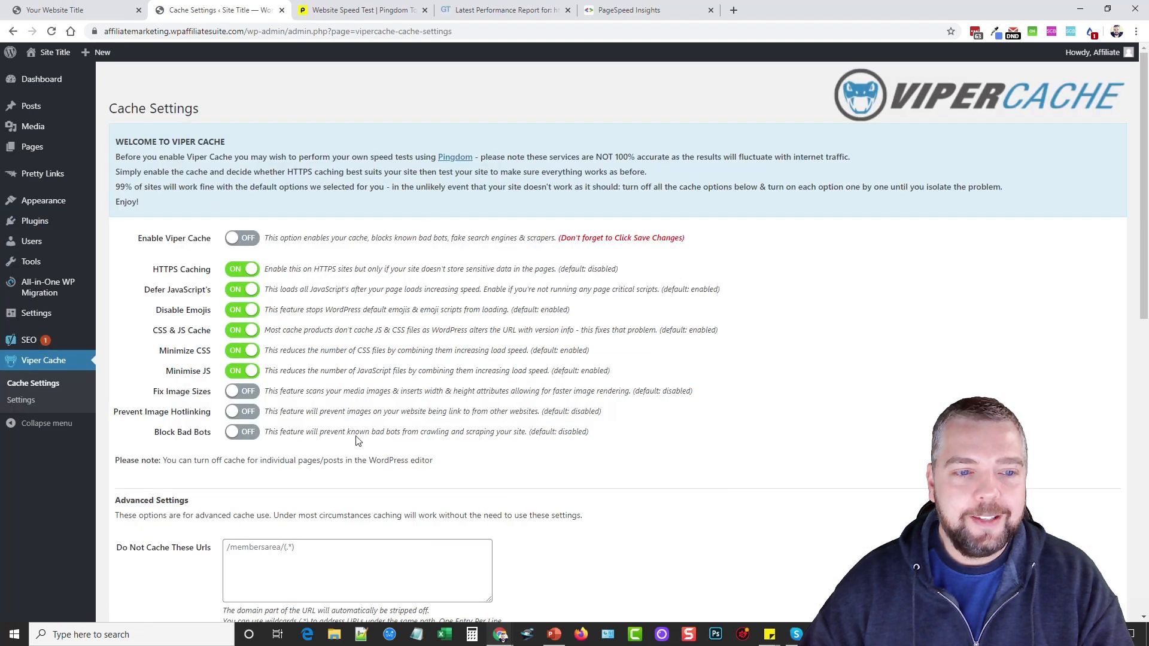
mouse_move(269, 234)
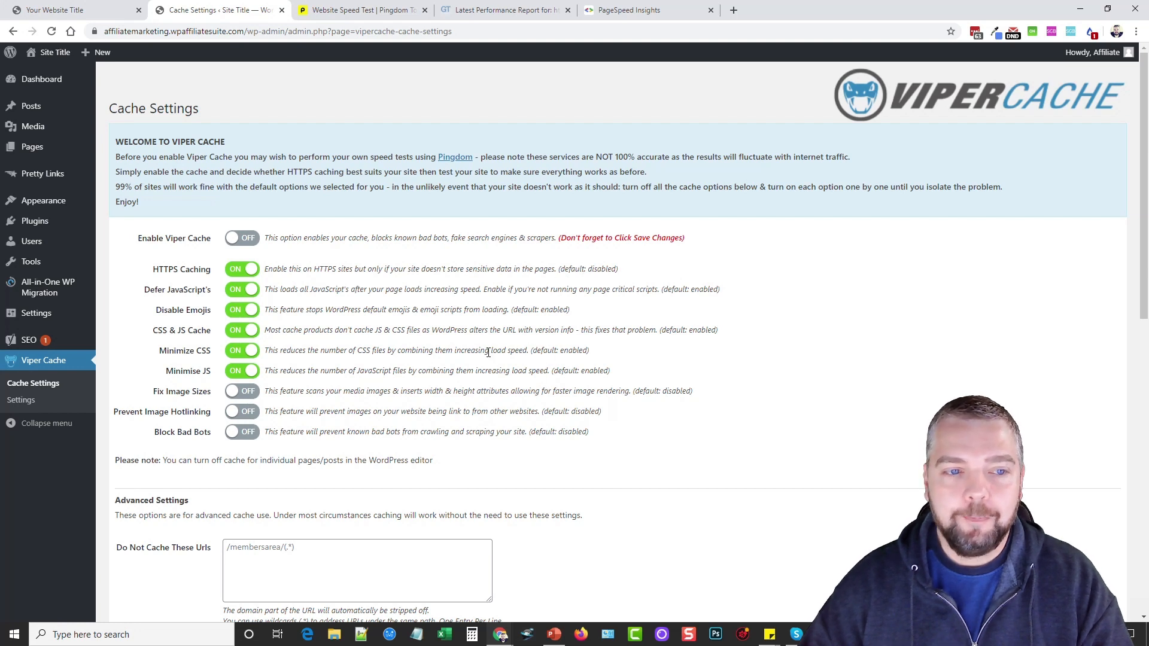
left_click(241, 238)
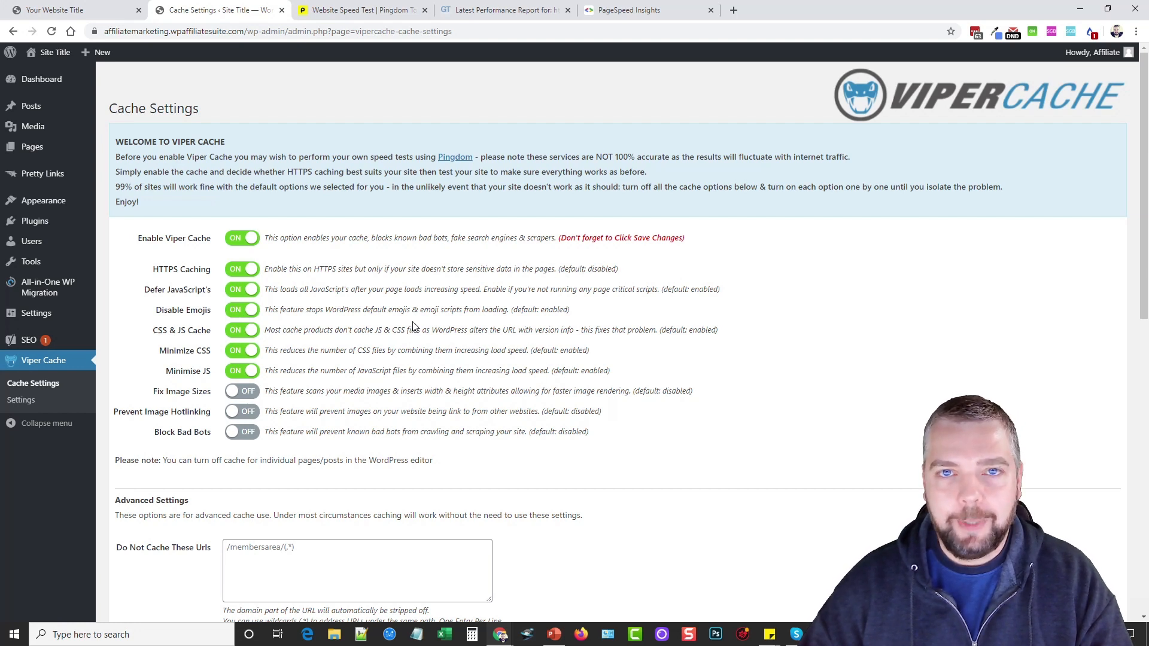
scroll("down", 3)
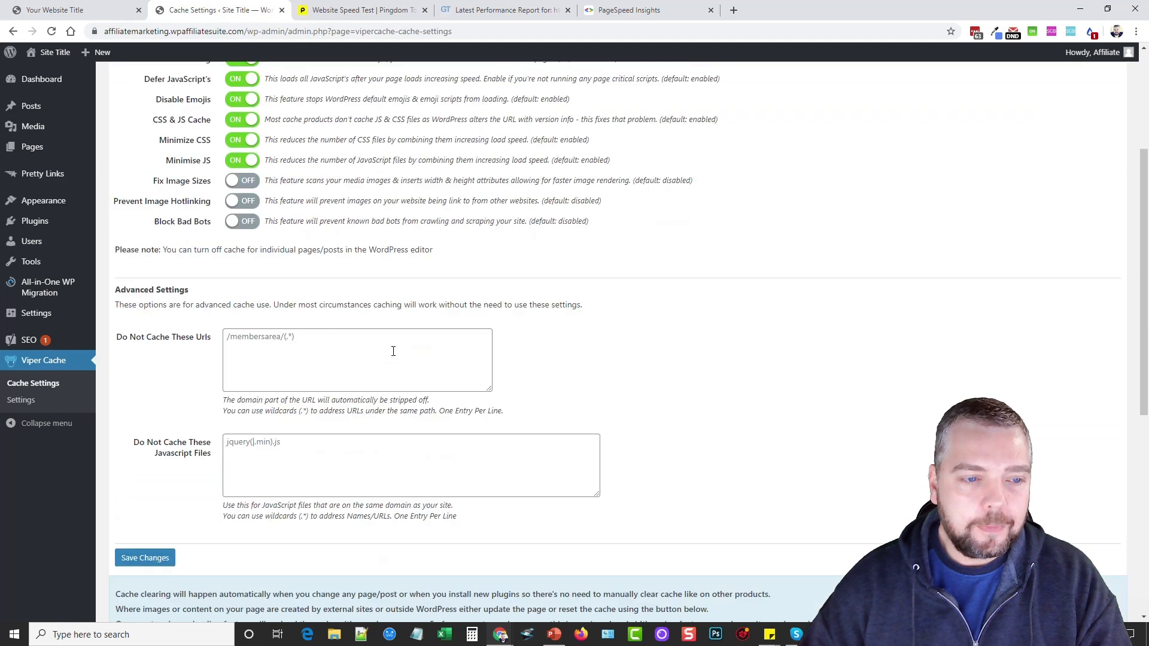
scroll("down", 3)
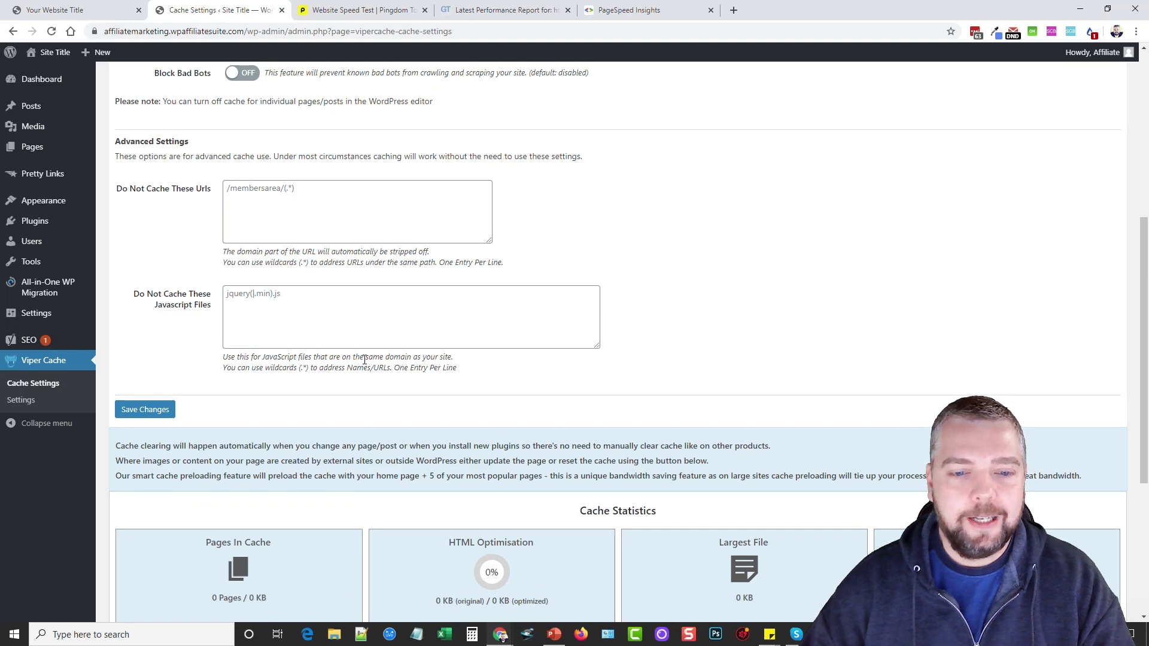
scroll("down", 3)
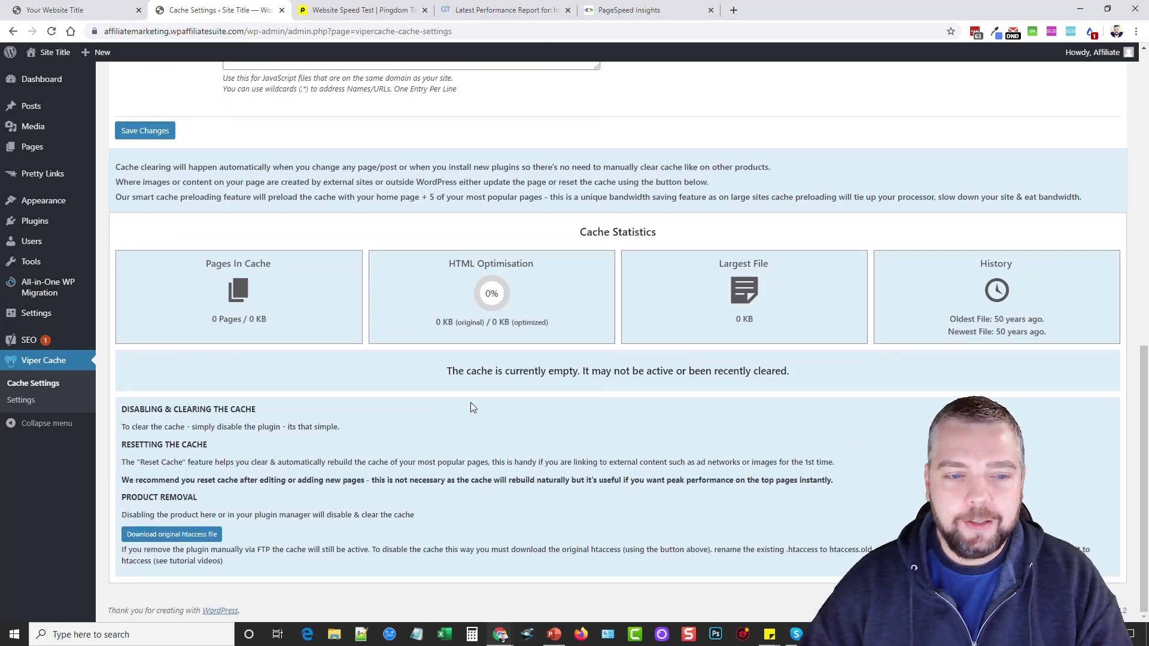
mouse_move(349, 404)
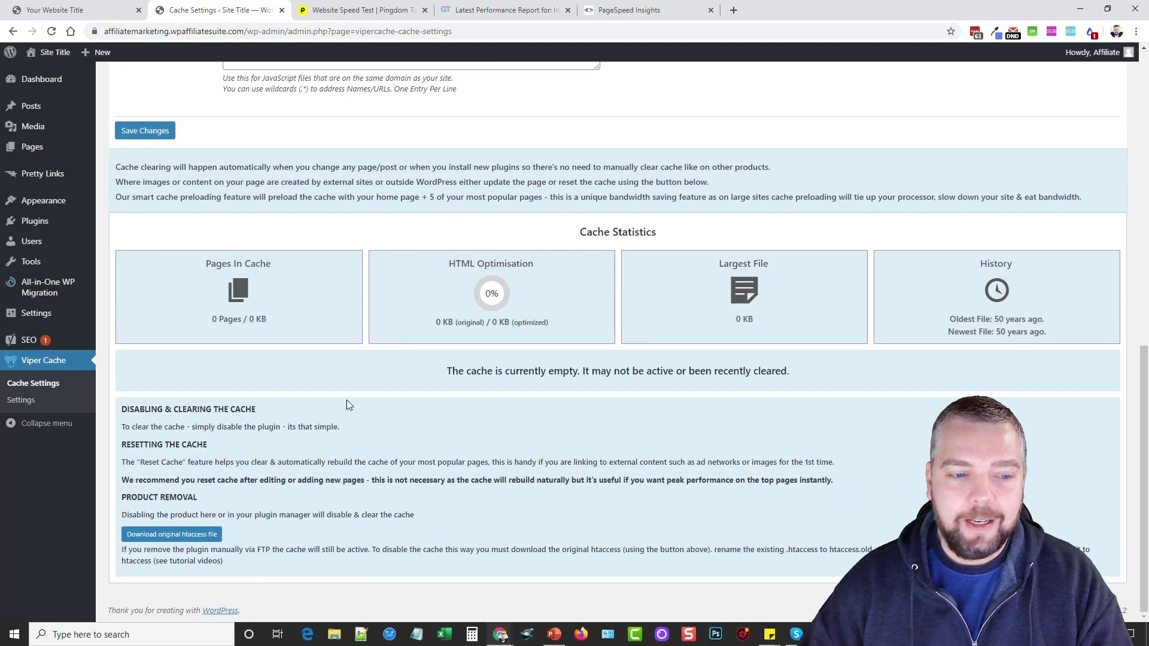
left_click(144, 131)
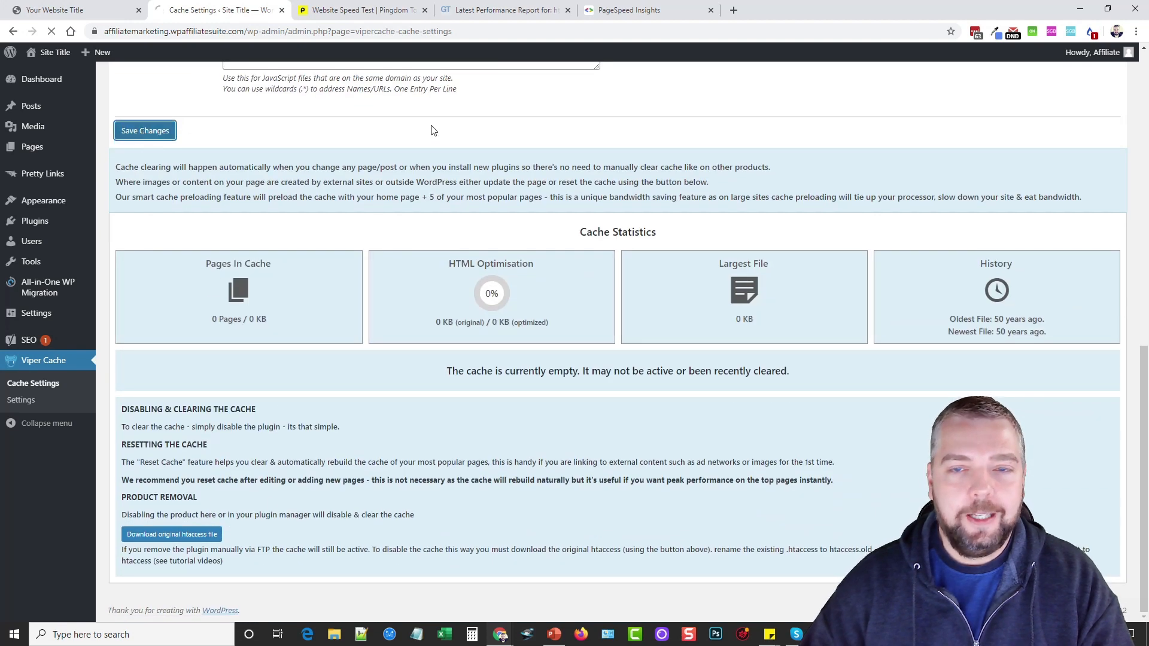
left_click(144, 130)
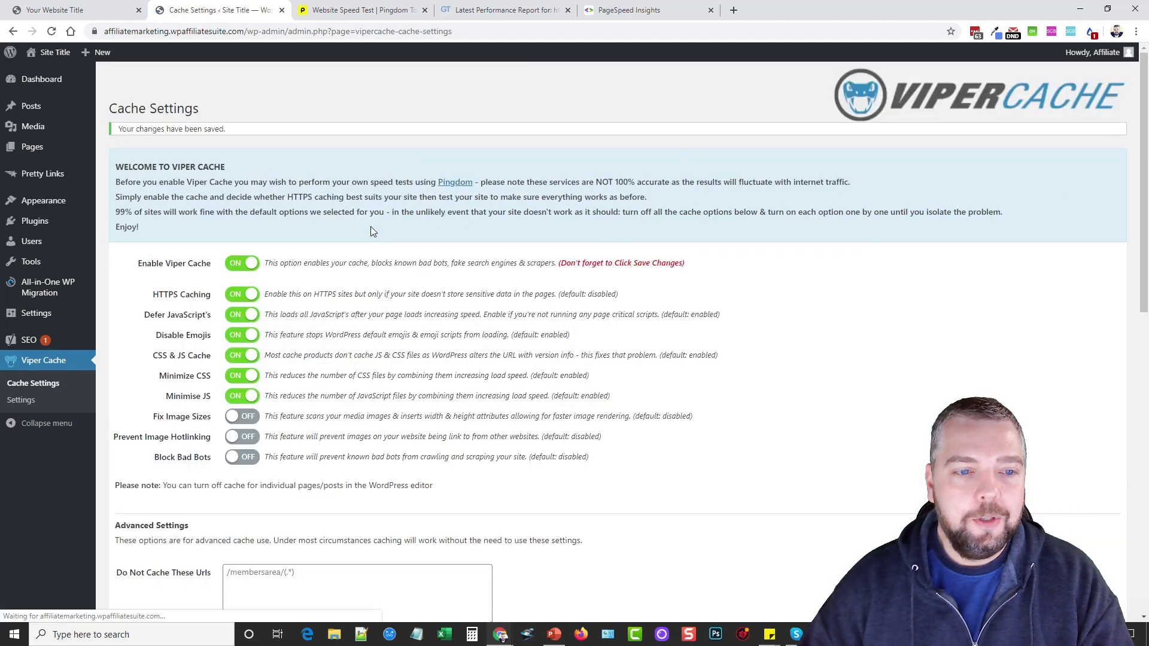
left_click(359, 10)
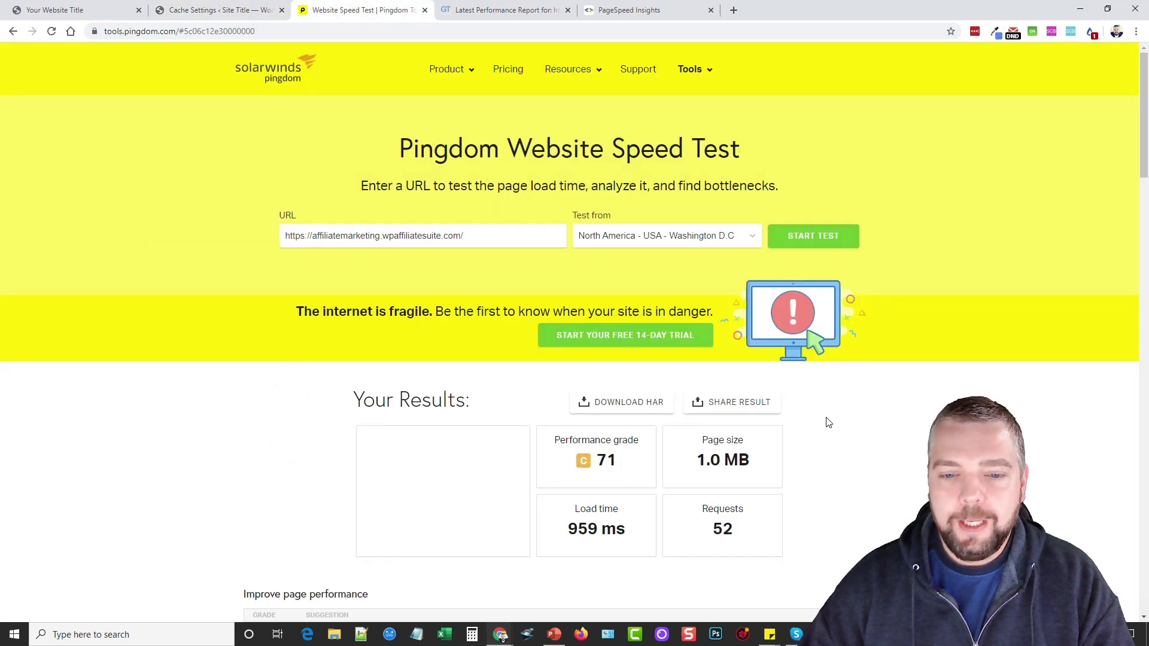
mouse_move(689, 421)
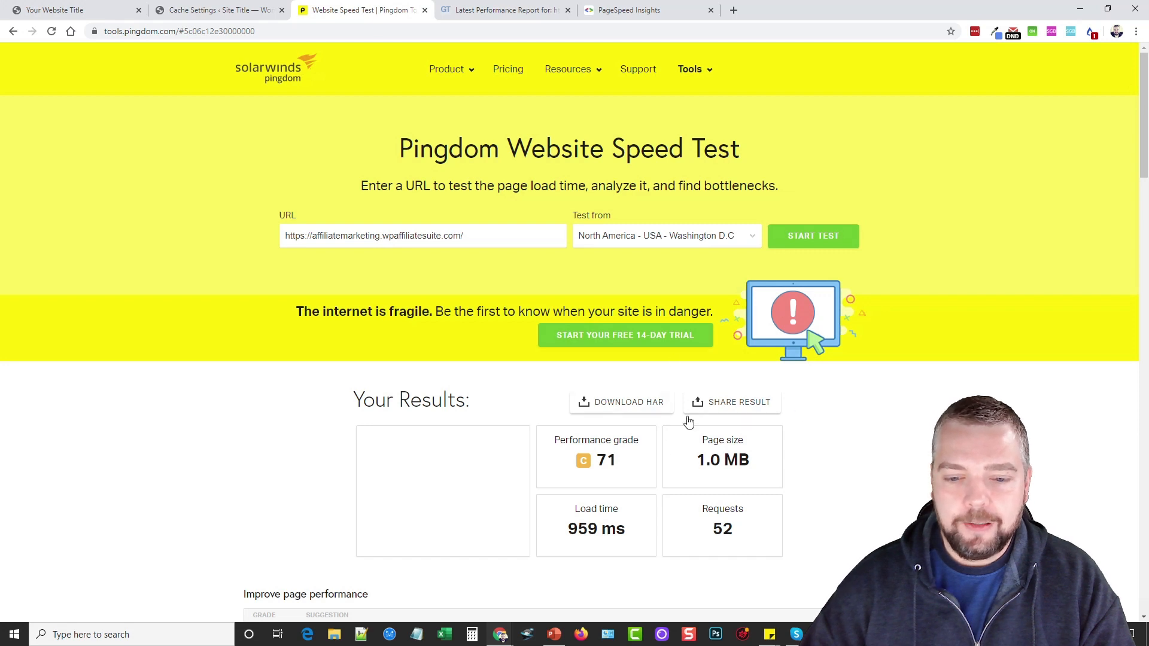
mouse_move(797, 490)
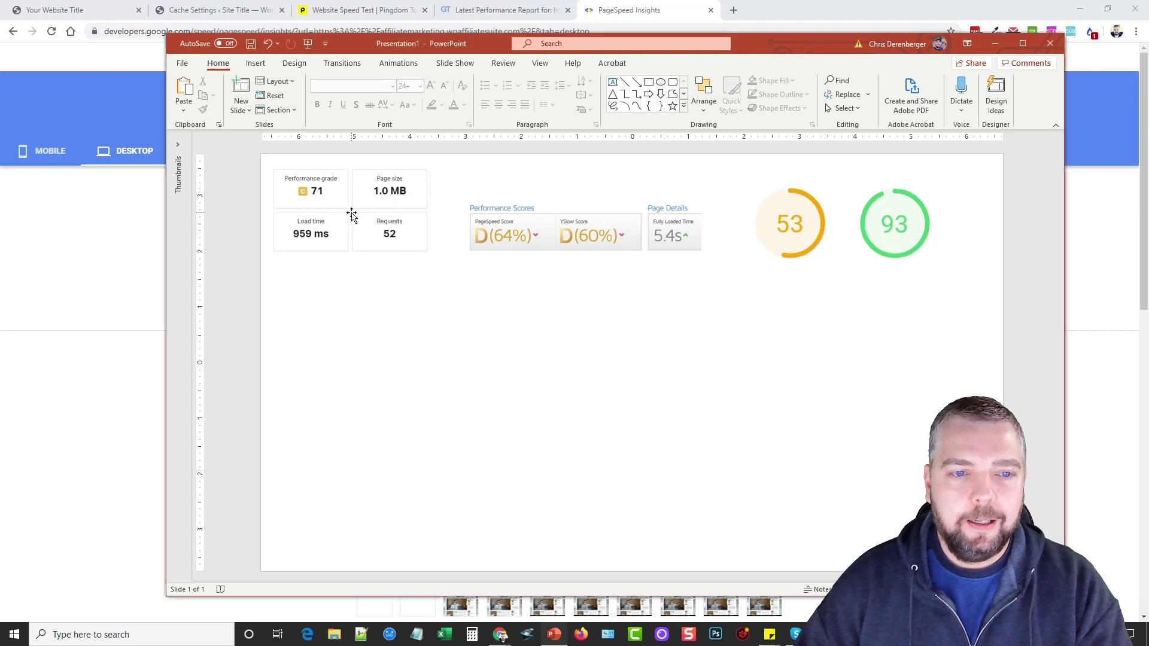
Move the Pingdom score screenshot into line with the other scores across the slide top.
left_click(365, 212)
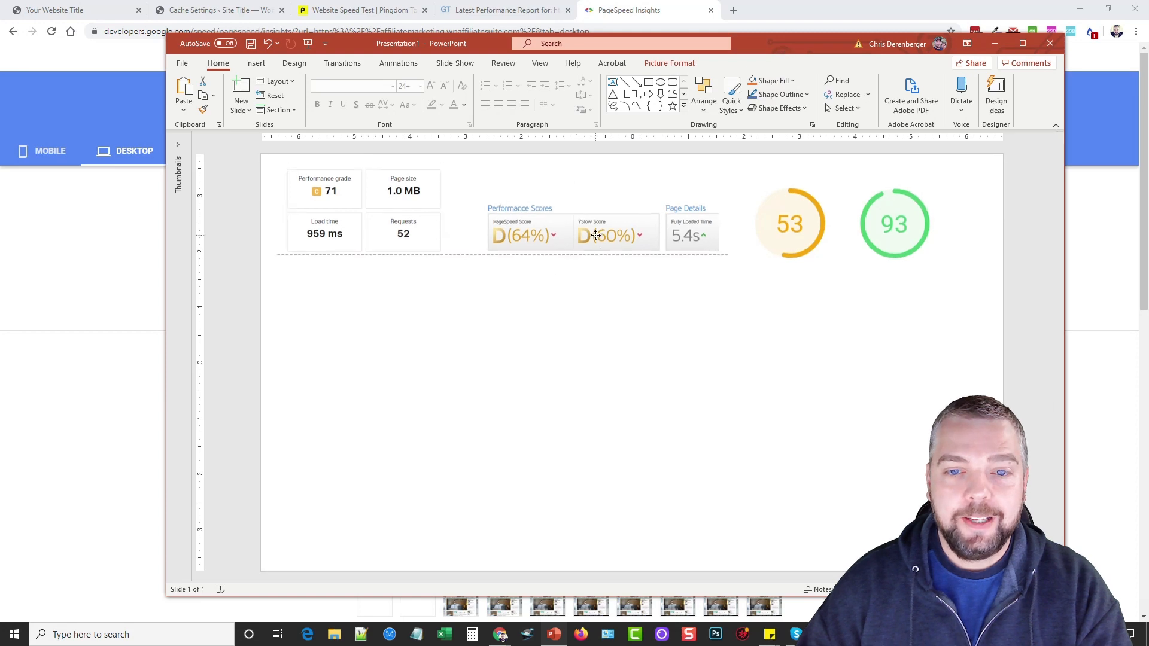
left_click(597, 236)
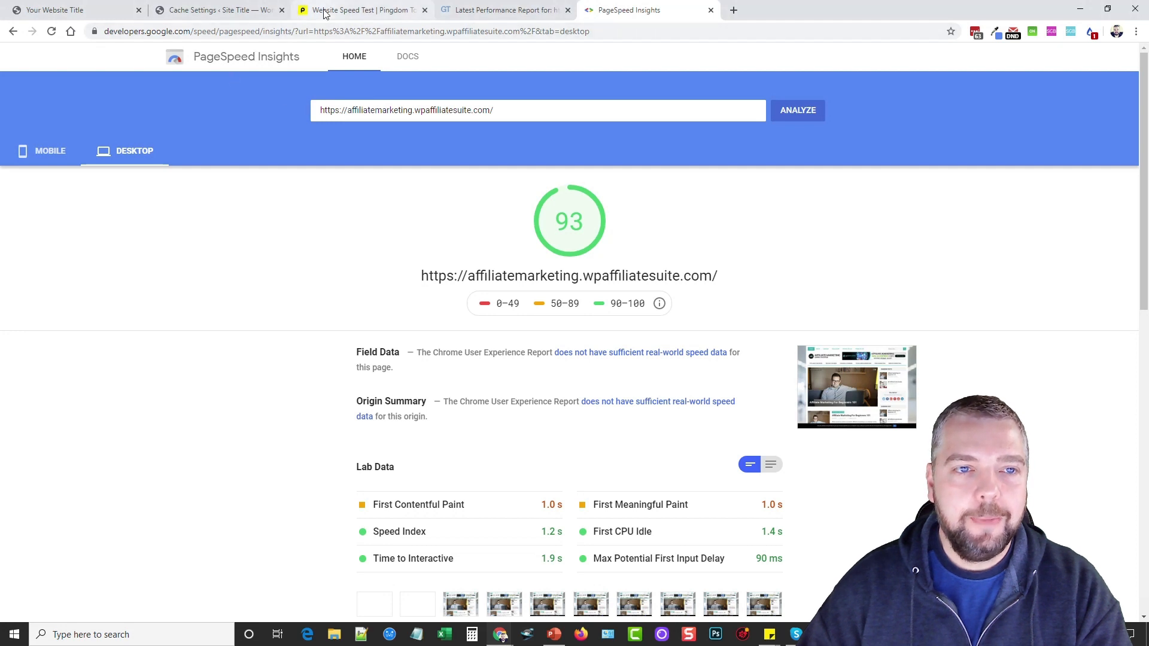
Restart the GTmetrix and Pingdom retests, then open the Viper Cache review article.
left_click(359, 10)
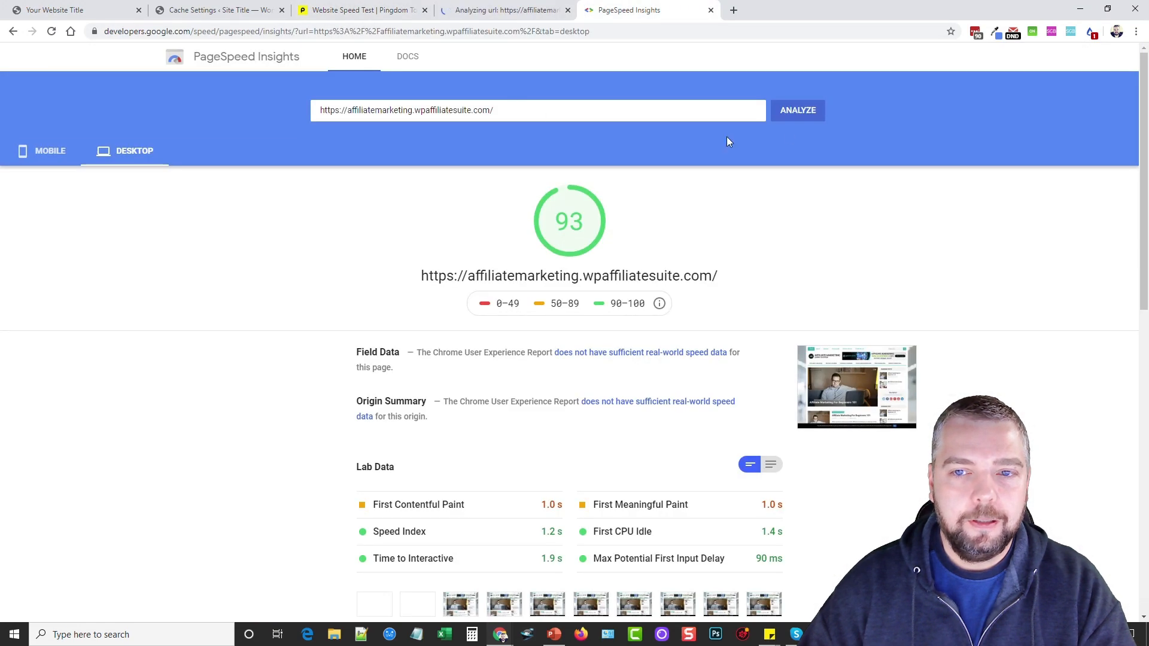
left_click(362, 10)
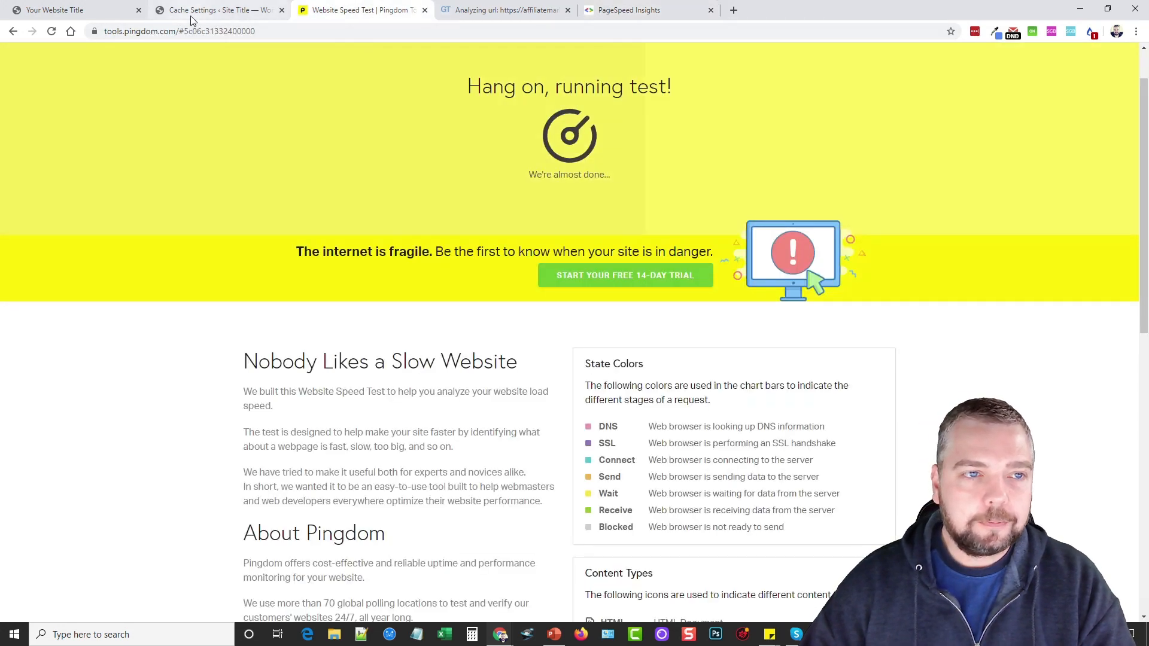
left_click(218, 9)
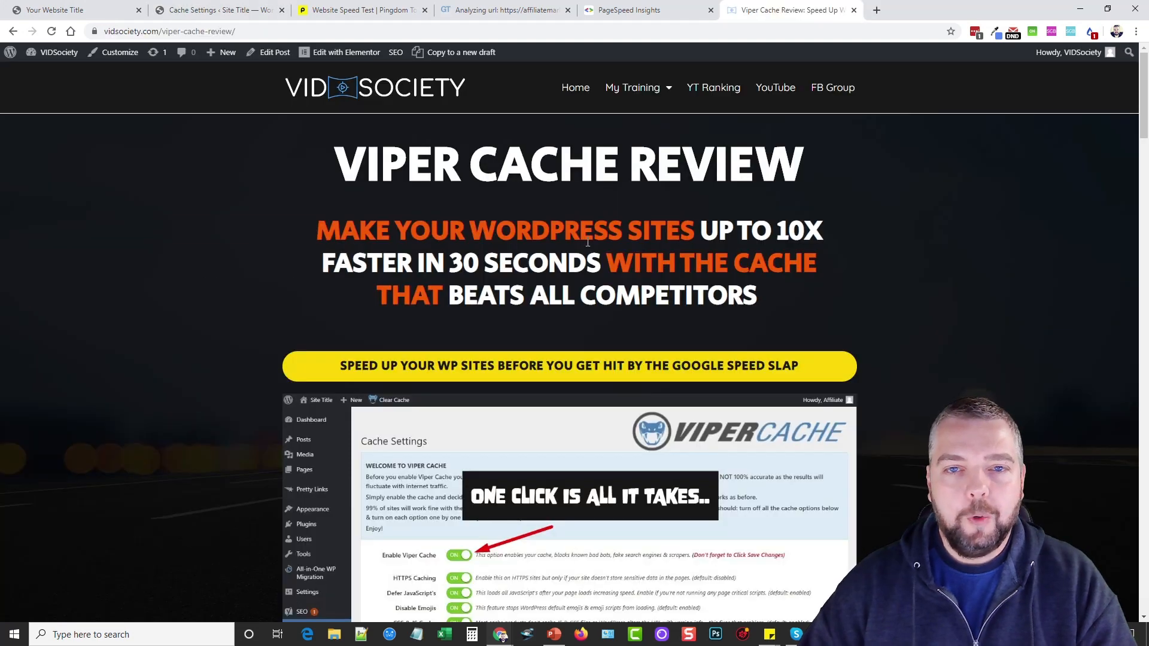
Scroll the review post and follow its 'learn more or buy' banner to vipercache.com.
scroll("down", 3)
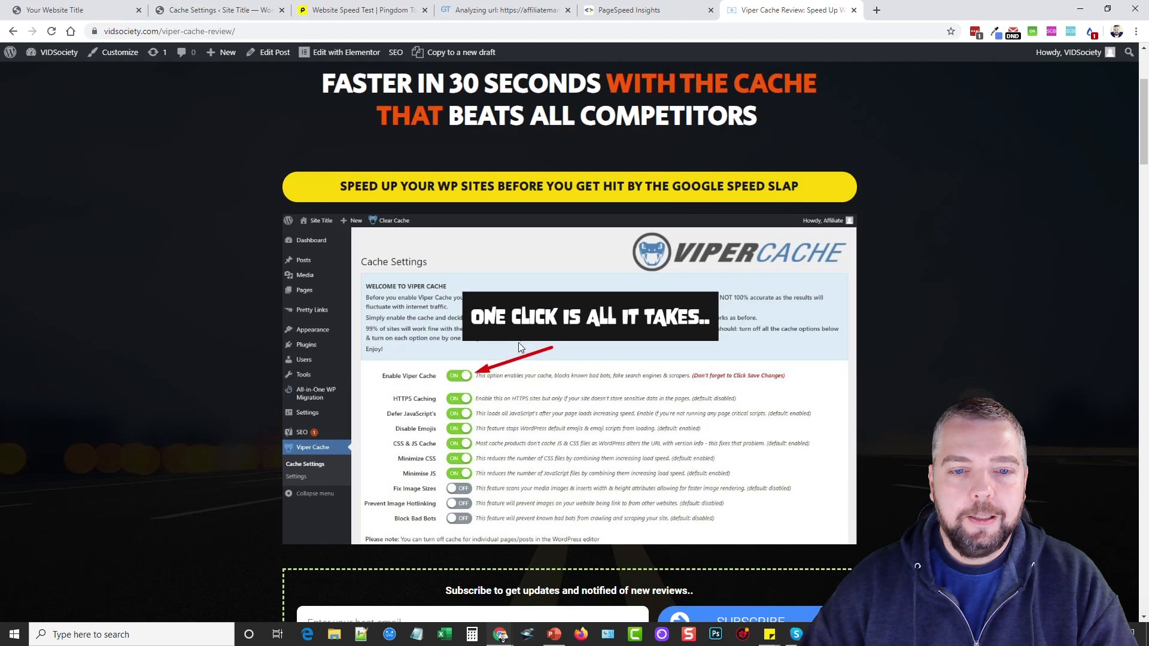
scroll("down", 3)
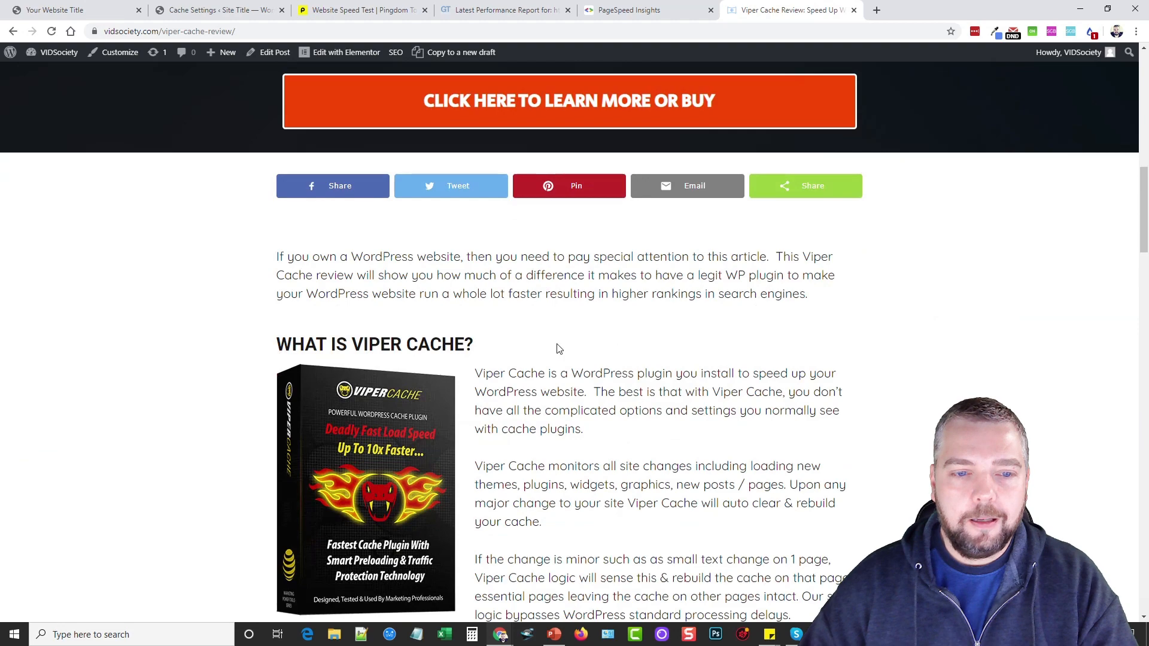
scroll("down", 3)
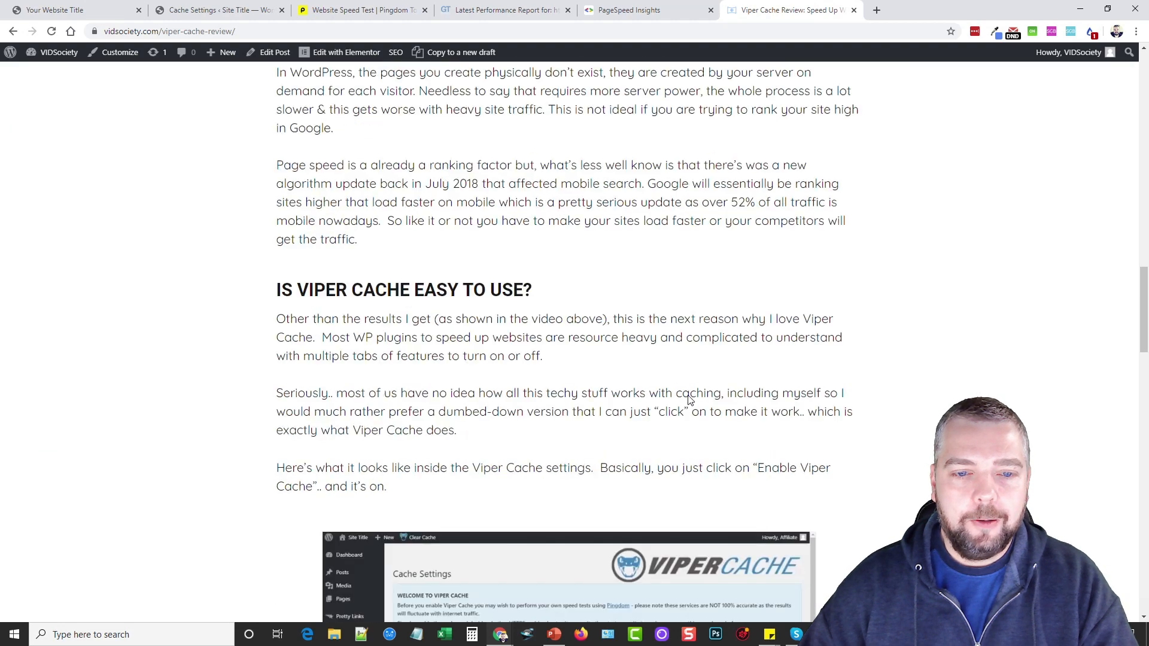
scroll("down", 3)
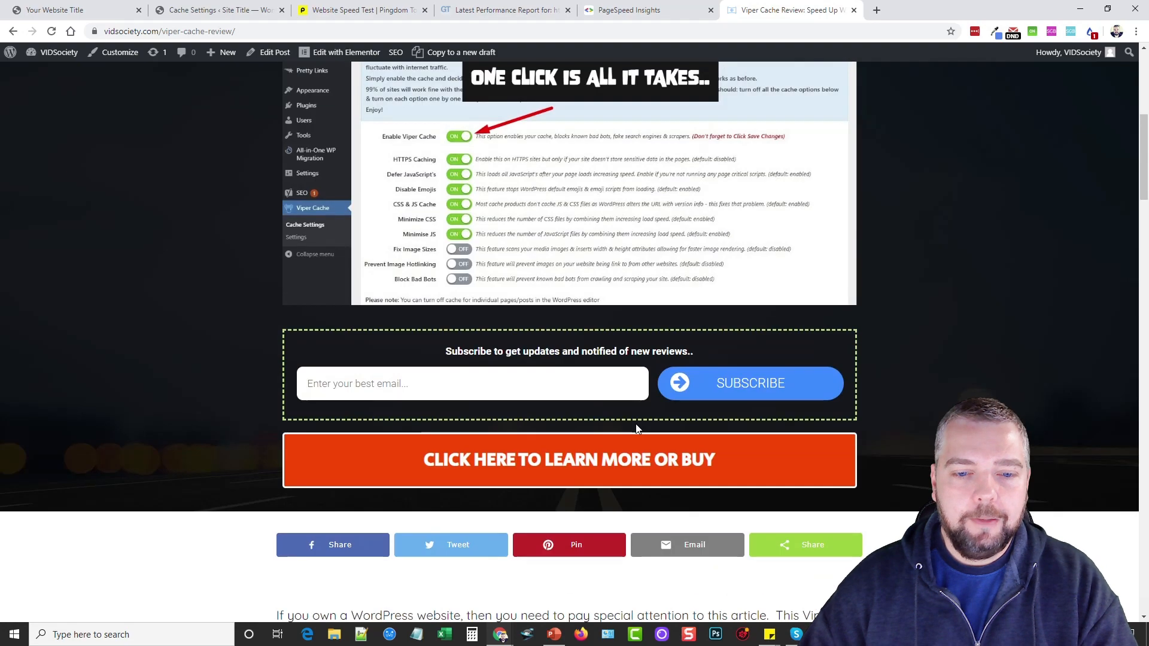
left_click(568, 460)
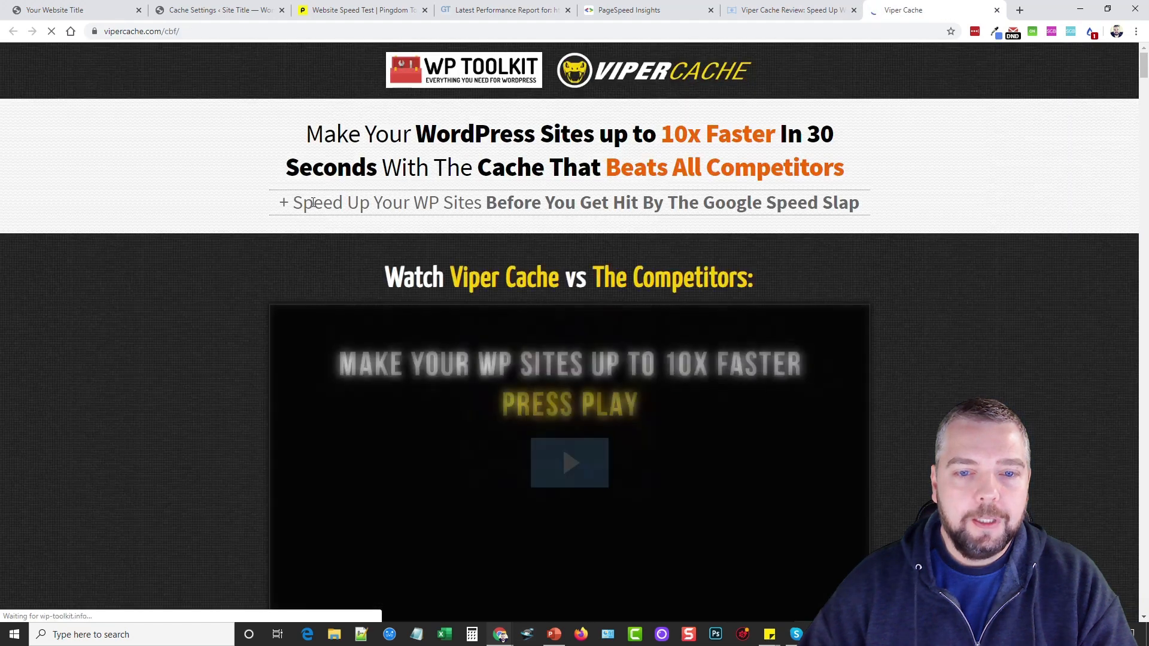
Browse the sales page's speed comparison down to the $37 Personal License box for 25 sites.
scroll("down", 3)
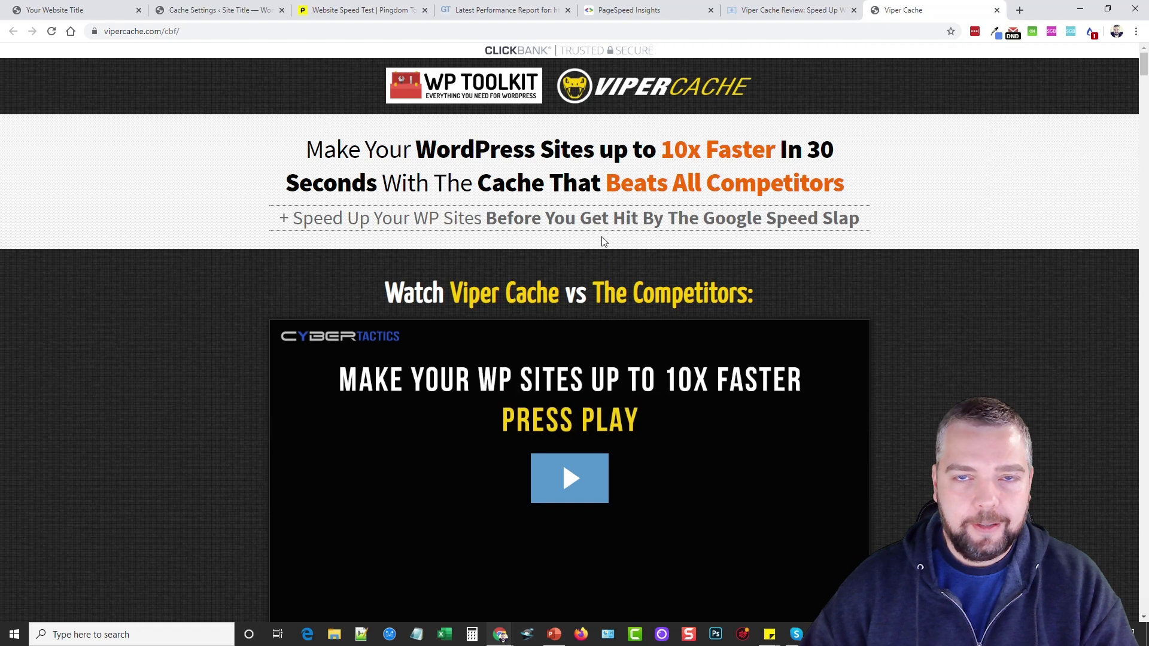
scroll("down", 3)
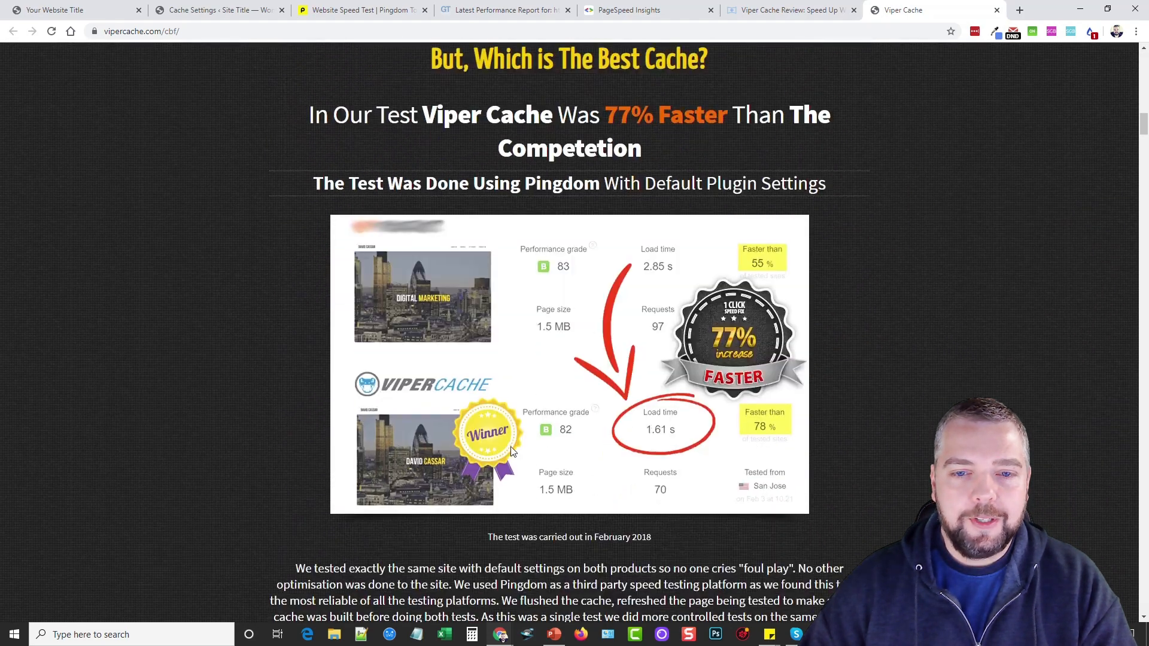
scroll("down", 3)
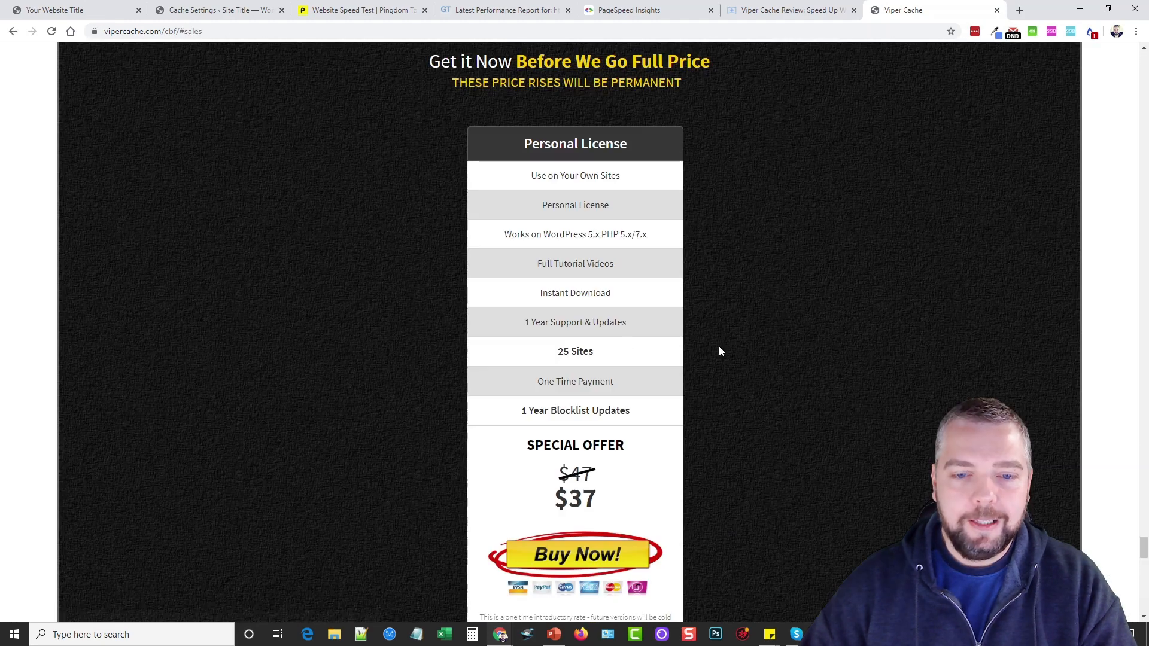
scroll("down", 3)
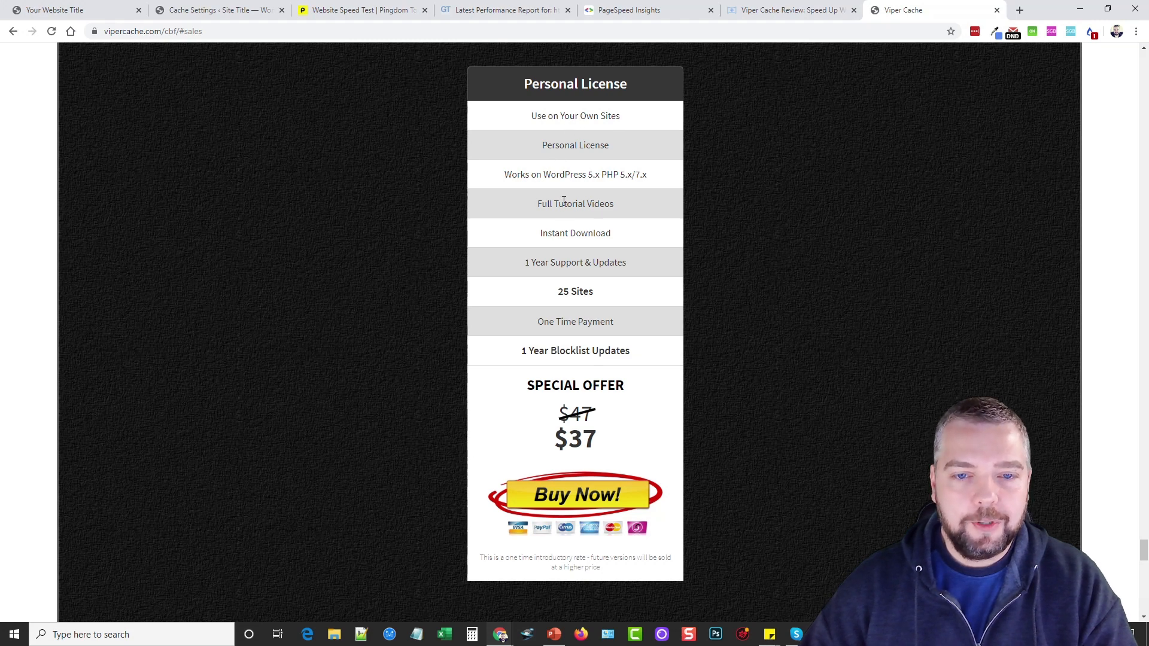
mouse_move(597, 301)
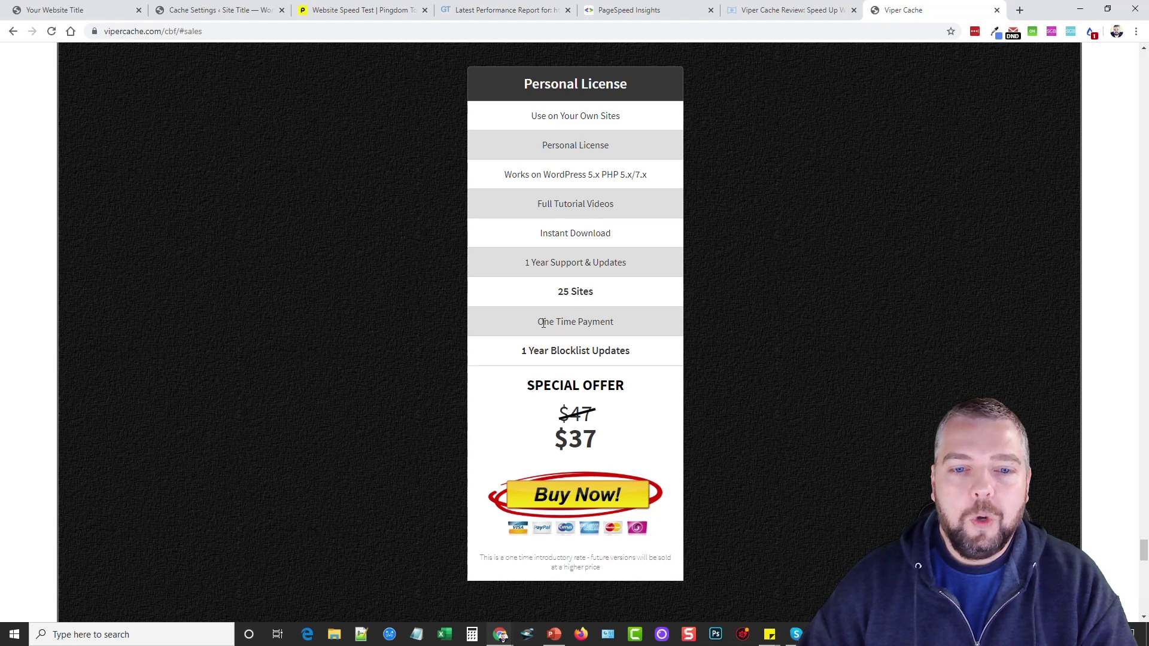
double_click(574, 322)
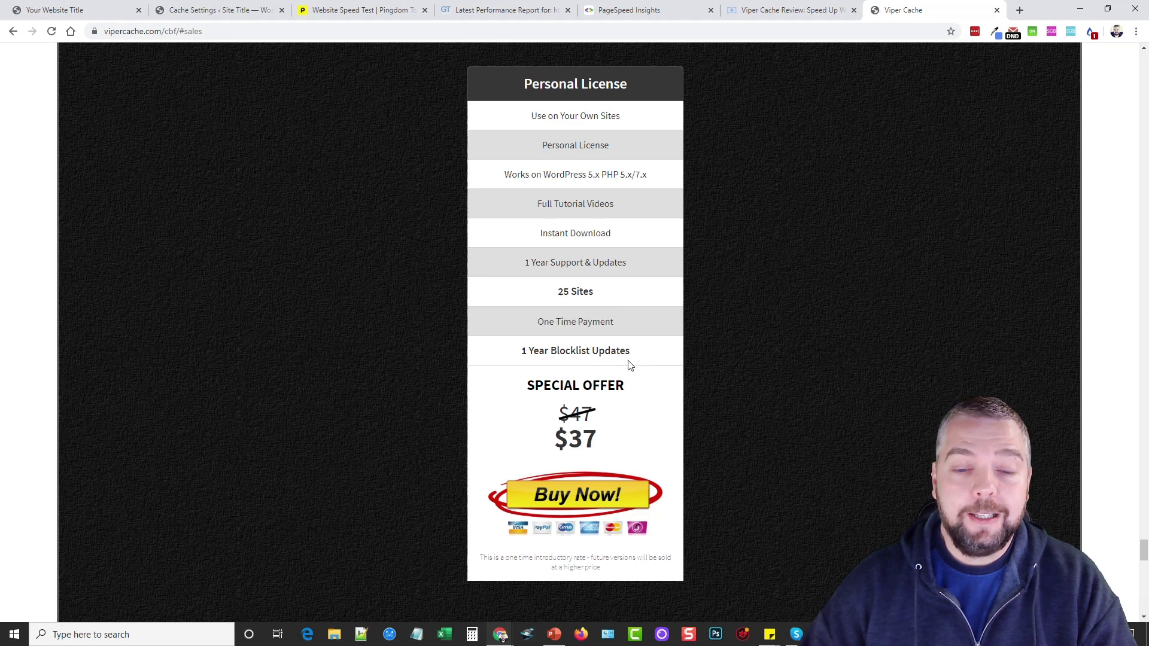
mouse_move(632, 365)
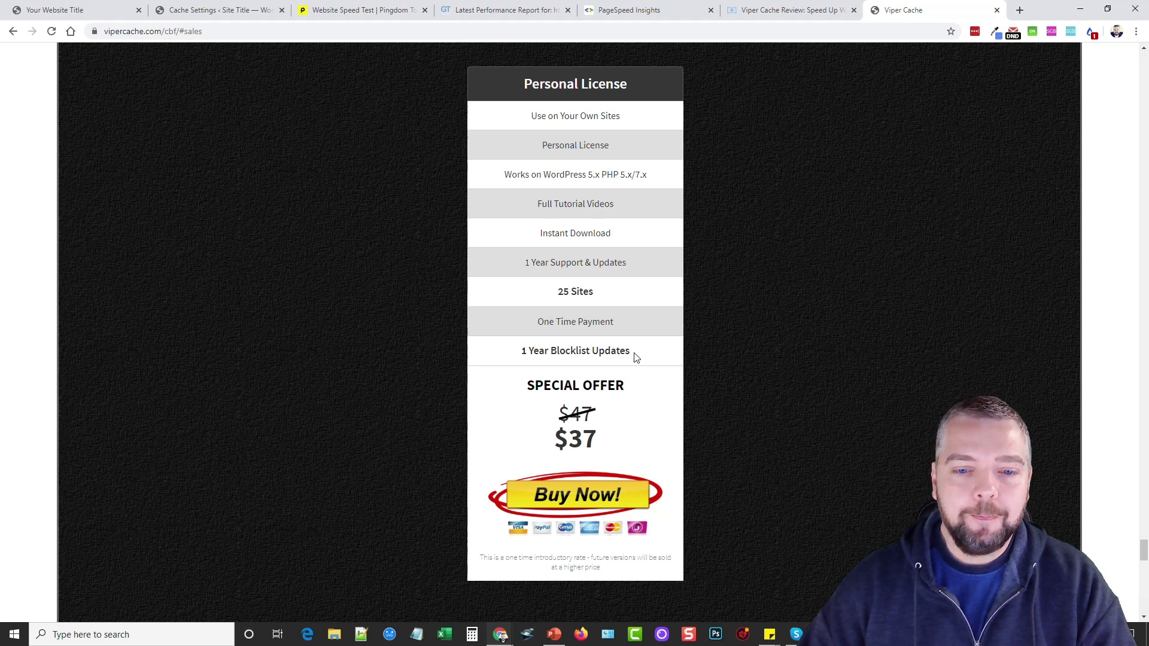
mouse_move(535, 326)
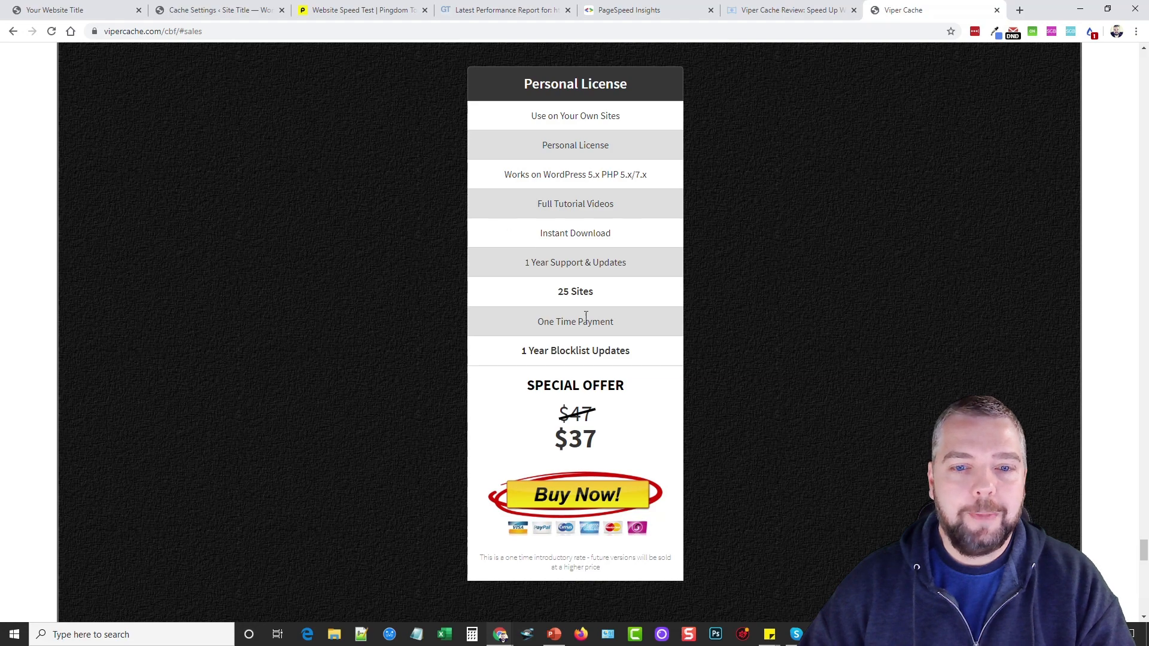
scroll("up", 3)
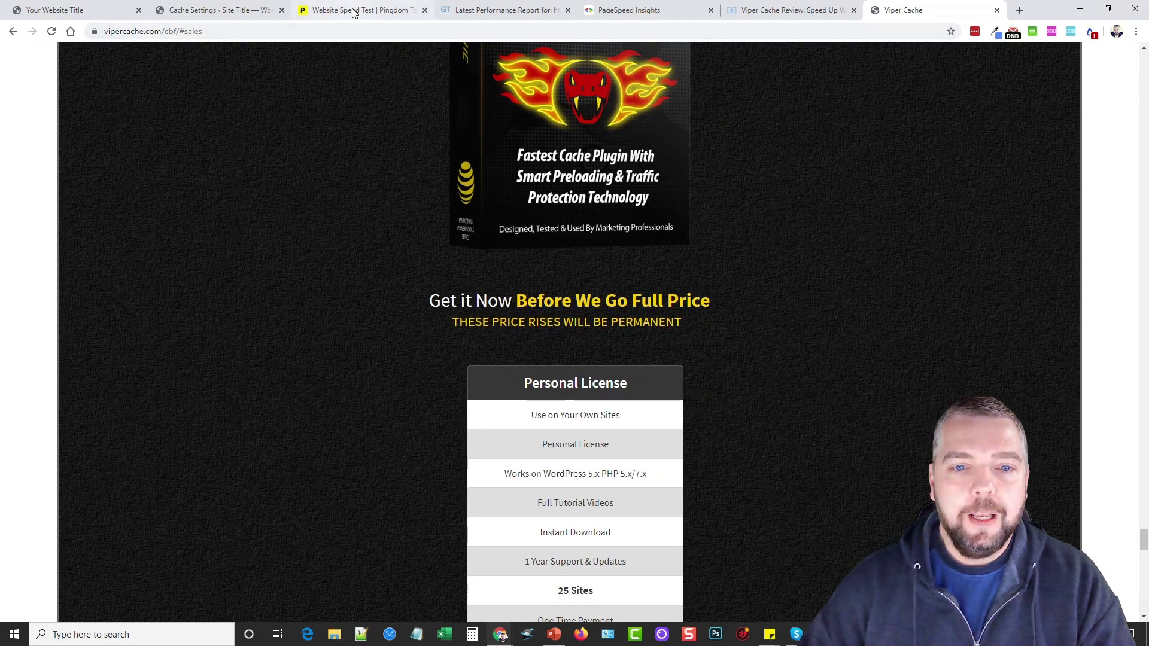
Snip and copy the Pingdom retest boxes: grade 89, 747.2 KB, 568 ms, 37 requests.
left_click(359, 9)
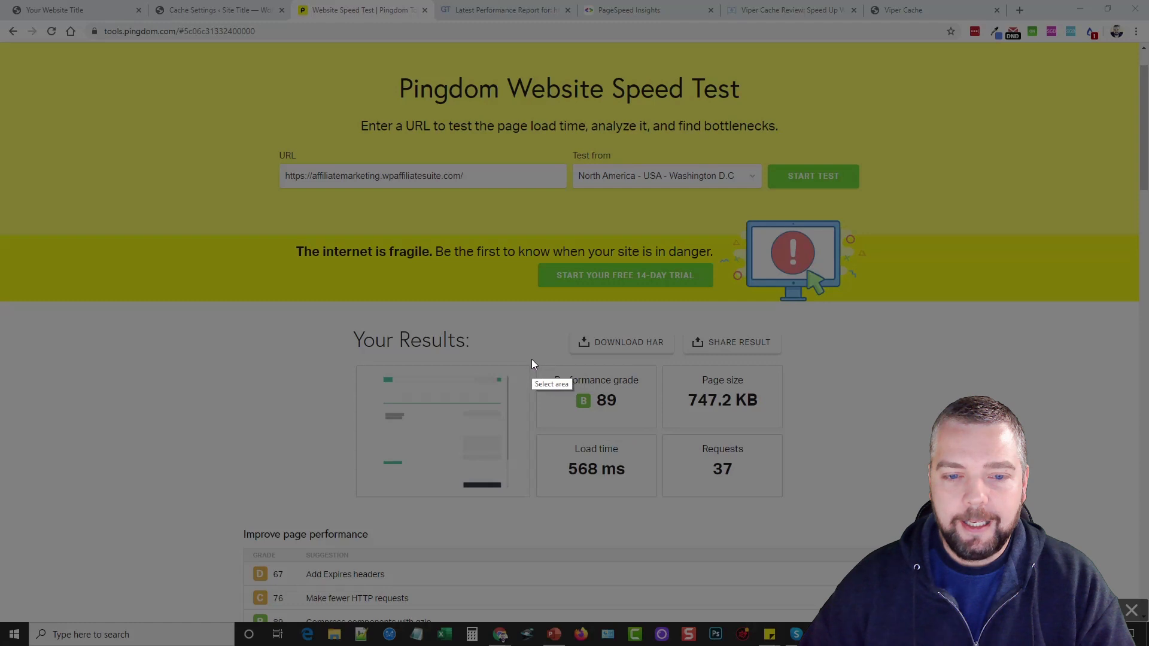
left_click_drag(533, 364, 784, 502)
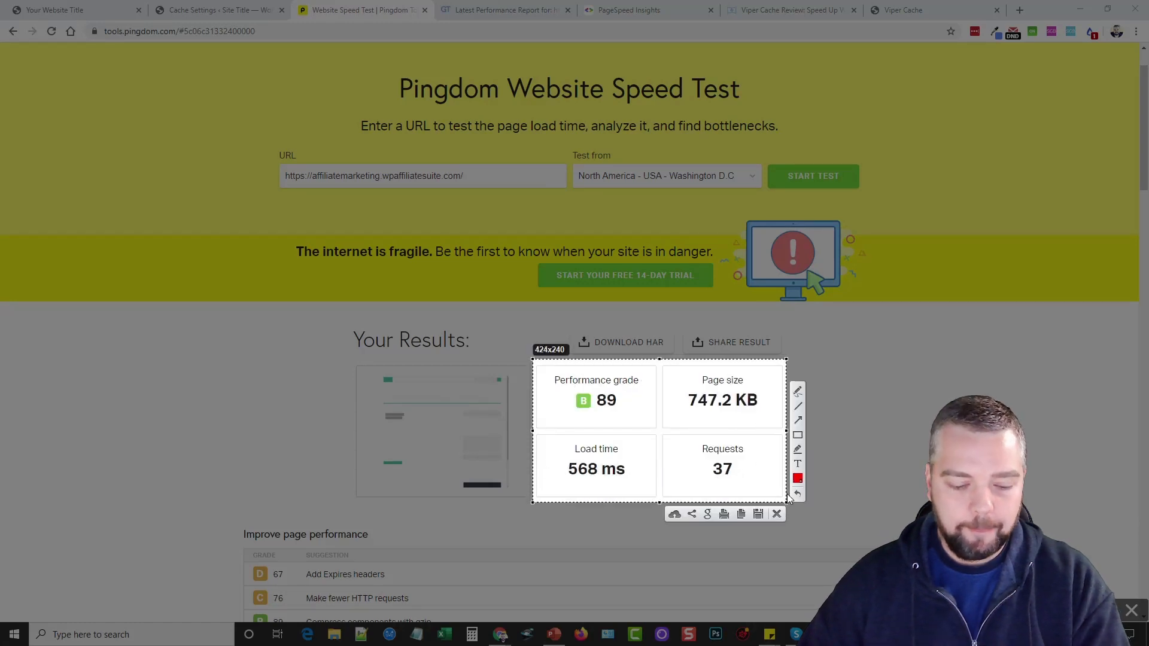
left_click(776, 513)
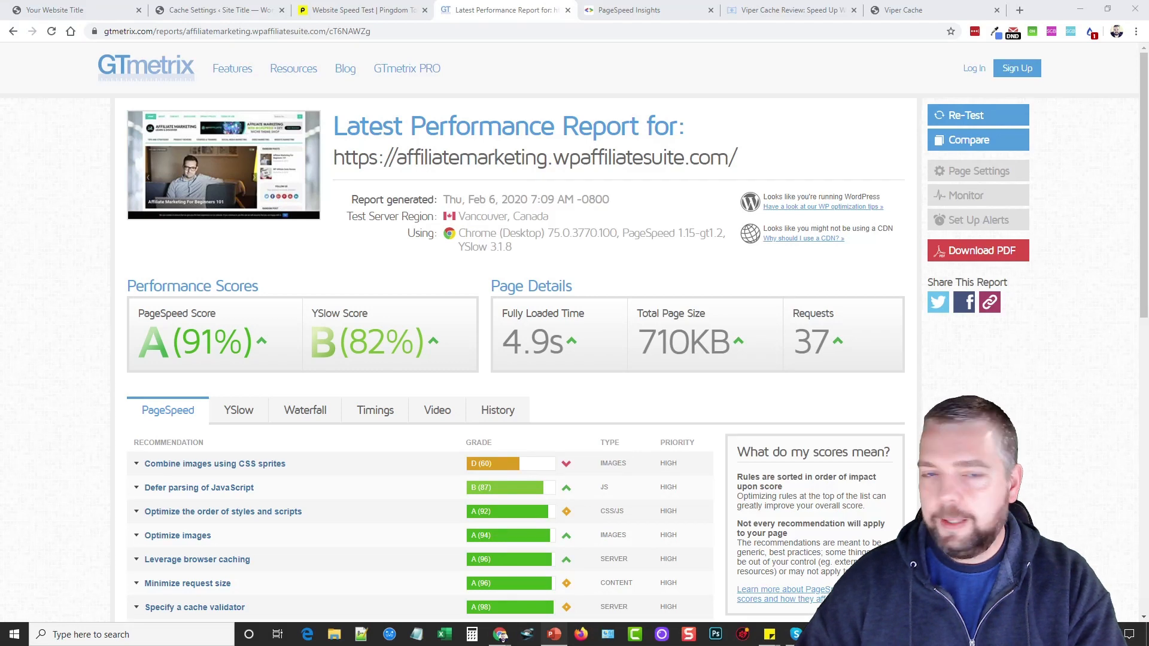
Capture the GTmetrix A 91% scores and PageSpeed gauges, 76 mobile and 98 desktop.
left_click(648, 9)
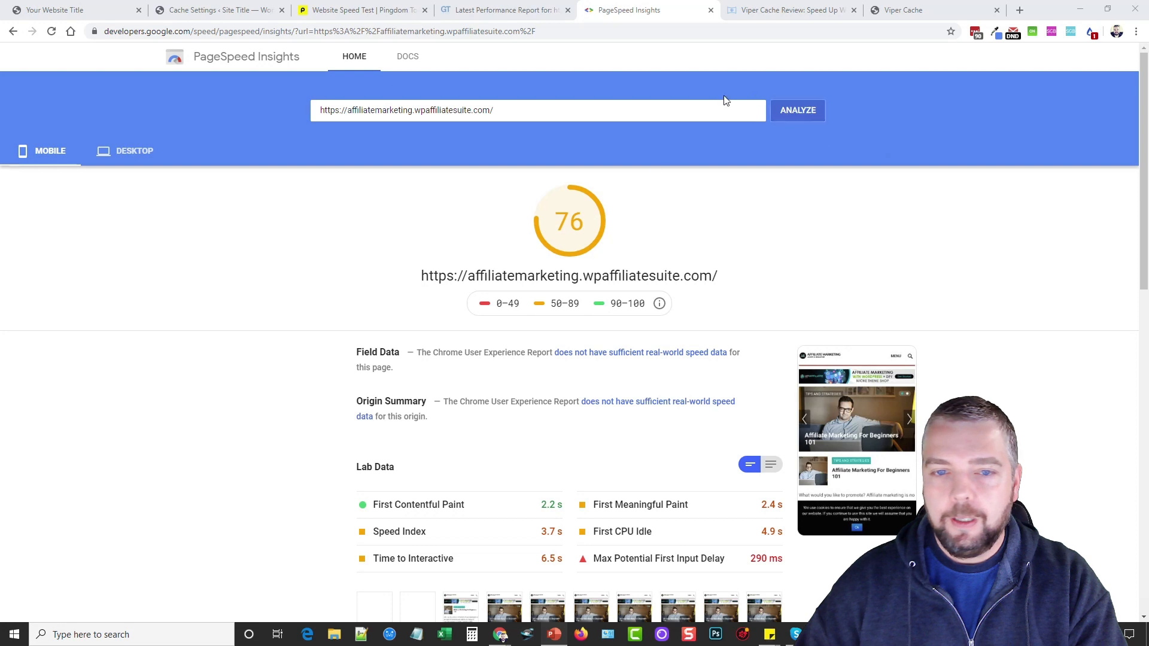
left_click(134, 151)
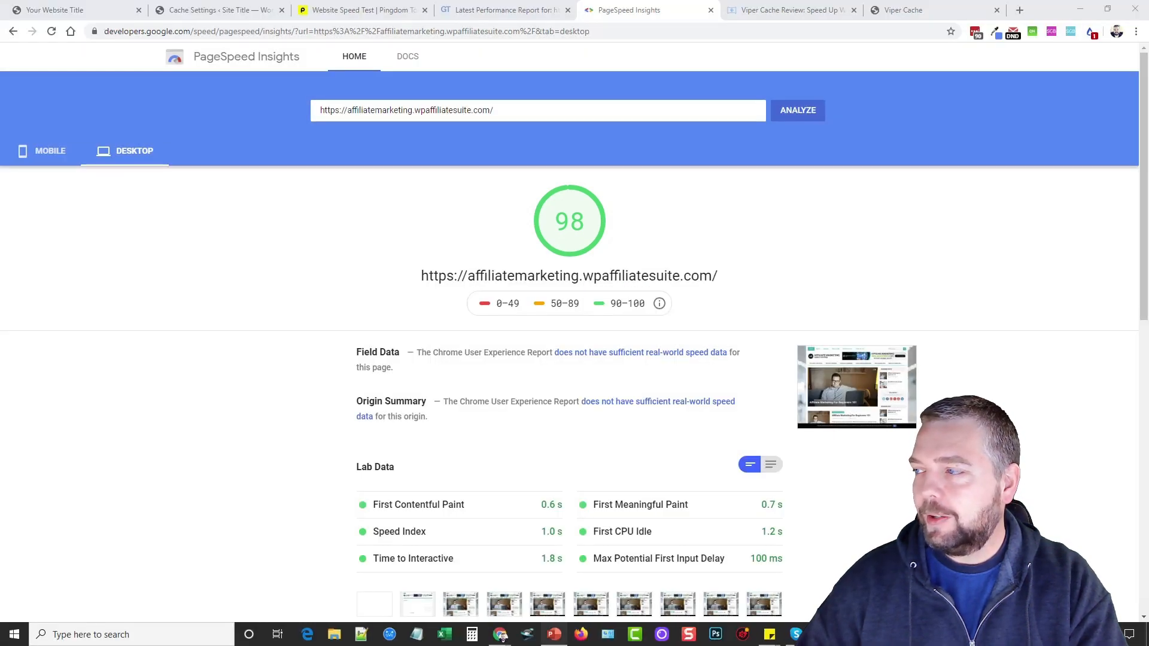
left_click(554, 634)
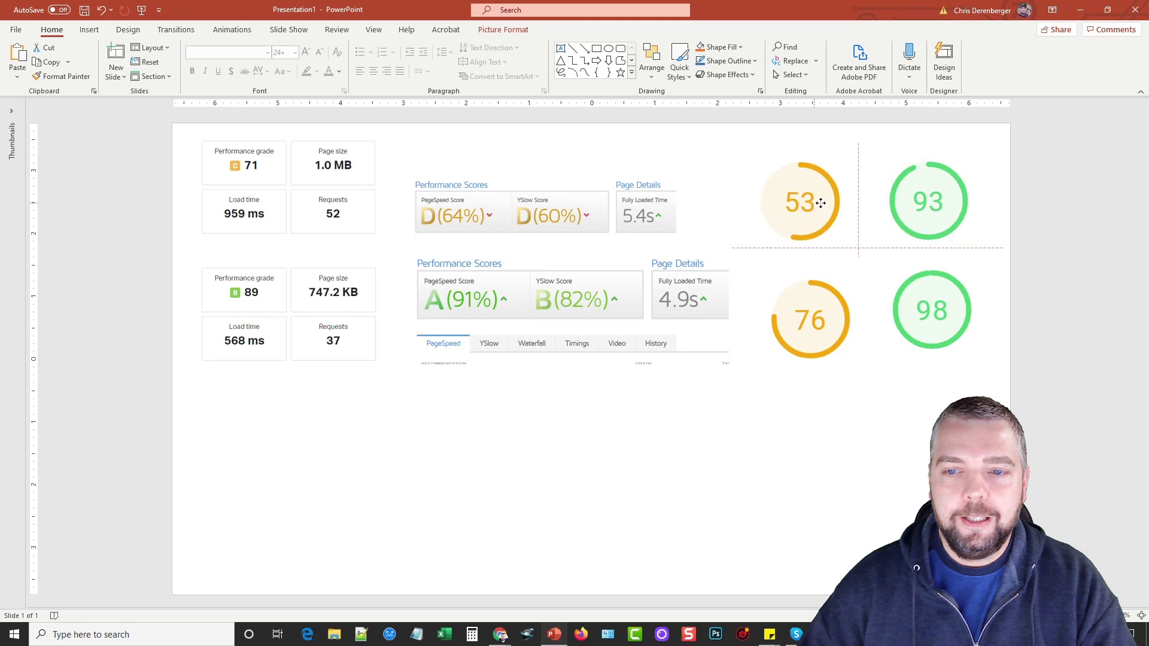
left_click(809, 202)
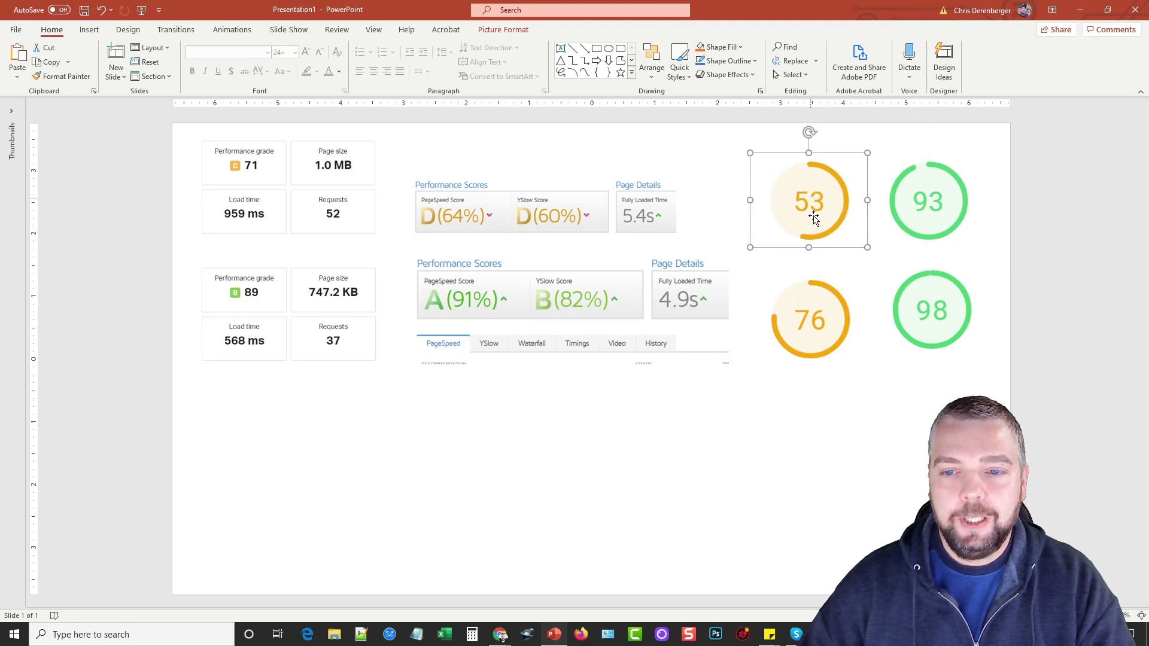
mouse_move(921, 293)
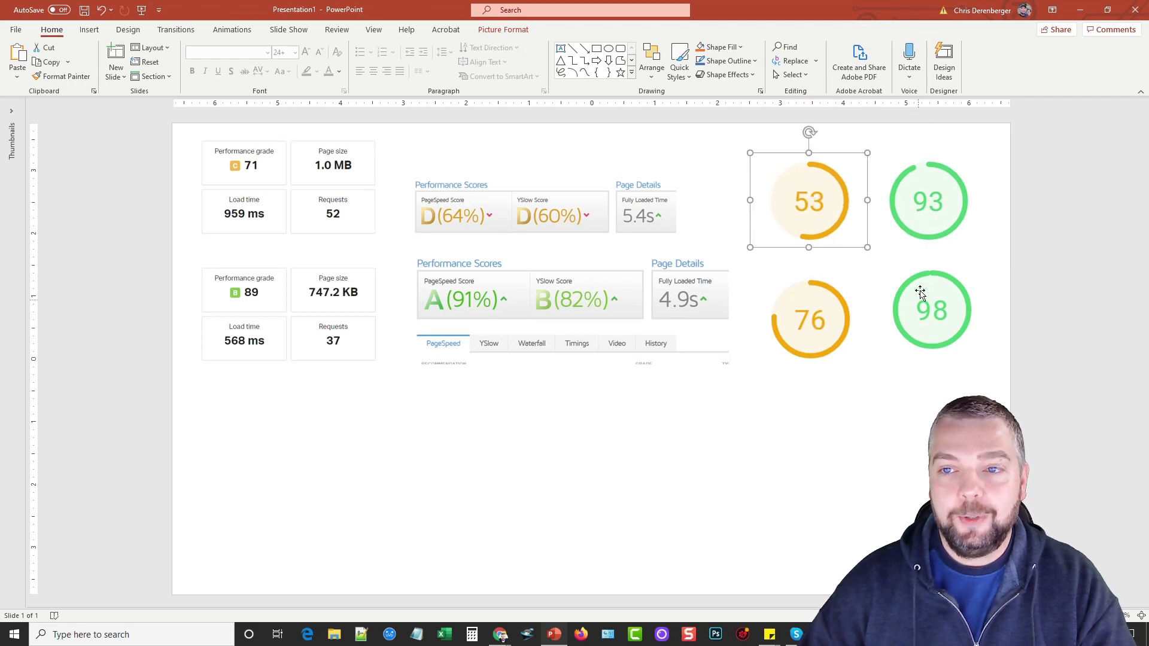
left_click(645, 10)
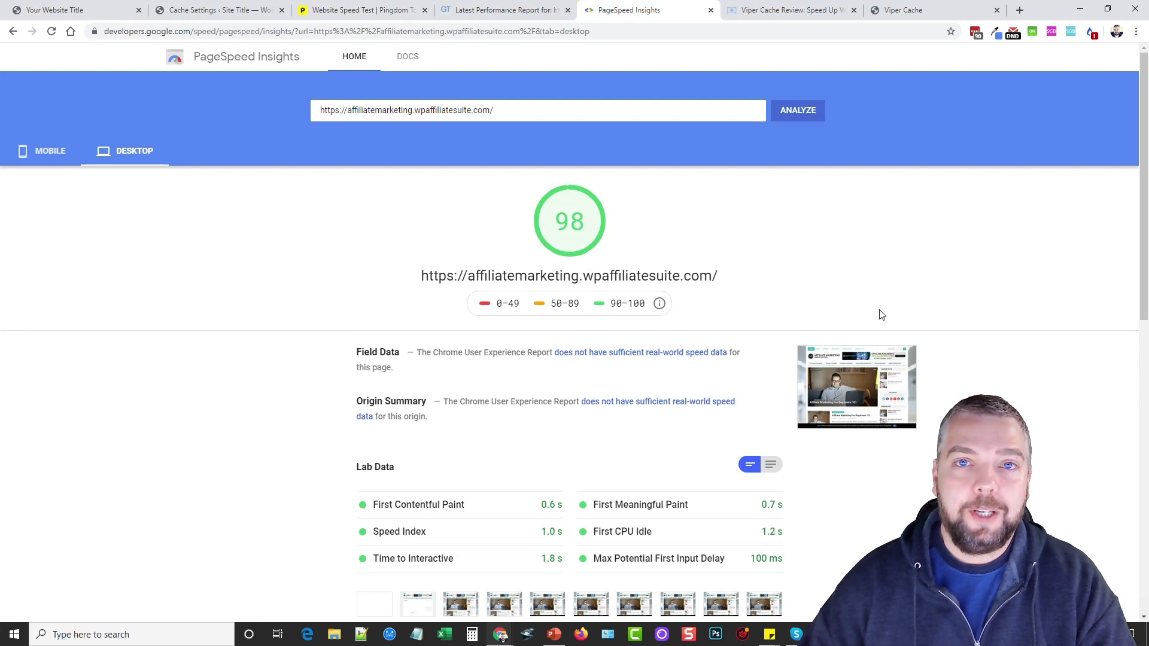
mouse_move(988, 382)
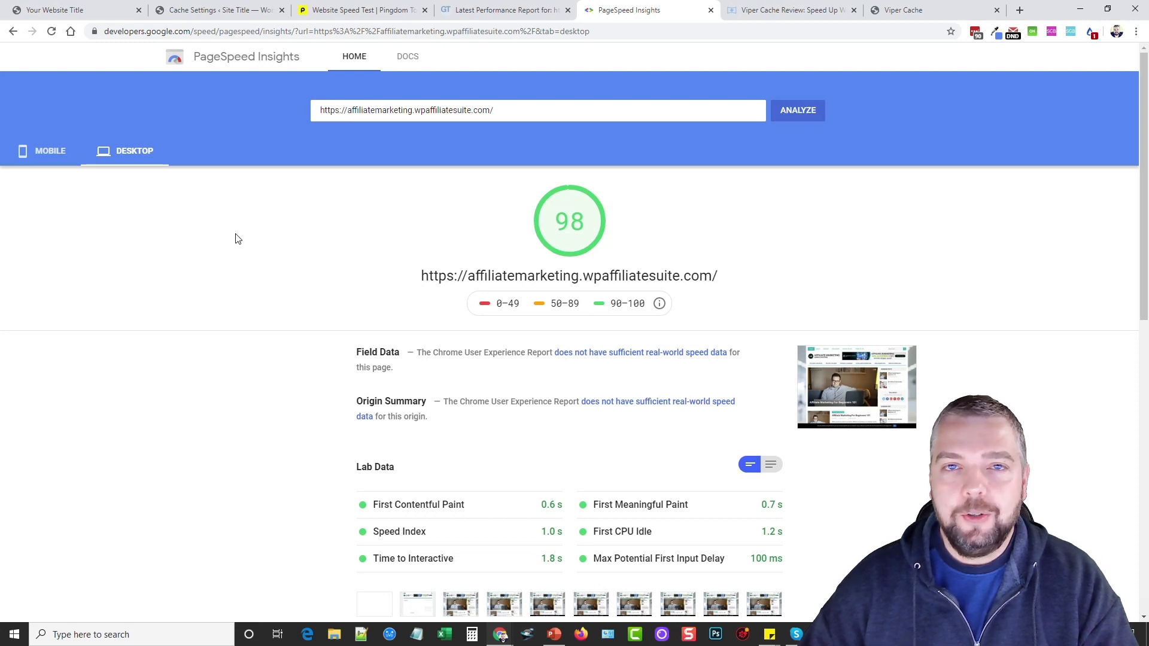
mouse_move(228, 238)
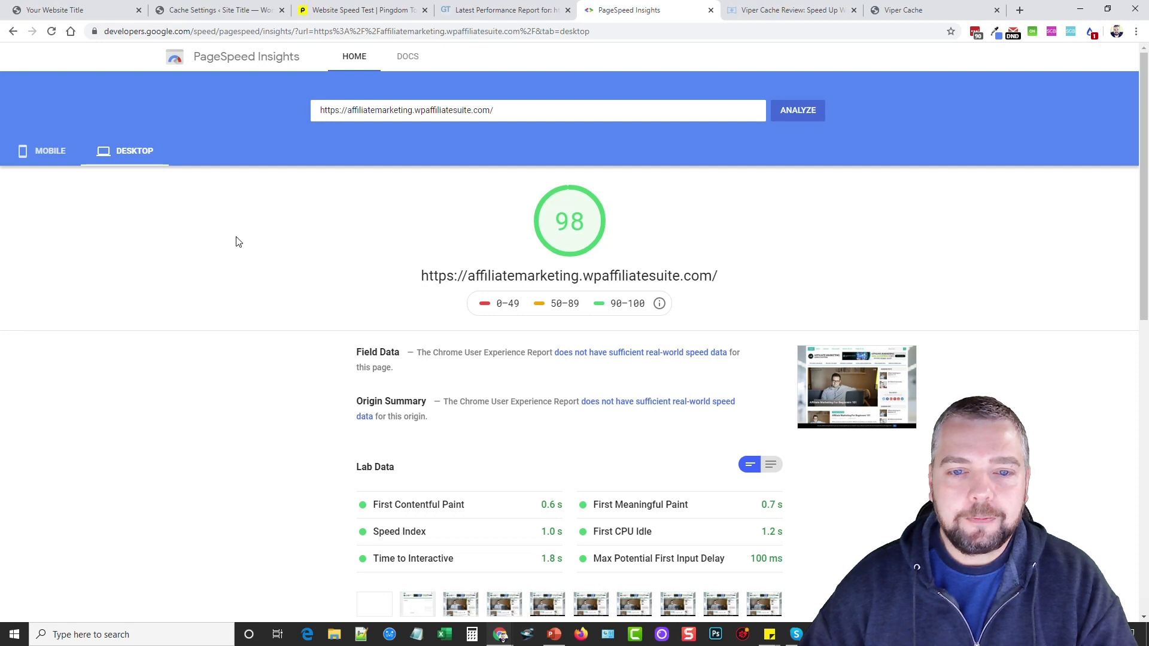
mouse_move(257, 157)
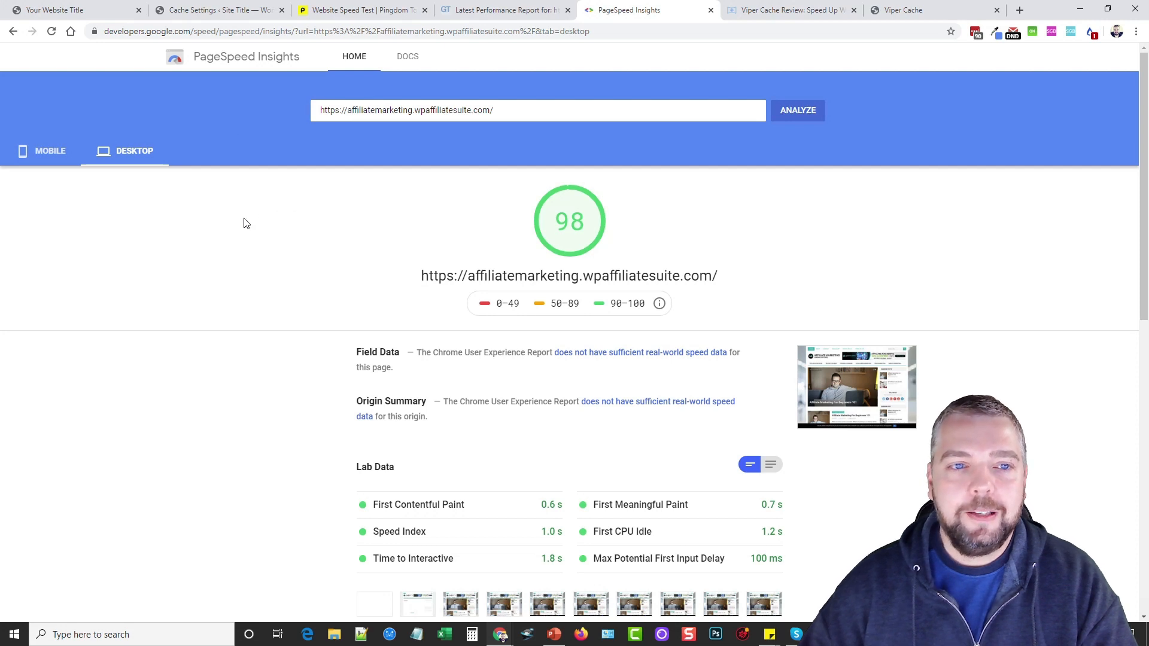
mouse_move(254, 216)
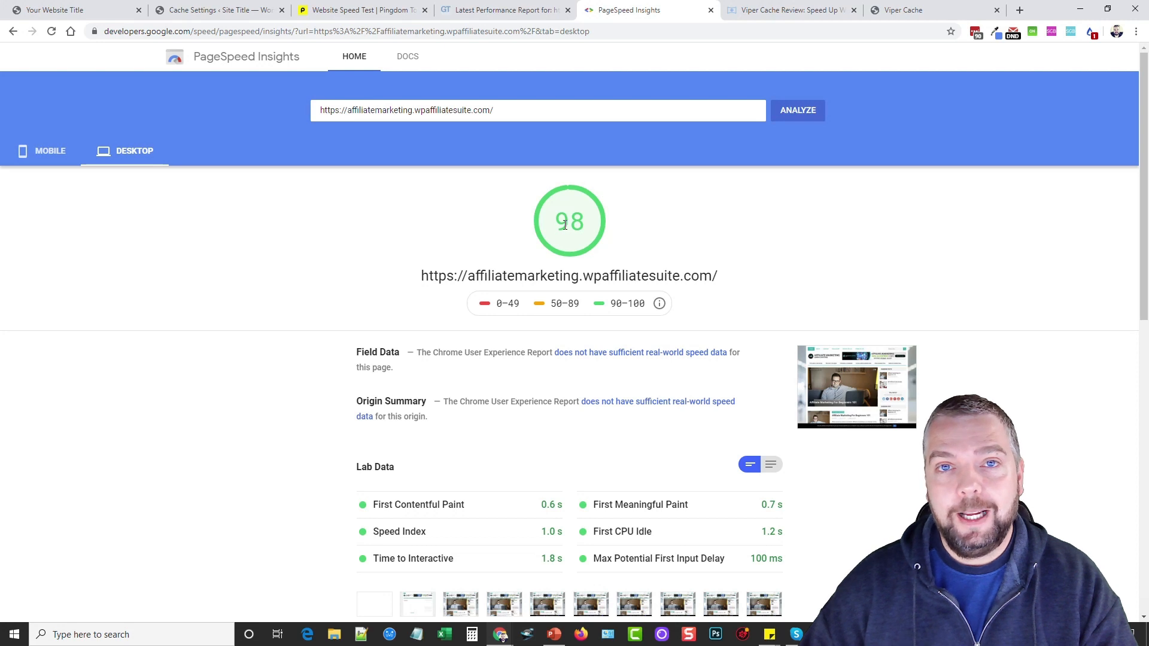
mouse_move(930, 246)
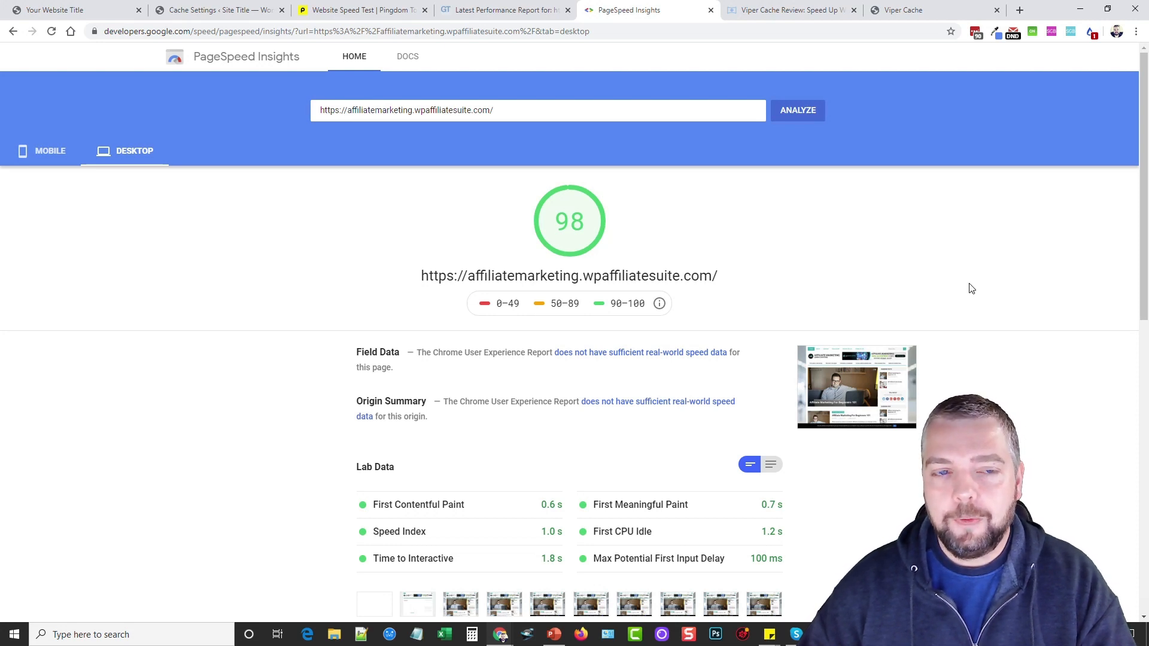
mouse_move(337, 268)
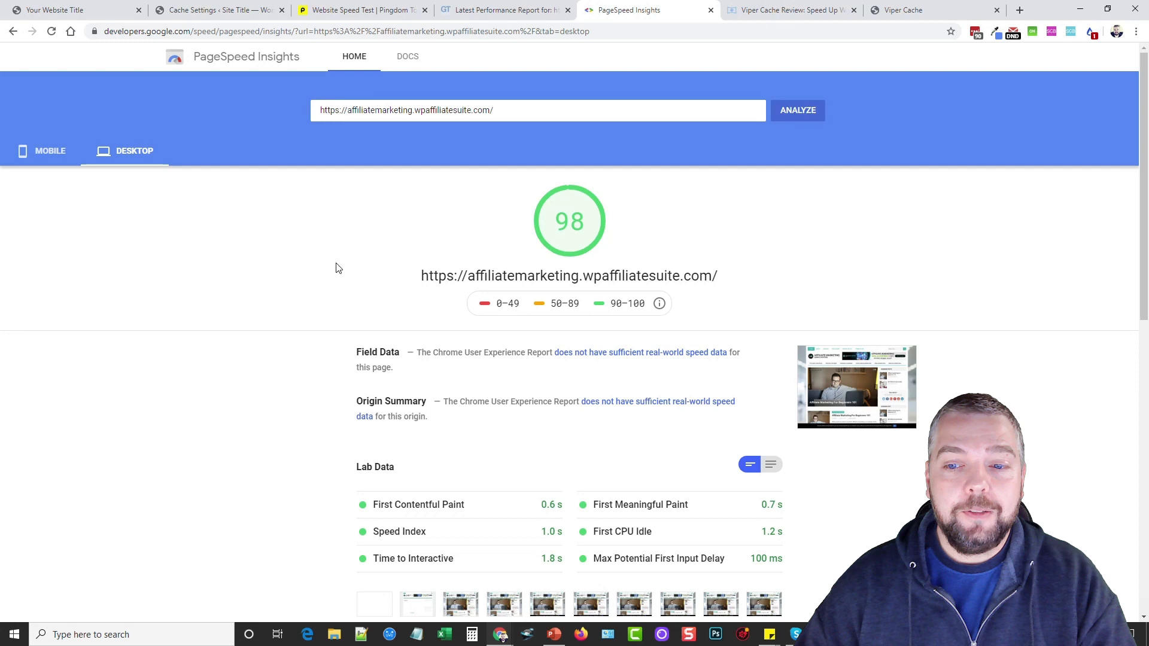
mouse_move(668, 244)
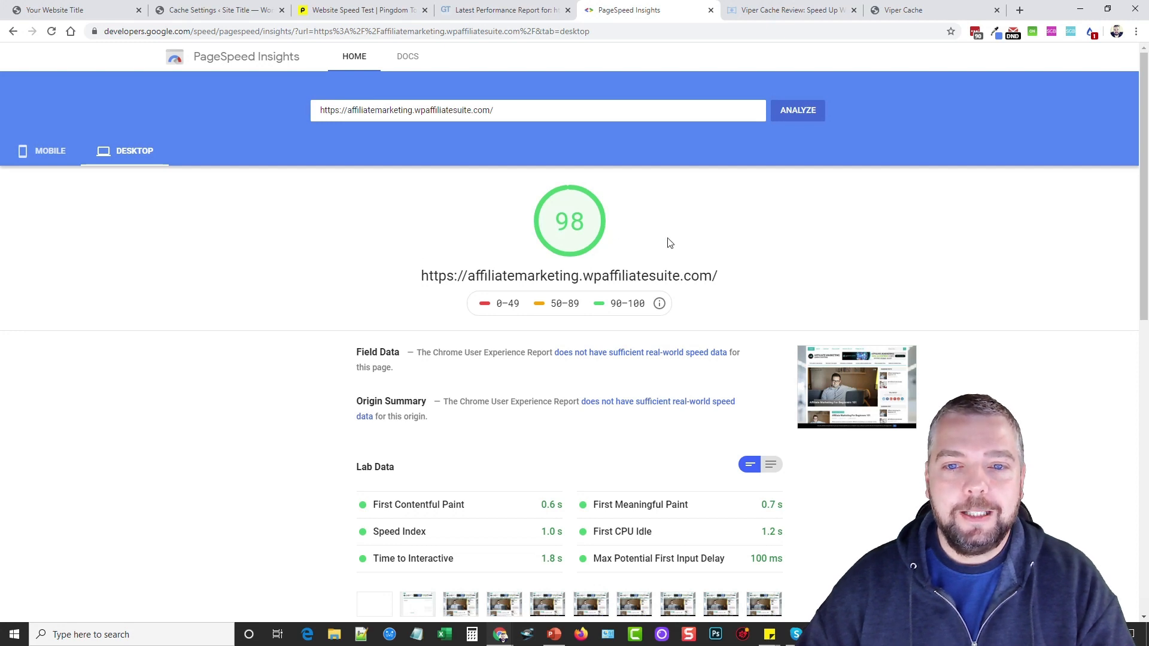